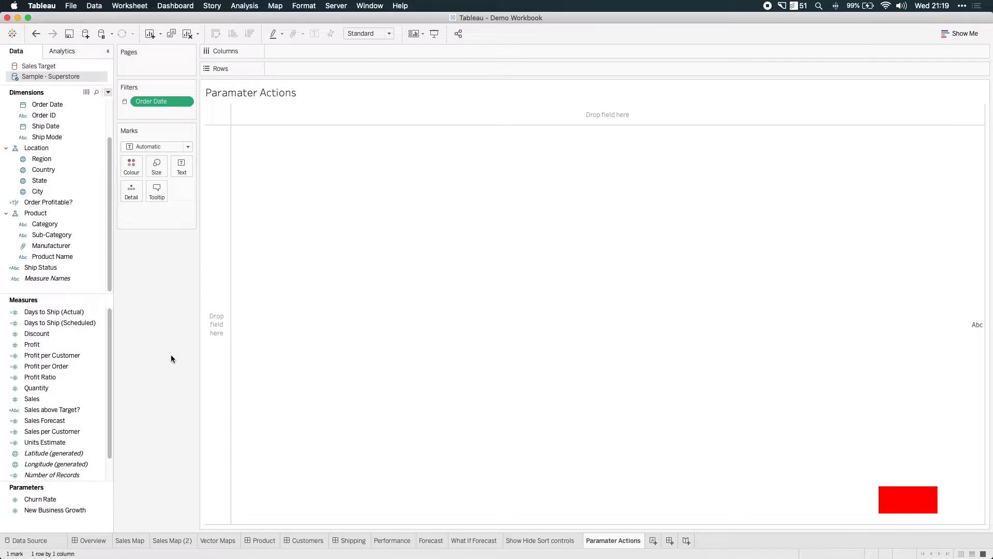
# Step: Start a new parameter from the Data pane and choose the Float data type
pyautogui.click(907, 499)
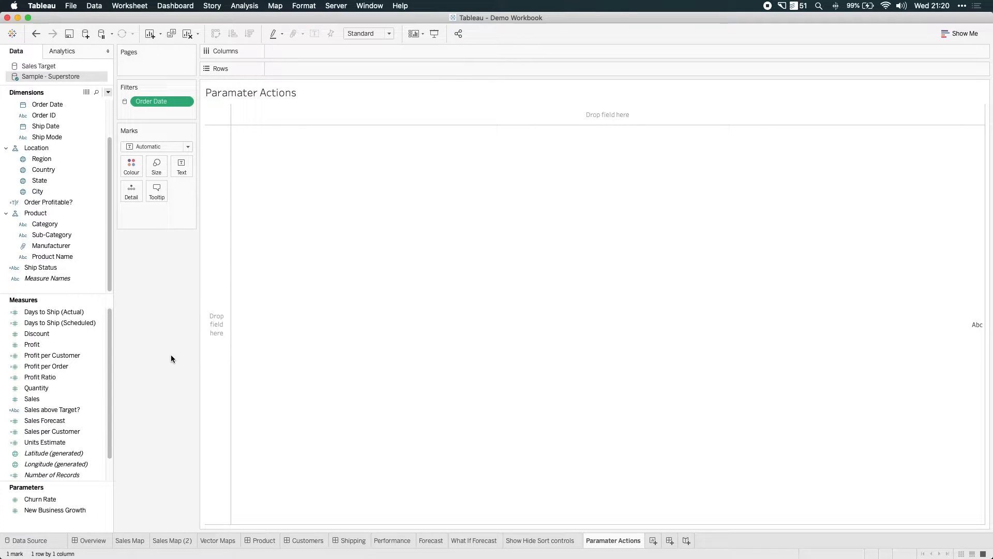
pyautogui.click(55, 510)
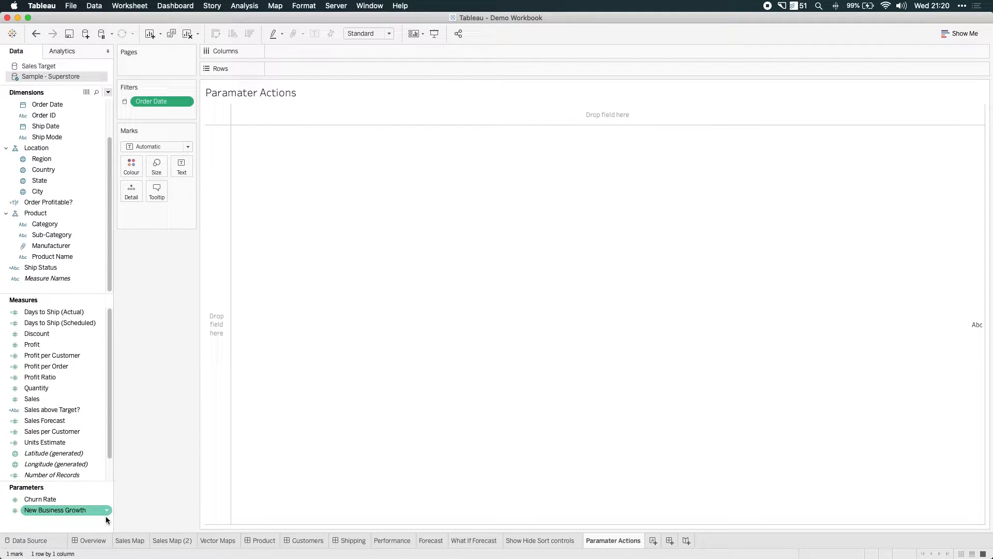
pyautogui.rightClick(63, 501)
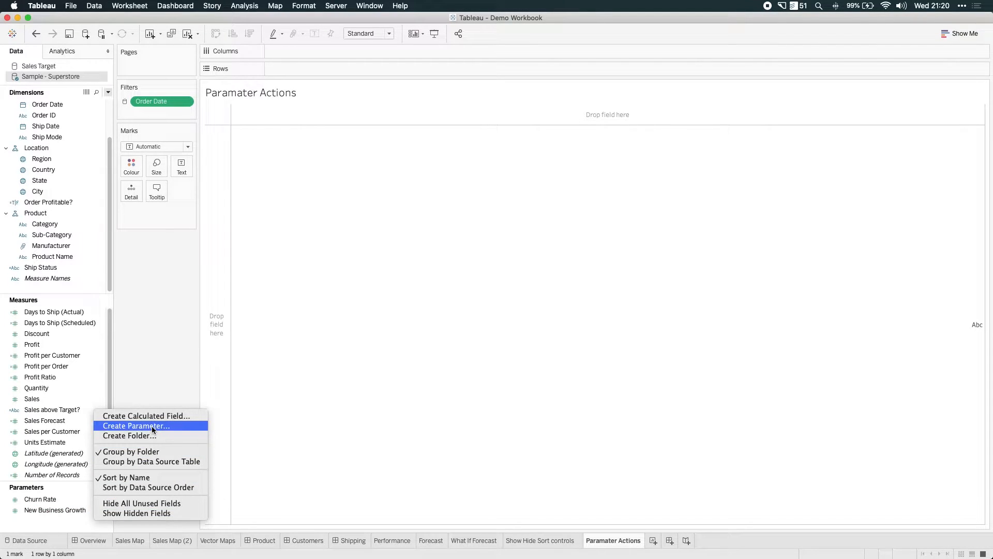
pyautogui.click(134, 425)
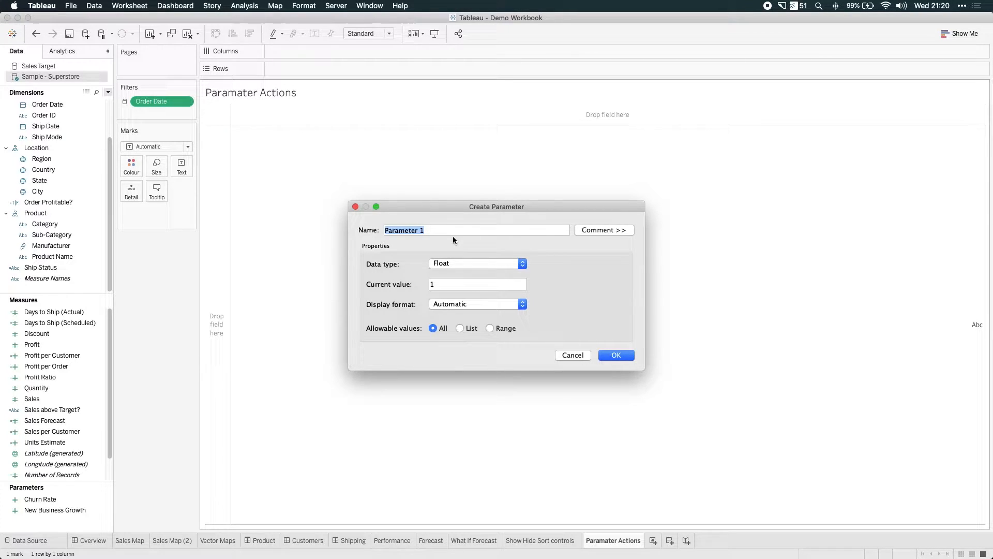
pyautogui.click(475, 264)
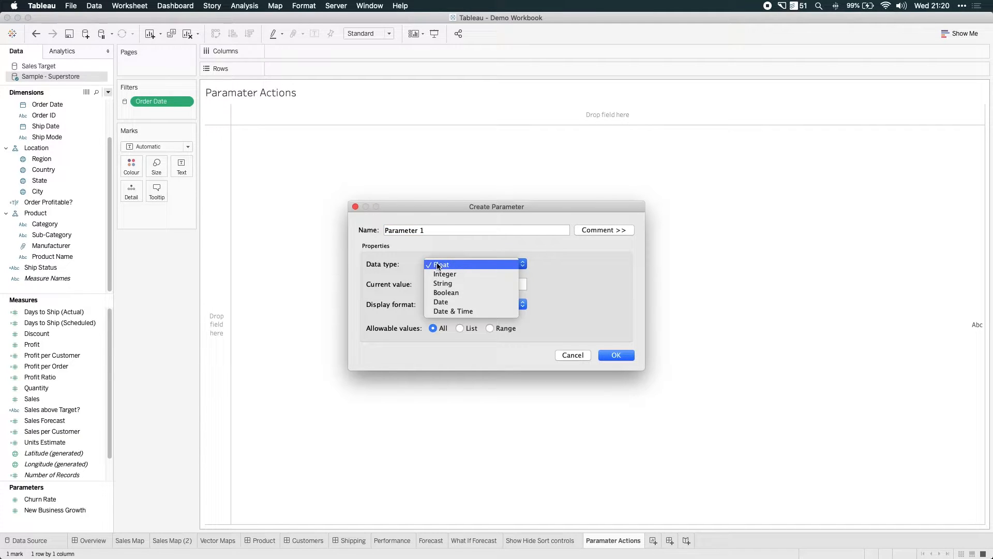
pyautogui.moveTo(443, 284)
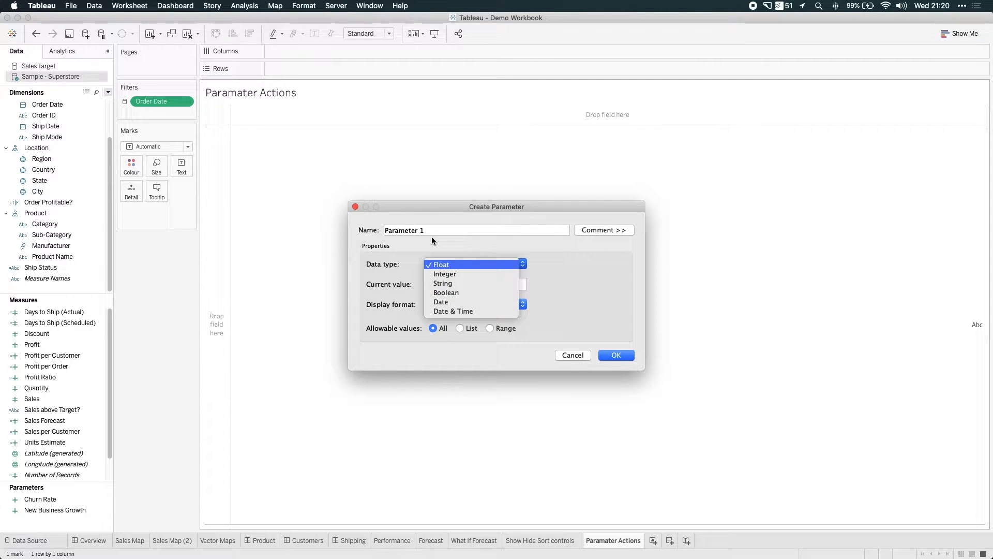
pyautogui.moveTo(447, 253)
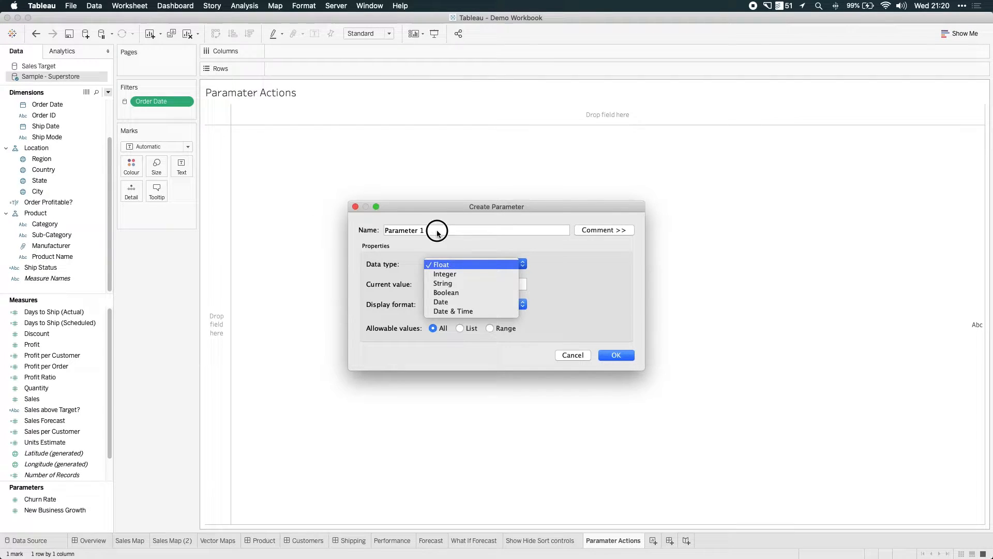
# Step: Name the parameter Number decimal, set its current value to 1.5 and confirm it
pyautogui.write('Number decimal')
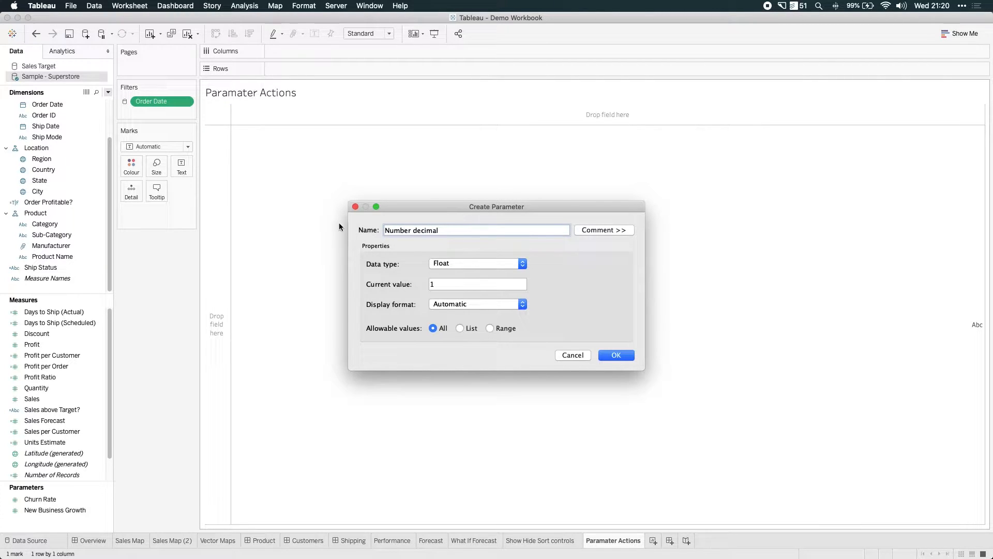
pyautogui.click(477, 283)
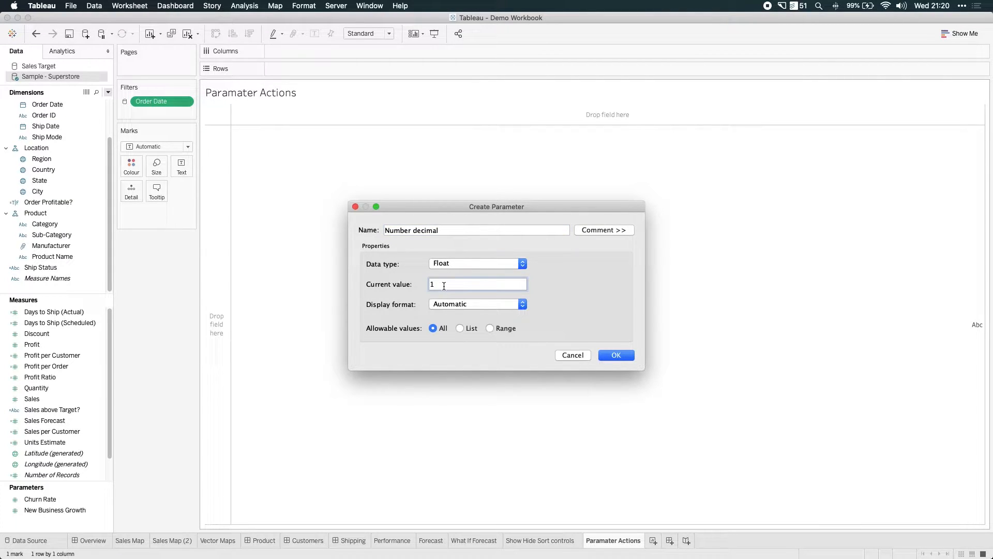
pyautogui.write('.5')
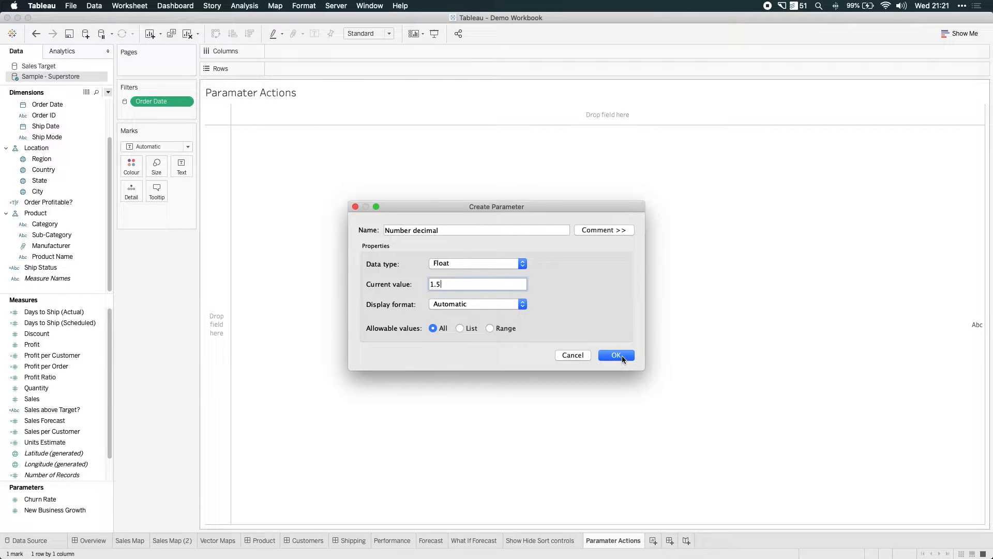
pyautogui.click(615, 355)
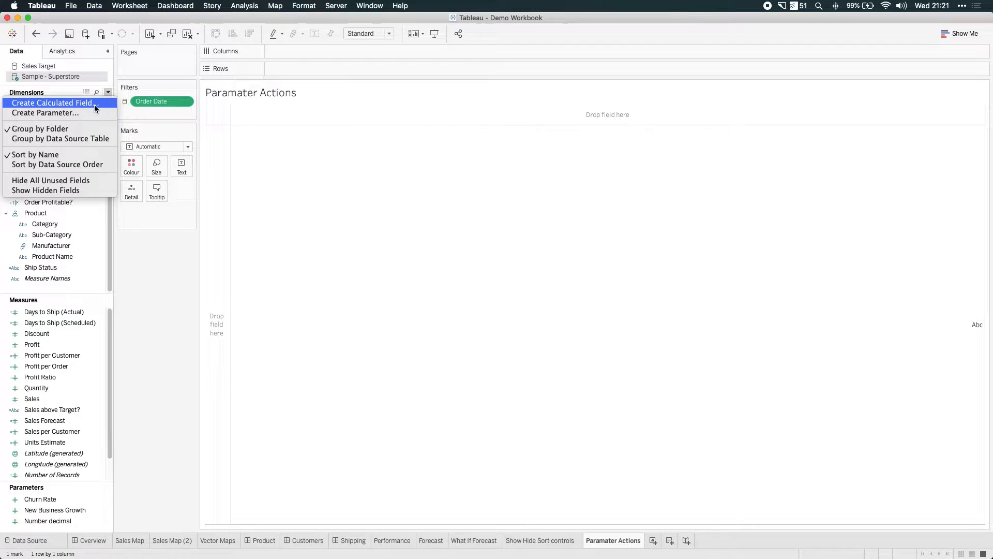
# Step: Show the Number decimal control and chart the parameter on Rows as a single 1.5 bar
pyautogui.rightClick(48, 521)
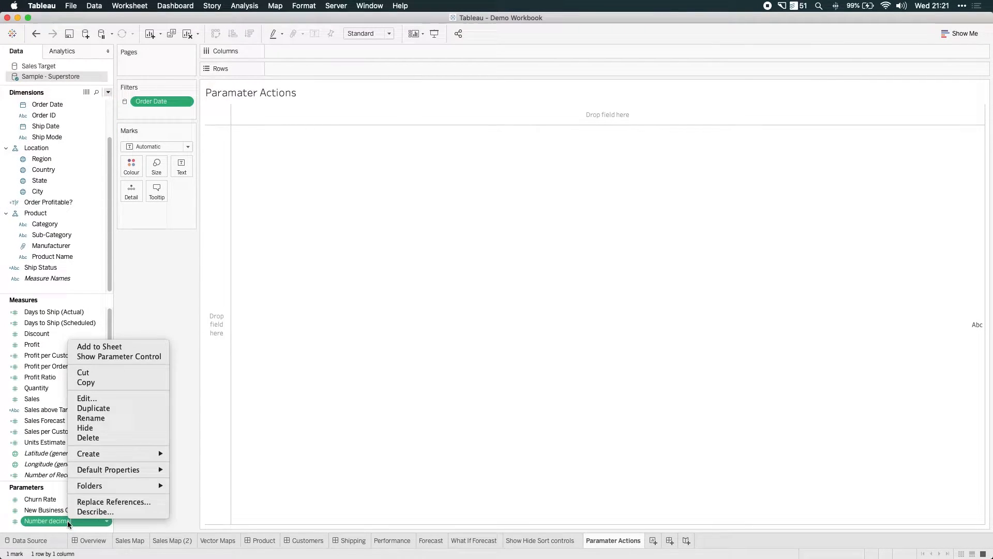
pyautogui.click(118, 356)
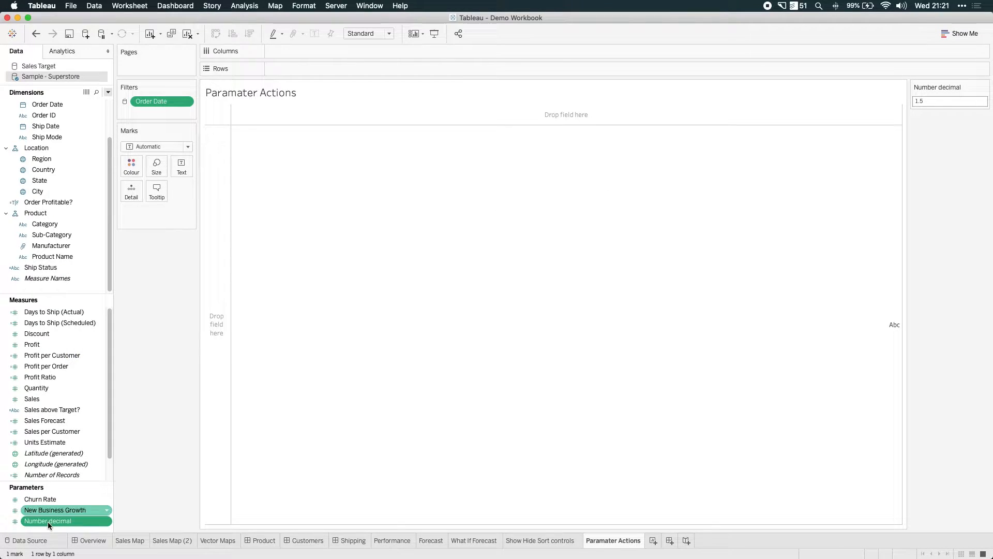
pyautogui.moveTo(48, 520); pyautogui.dragTo(301, 69)
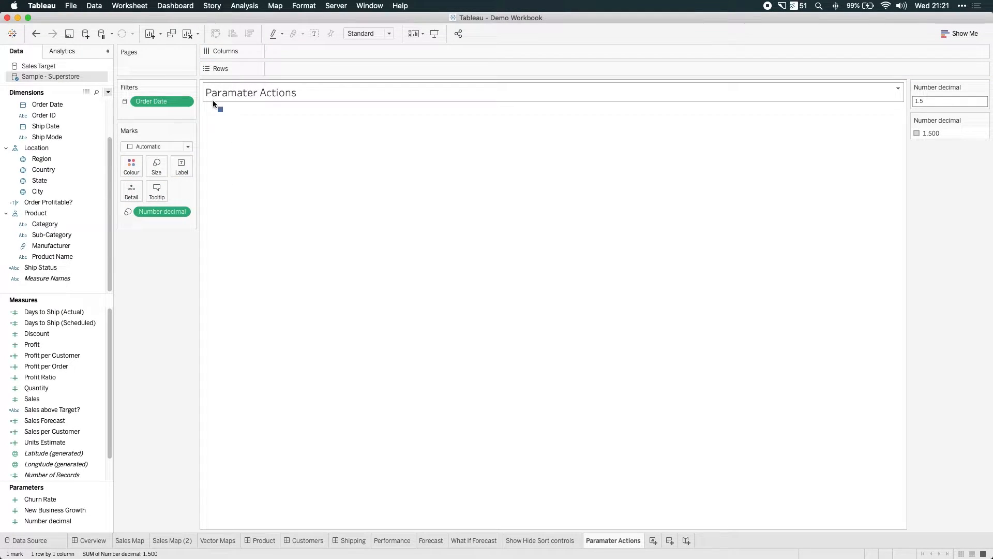
pyautogui.click(162, 211)
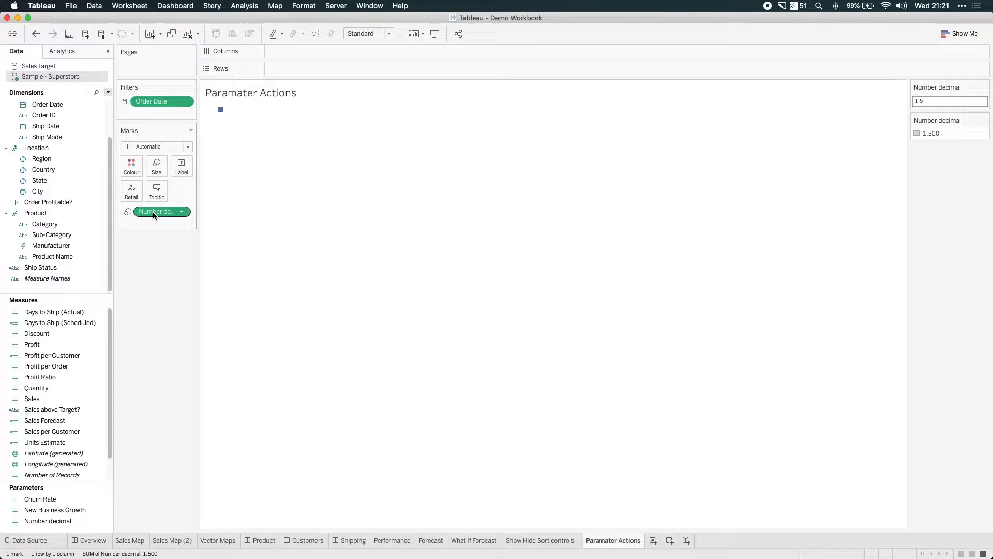
pyautogui.moveTo(161, 211); pyautogui.dragTo(305, 68)
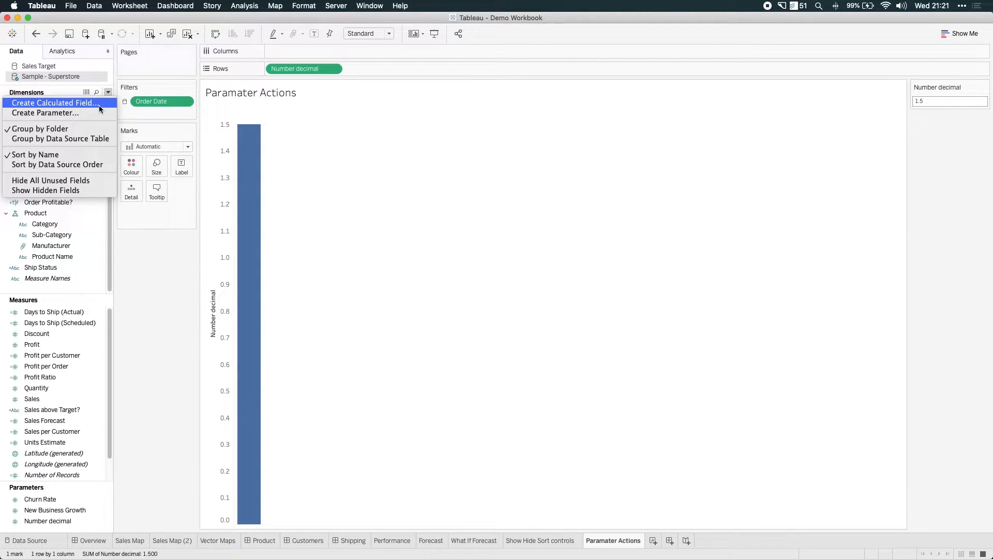
# Step: Create a calculated field param equal to [Number decimal] and save it
pyautogui.click(55, 103)
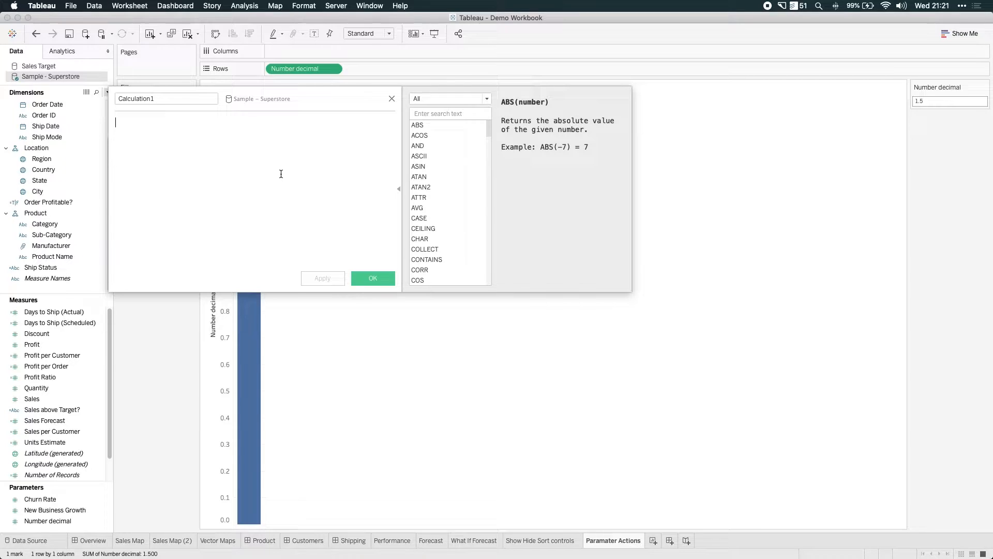
pyautogui.write('numb')
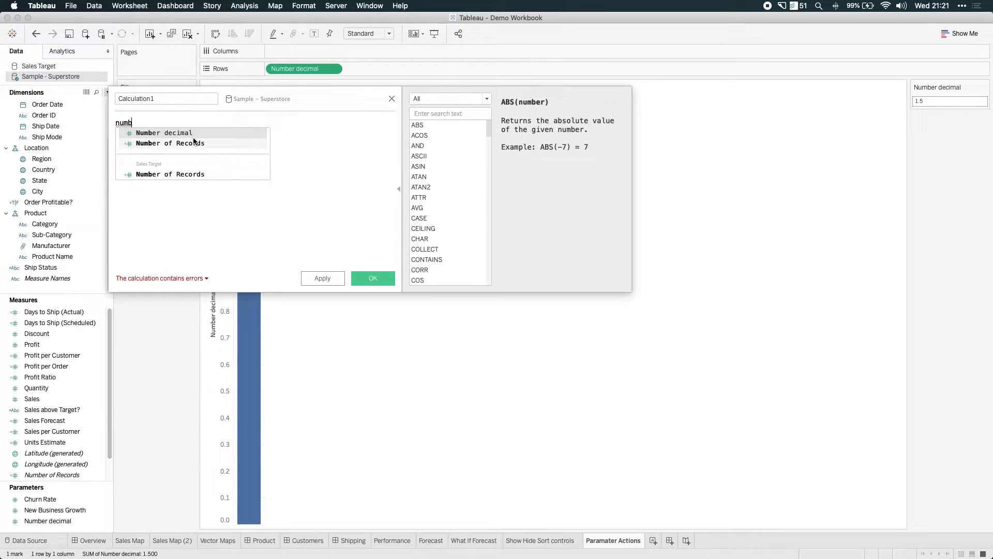
pyautogui.click(164, 132)
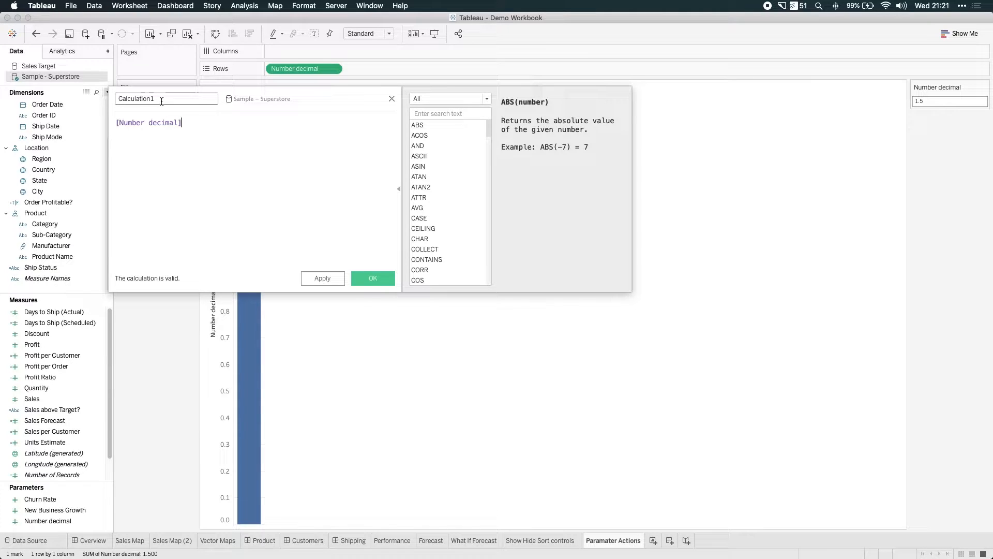
pyautogui.write('param')
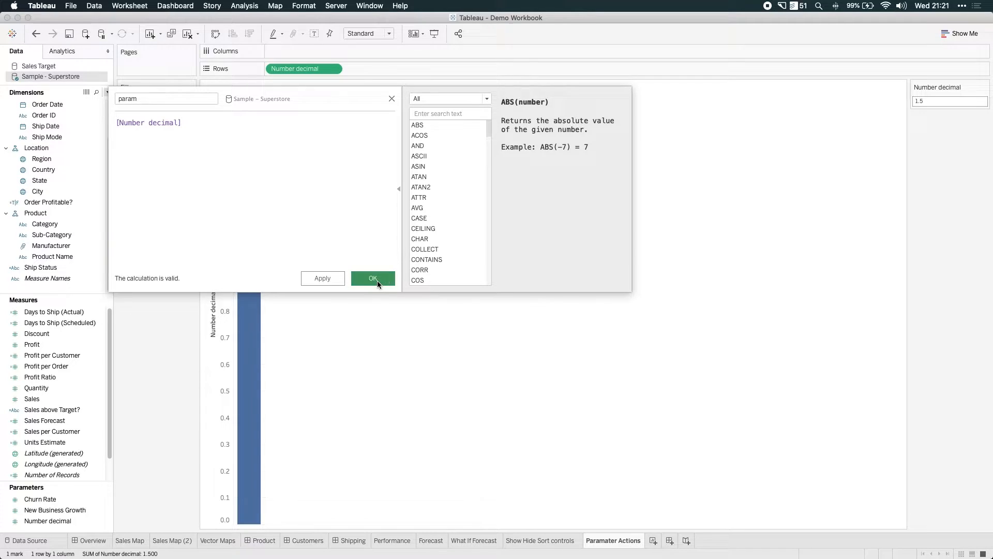
pyautogui.click(372, 278)
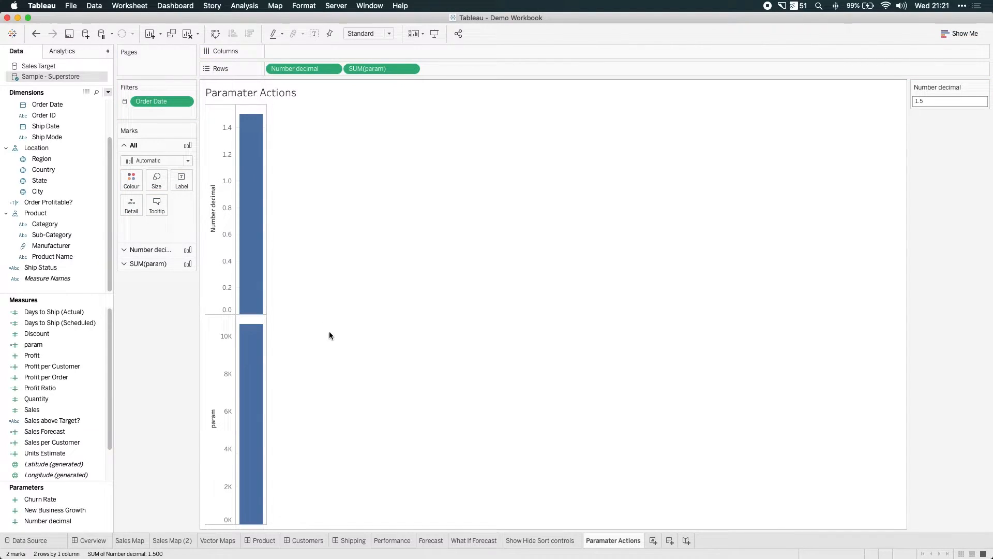
pyautogui.moveTo(246, 332)
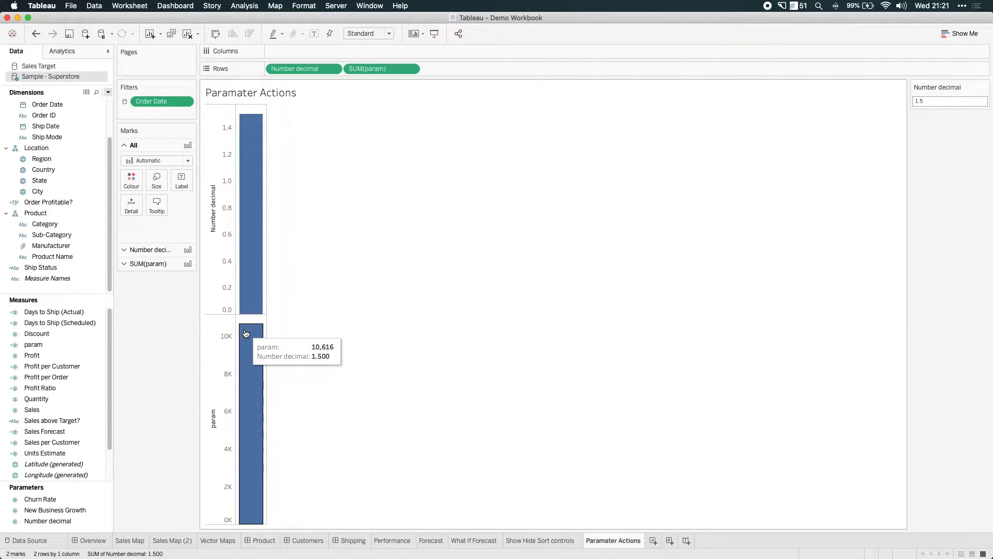
pyautogui.moveTo(400, 275)
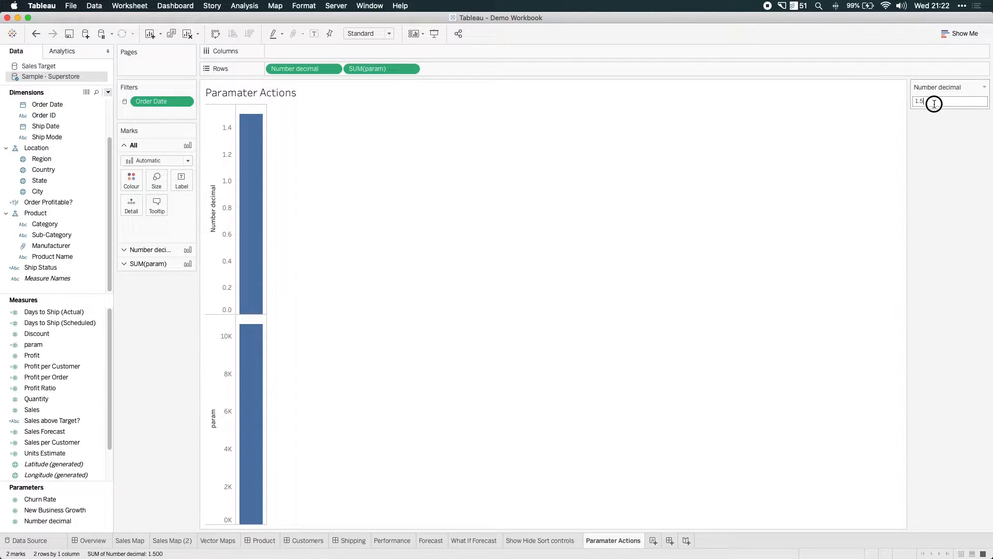
# Step: Set the Number decimal control to 3 so both bars double
pyautogui.write('3')
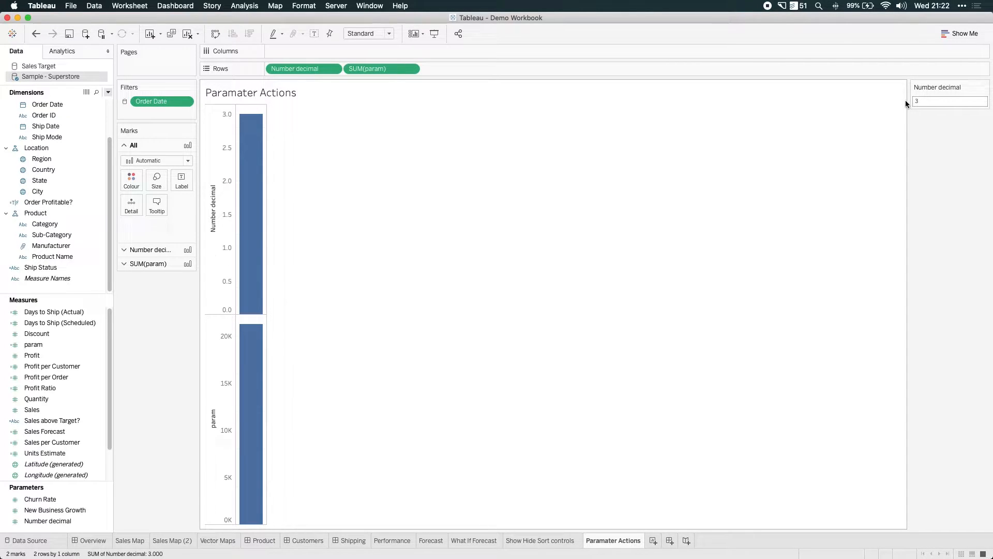
pyautogui.moveTo(260, 329)
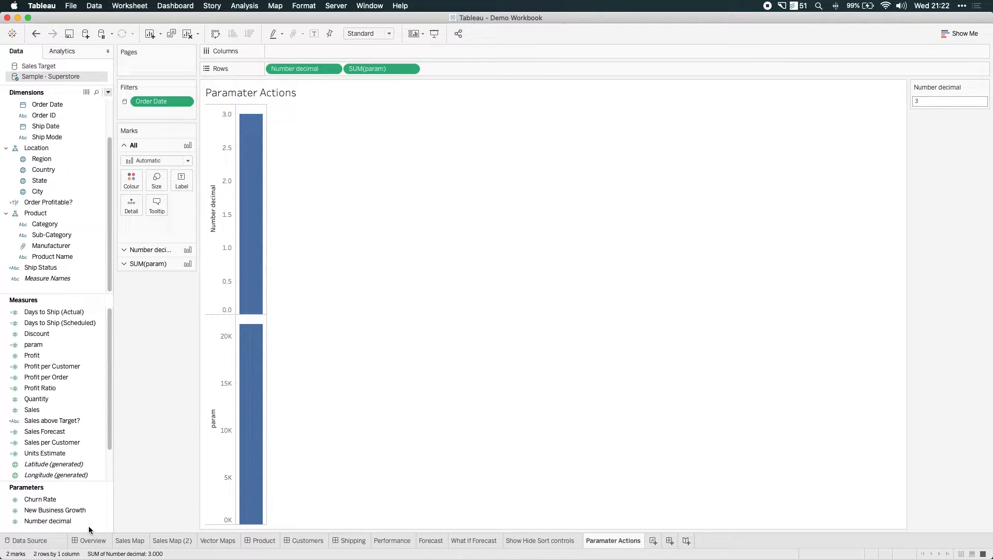
pyautogui.moveTo(131, 355)
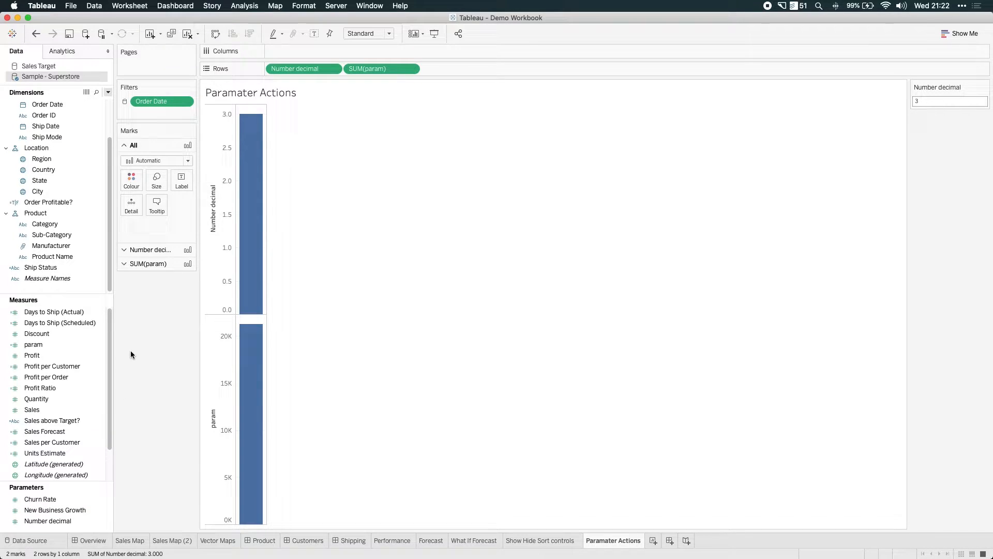
pyautogui.moveTo(348, 227)
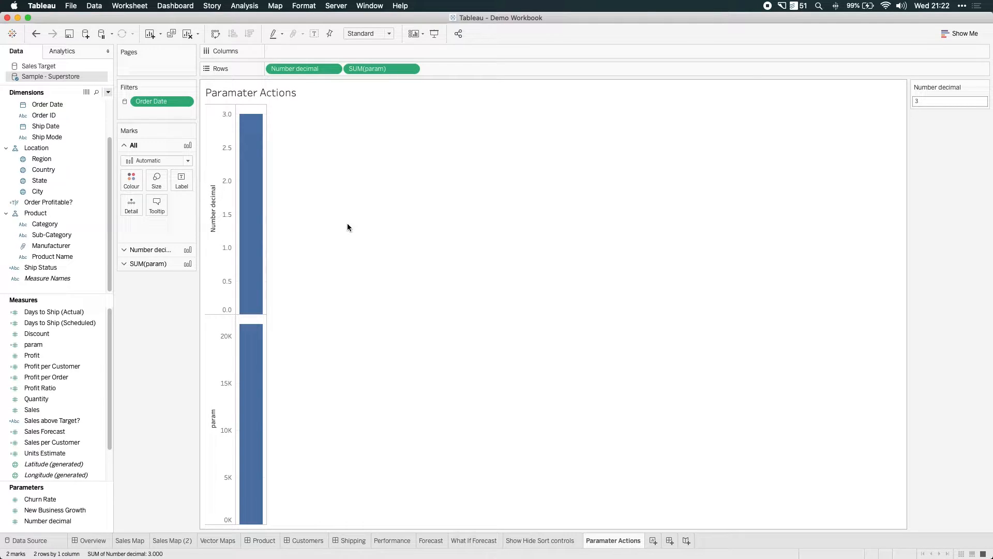
pyautogui.moveTo(374, 192)
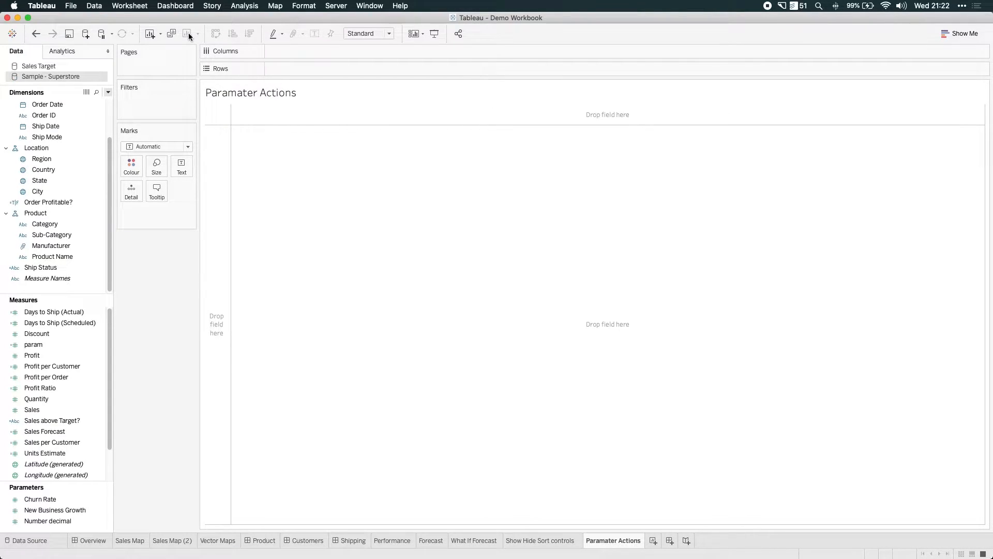
pyautogui.moveTo(189, 33)
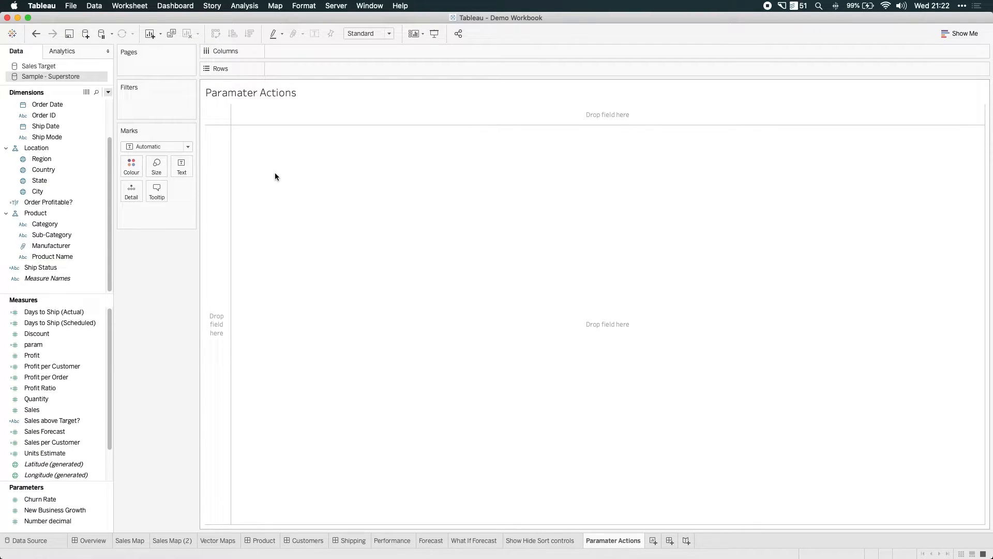
# Step: Put Profit on Rows, Sales on Columns and size each product mark by SUM(Quantity)
pyautogui.click(41, 267)
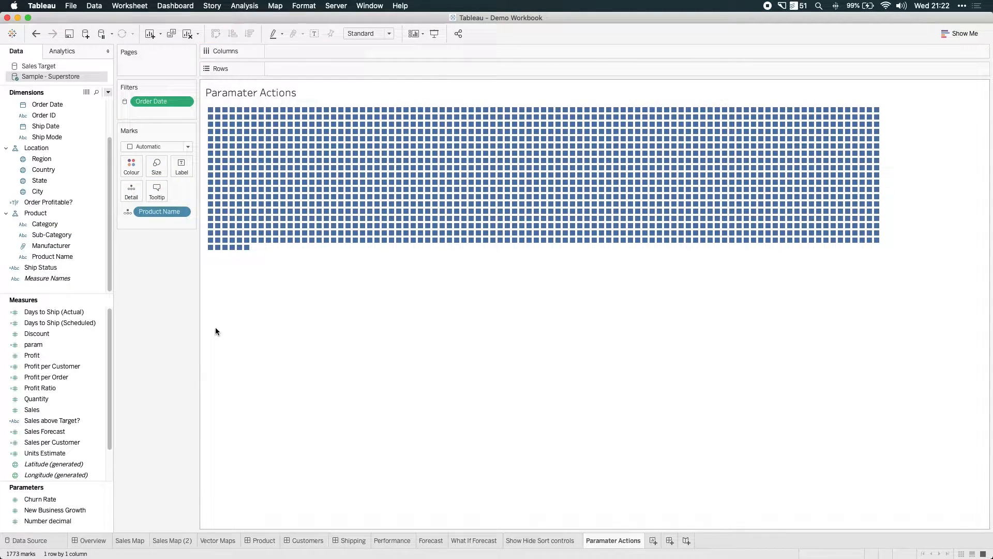
pyautogui.click(33, 344)
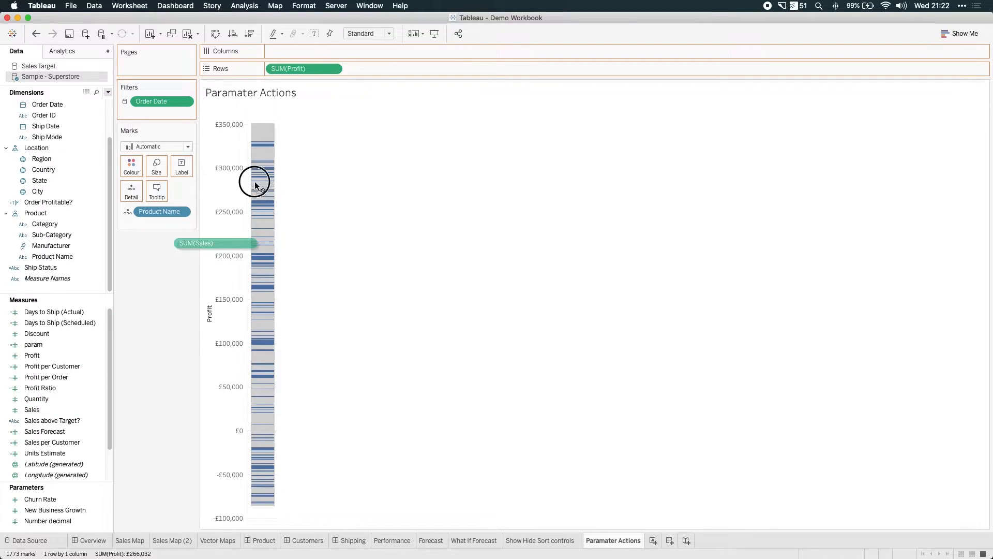
pyautogui.moveTo(214, 242); pyautogui.dragTo(303, 52)
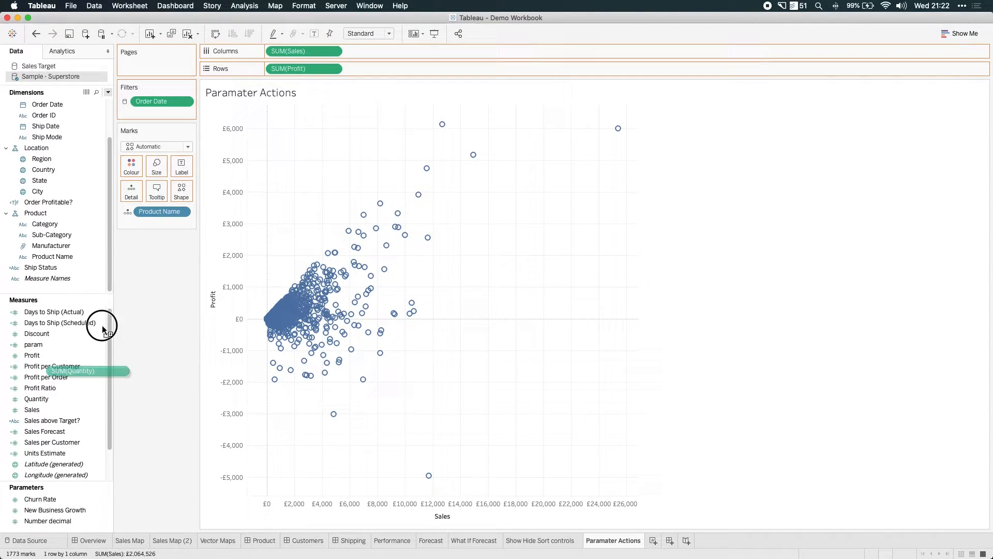
pyautogui.moveTo(58, 323); pyautogui.dragTo(156, 165)
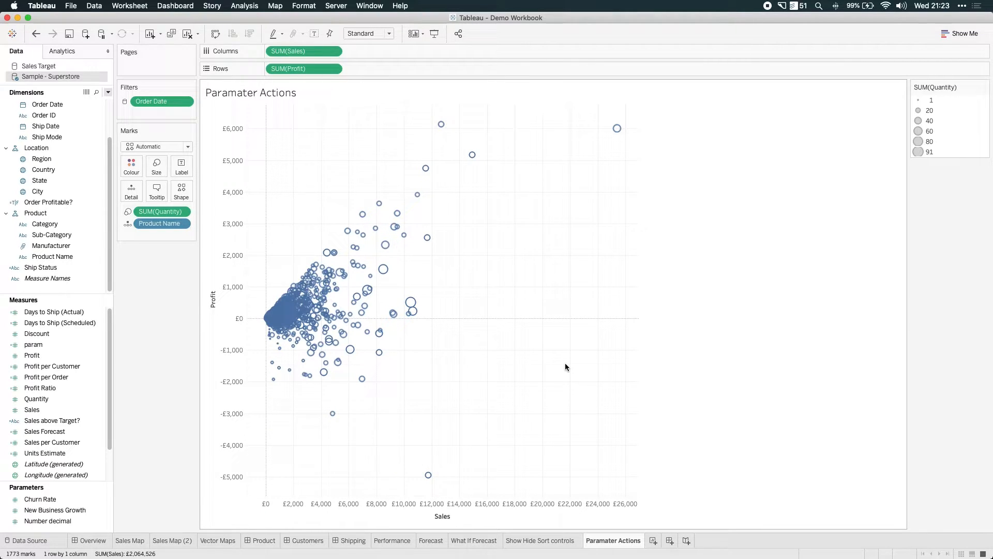
pyautogui.moveTo(562, 366)
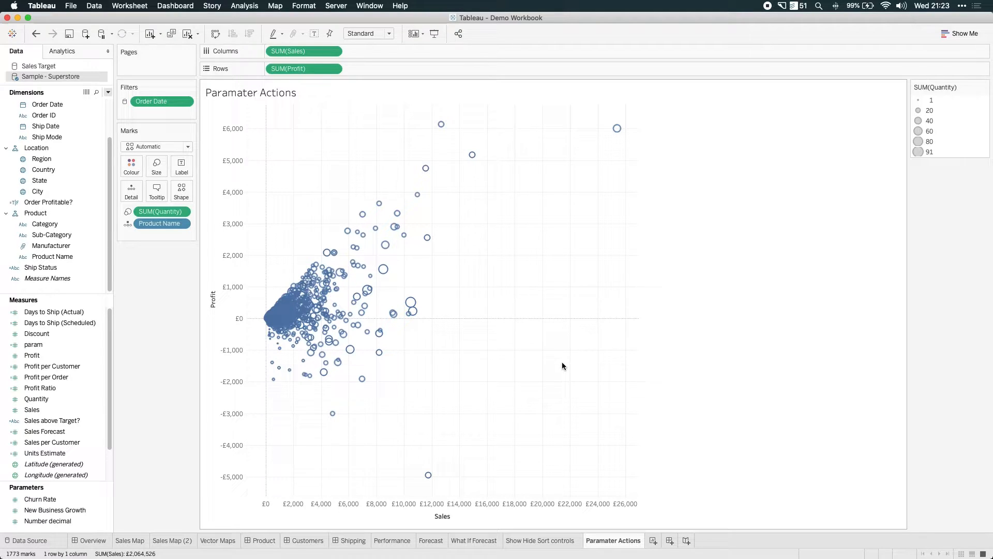
# Step: Show filter checklists for Sub-Category and Region beside the scatter
pyautogui.click(51, 235)
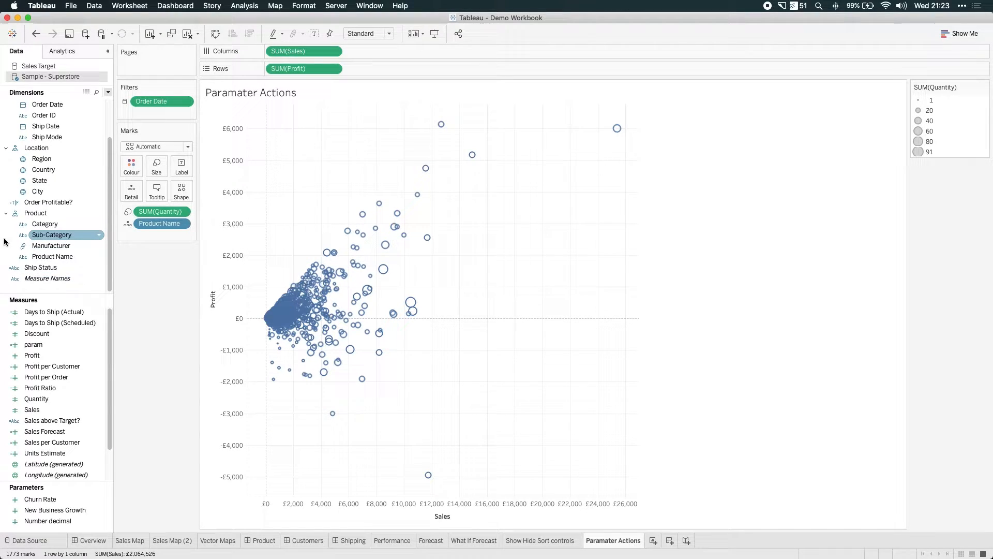
pyautogui.rightClick(51, 235)
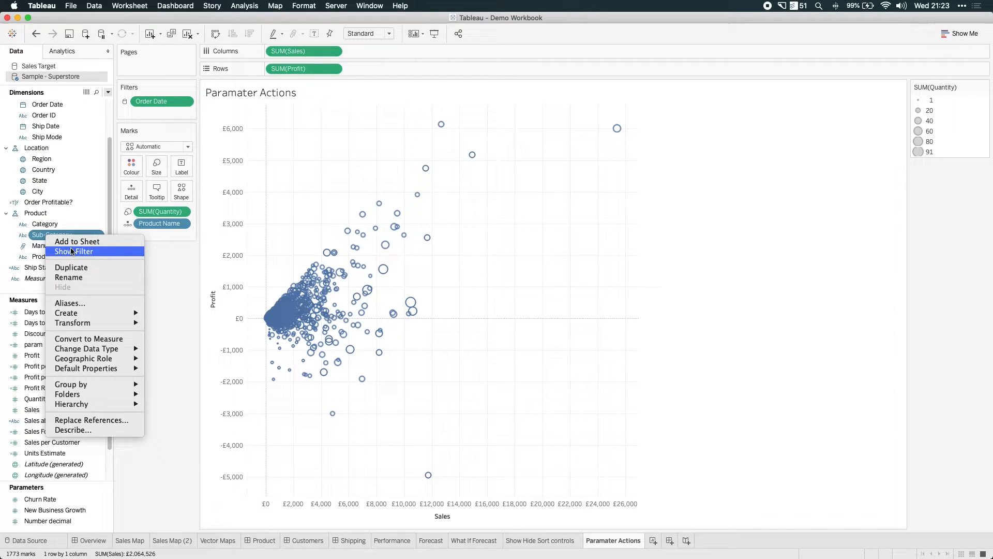
pyautogui.click(73, 252)
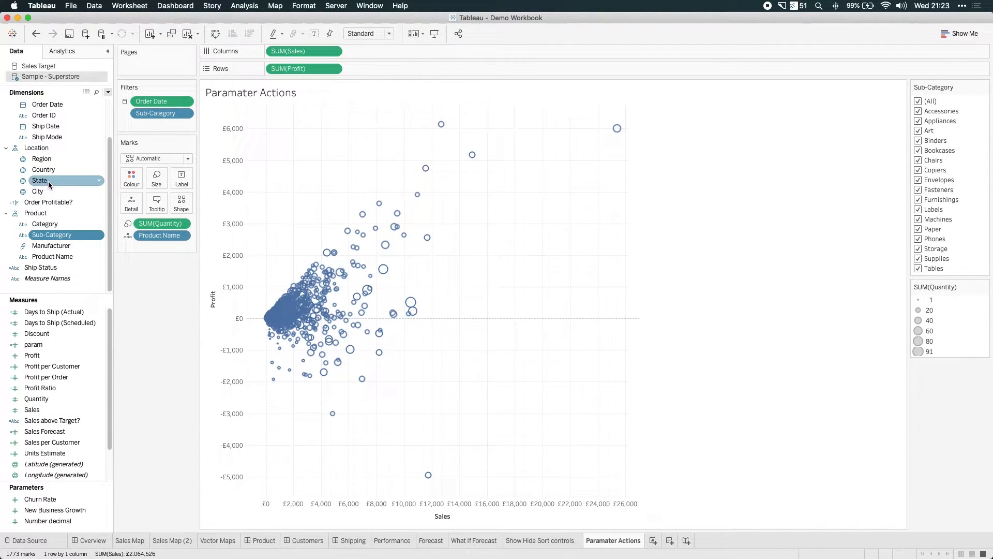
pyautogui.rightClick(41, 158)
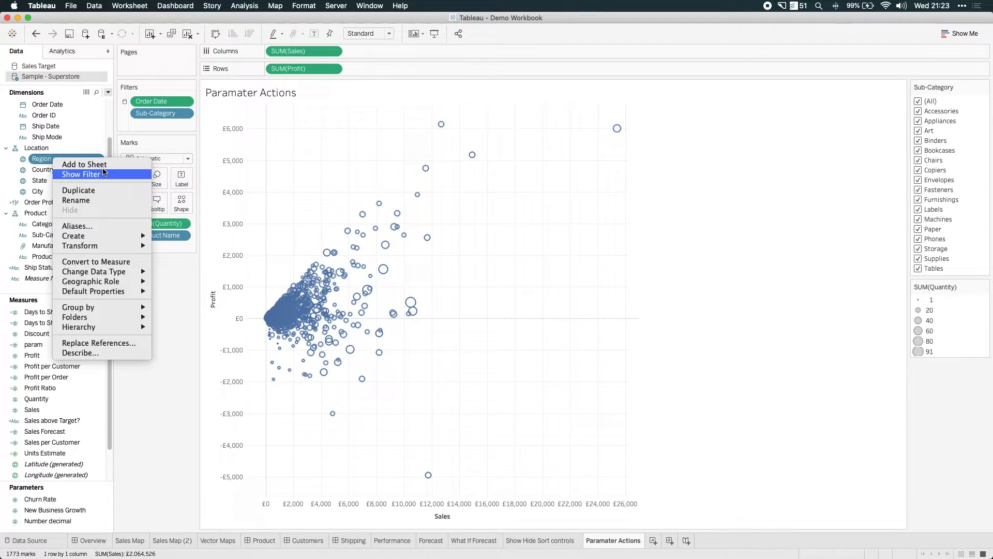
pyautogui.click(80, 174)
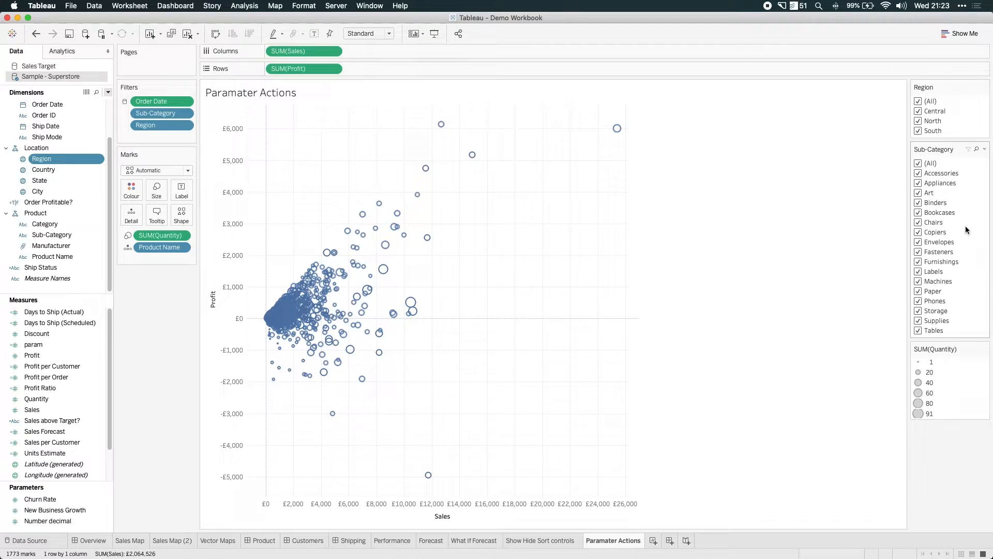
pyautogui.moveTo(610, 311)
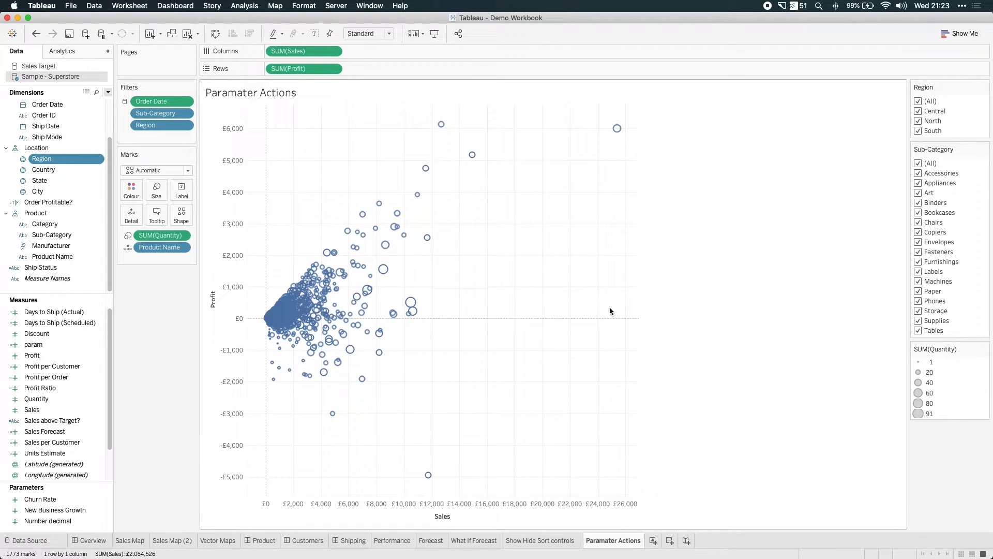
pyautogui.moveTo(602, 311)
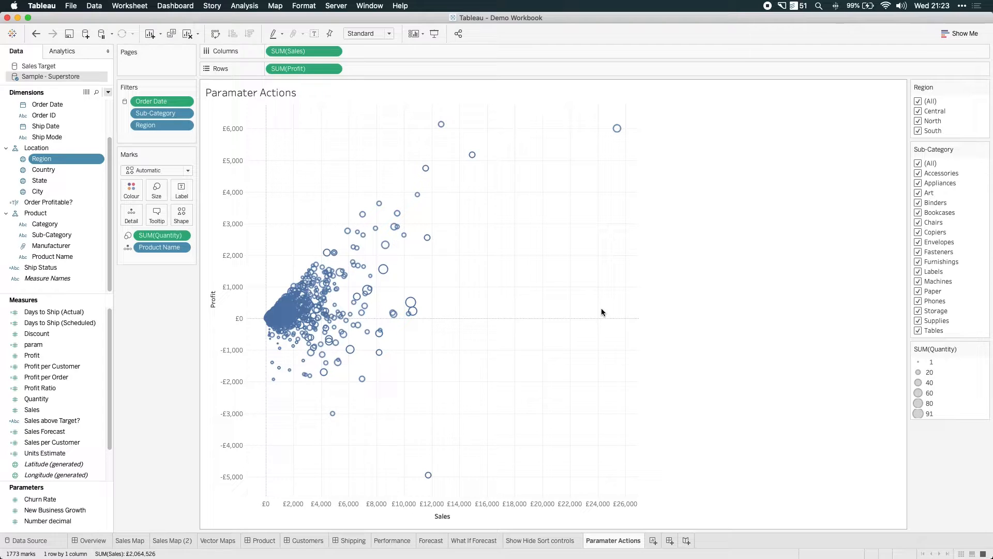
pyautogui.moveTo(317, 227)
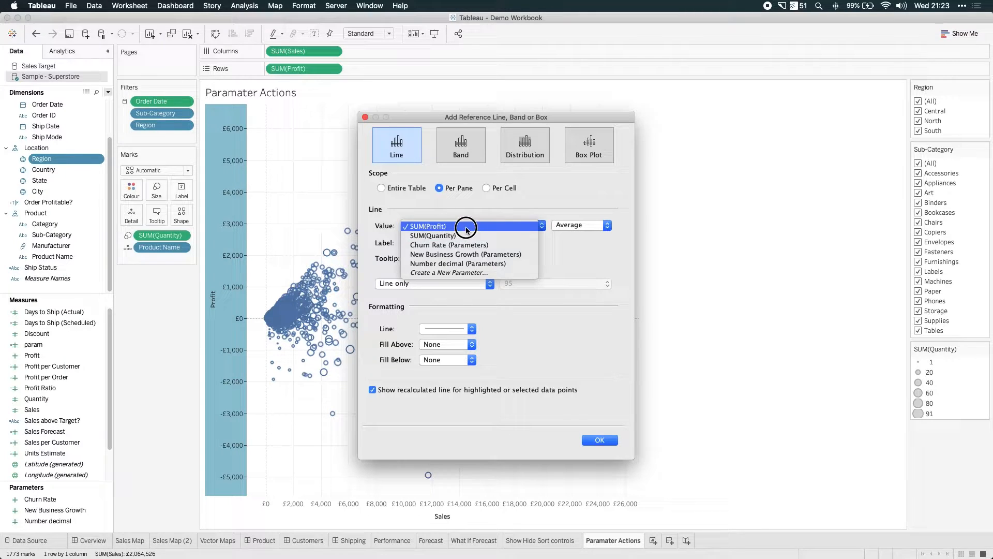
# Step: Add an average SUM(Profit) reference line, then filter Region to Central and then North only
pyautogui.click(599, 440)
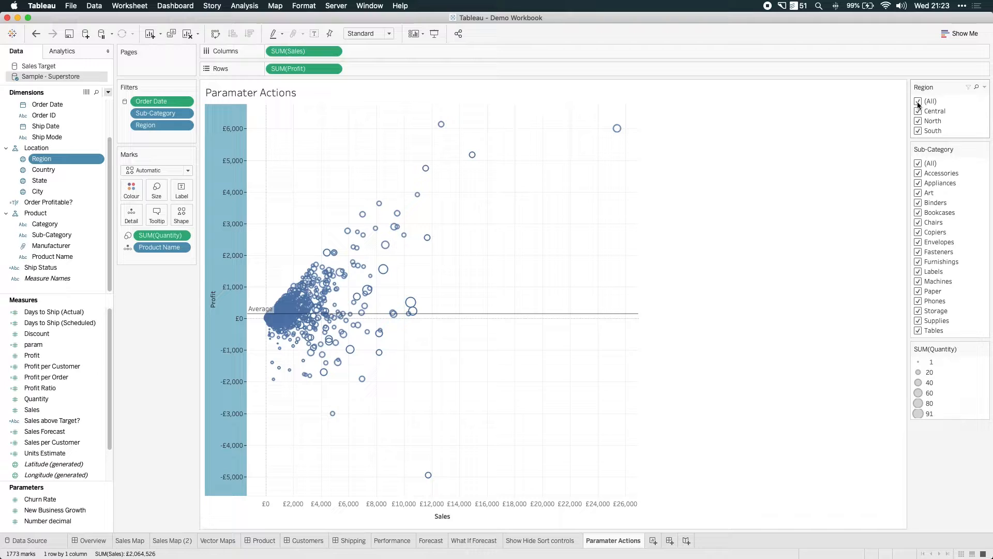
pyautogui.click(918, 100)
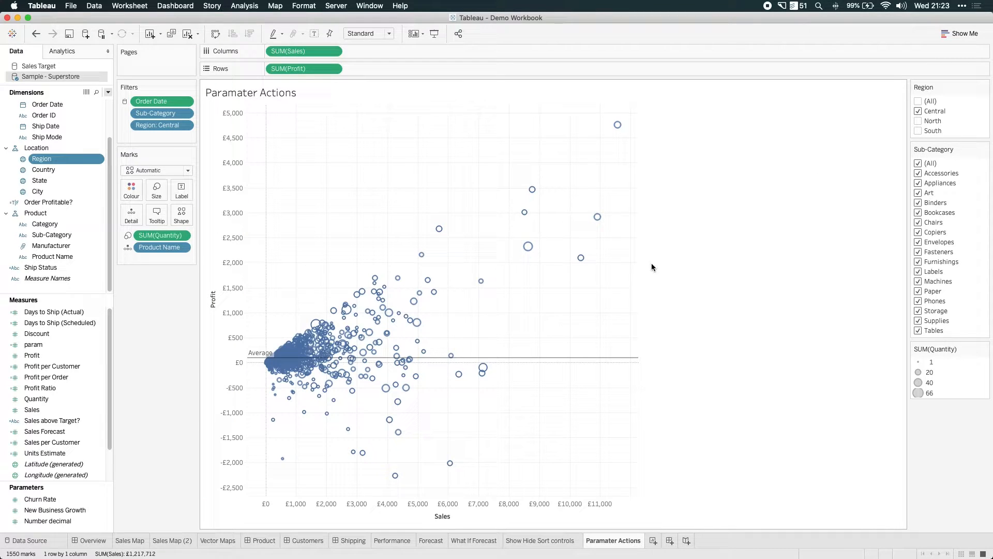
pyautogui.moveTo(541, 359)
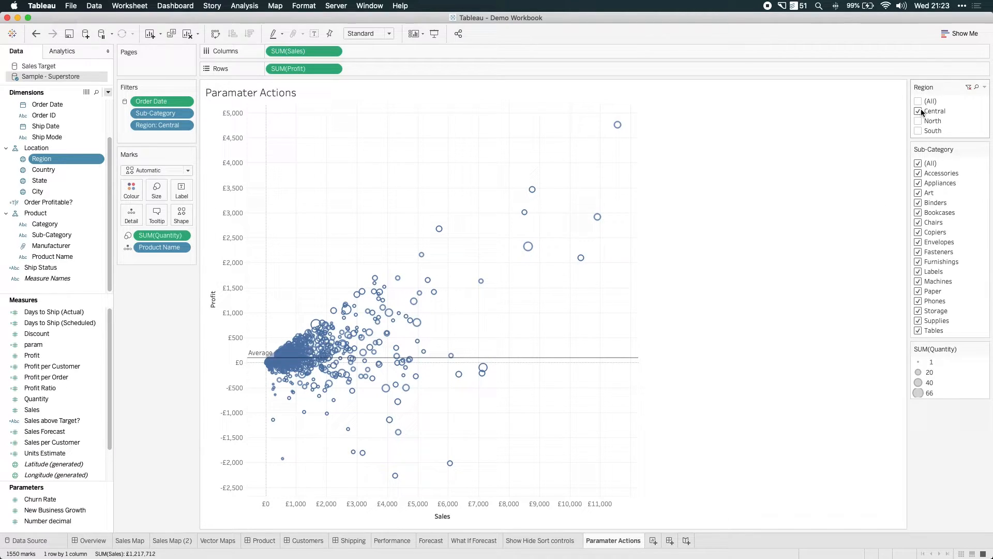
pyautogui.click(918, 121)
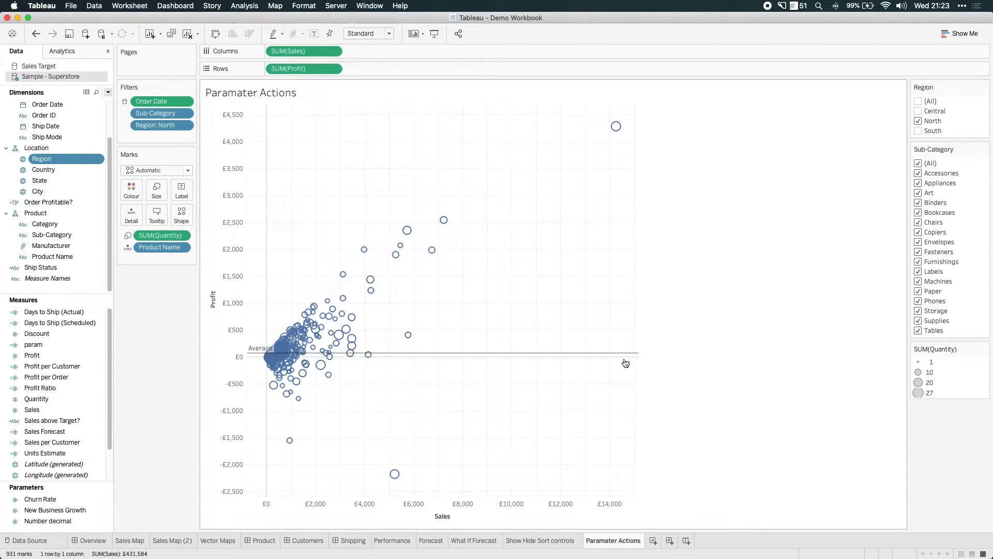
pyautogui.moveTo(583, 358)
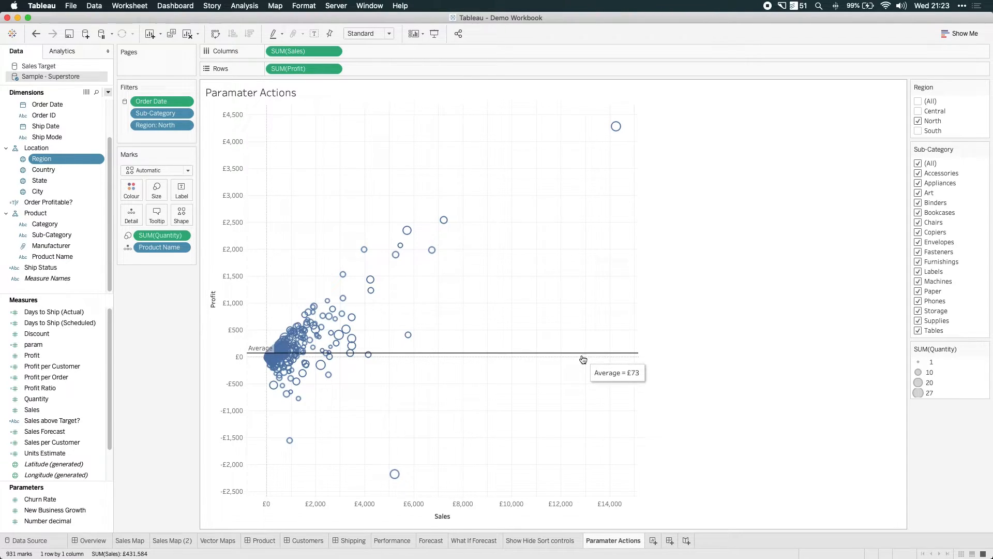
pyautogui.moveTo(682, 287)
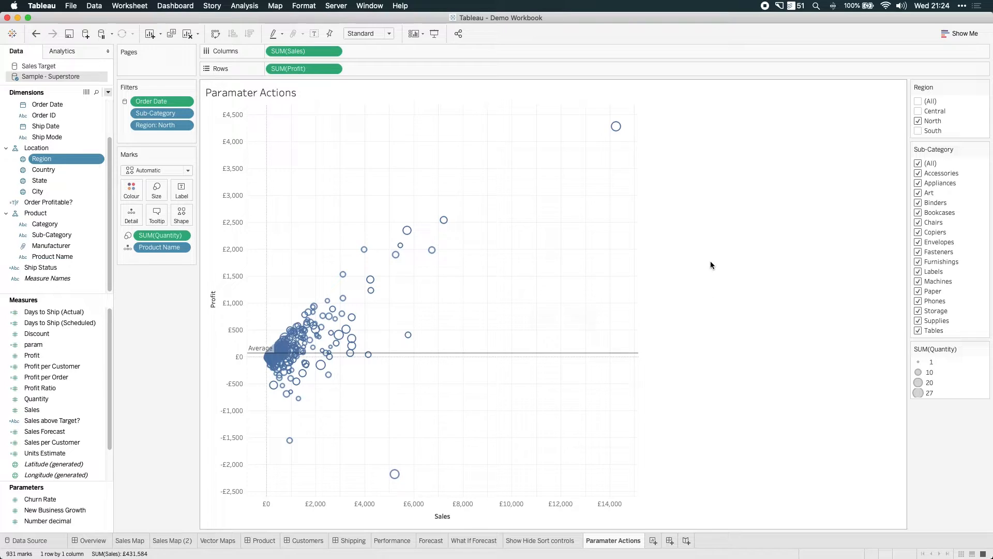
pyautogui.moveTo(680, 267)
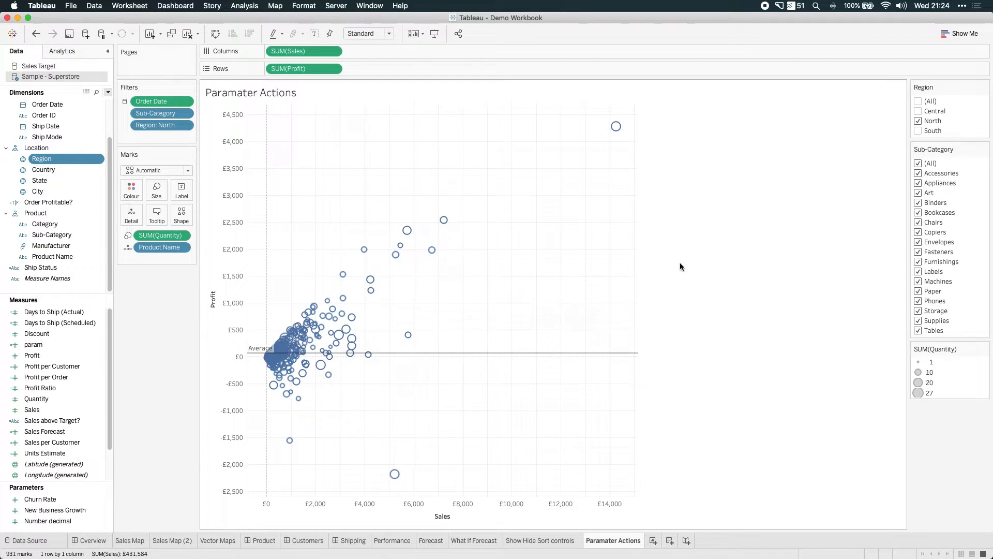
# Step: Remove the average Profit line, restore all regions and bring up the new-field options
pyautogui.rightClick(213, 302)
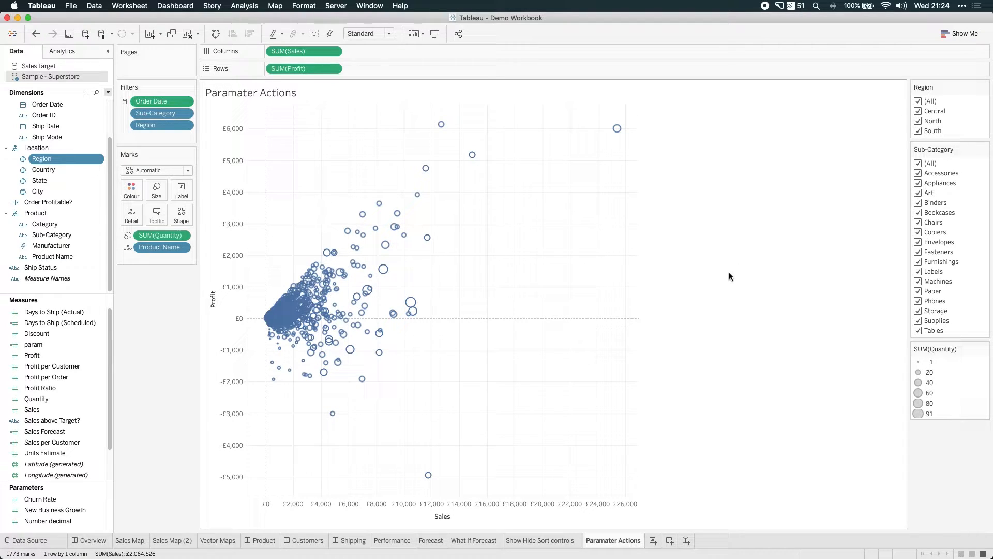
pyautogui.click(56, 475)
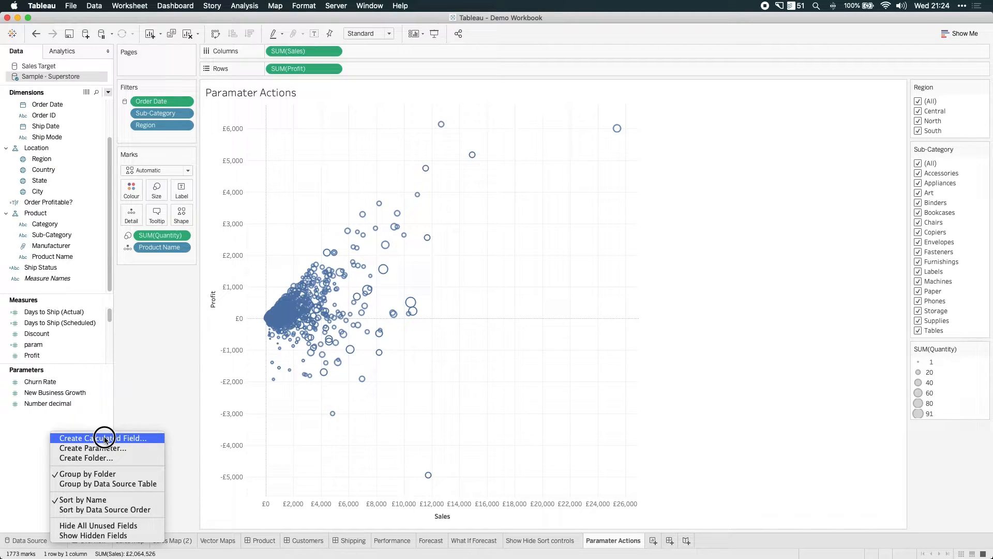
# Step: Create a Float parameter named Profit param with current value 0
pyautogui.click(105, 437)
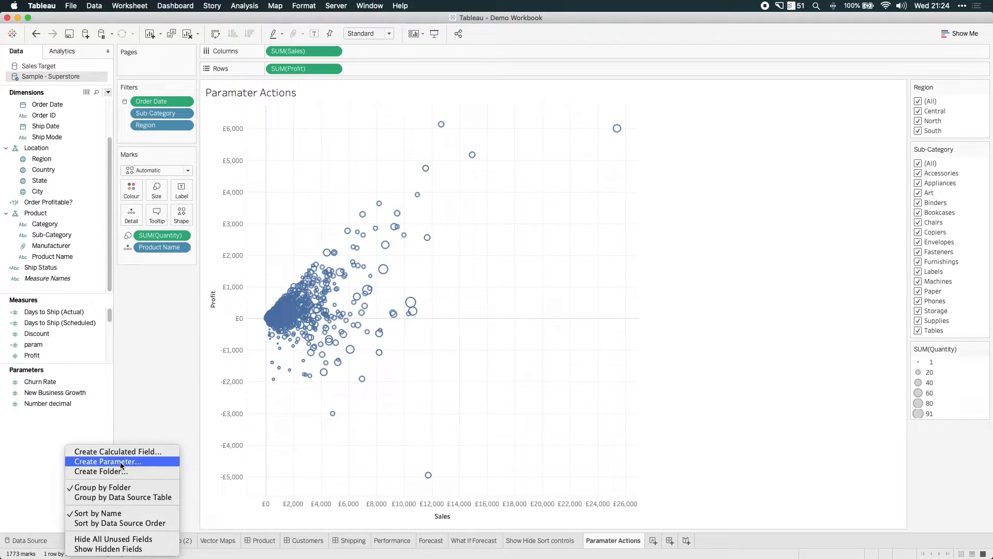
pyautogui.click(107, 462)
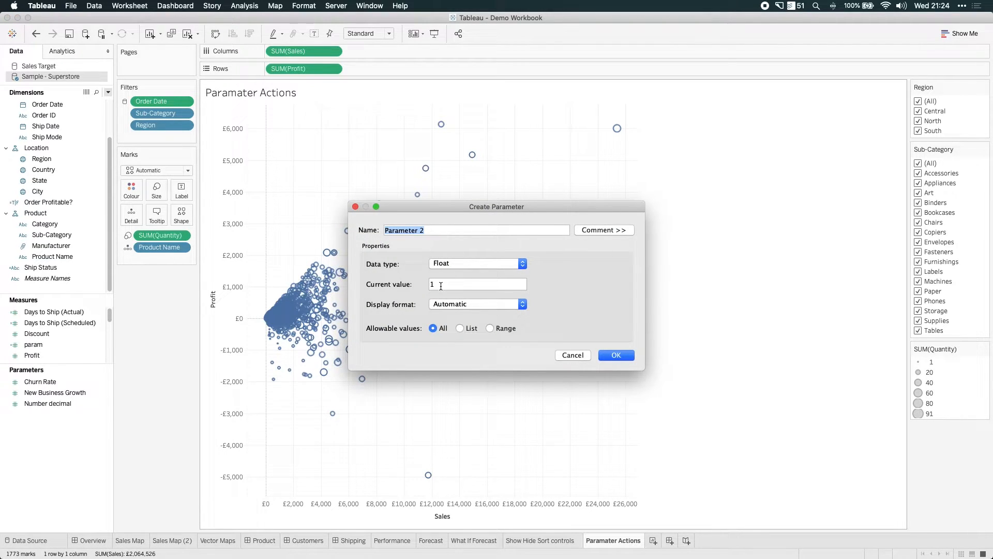
pyautogui.write('0')
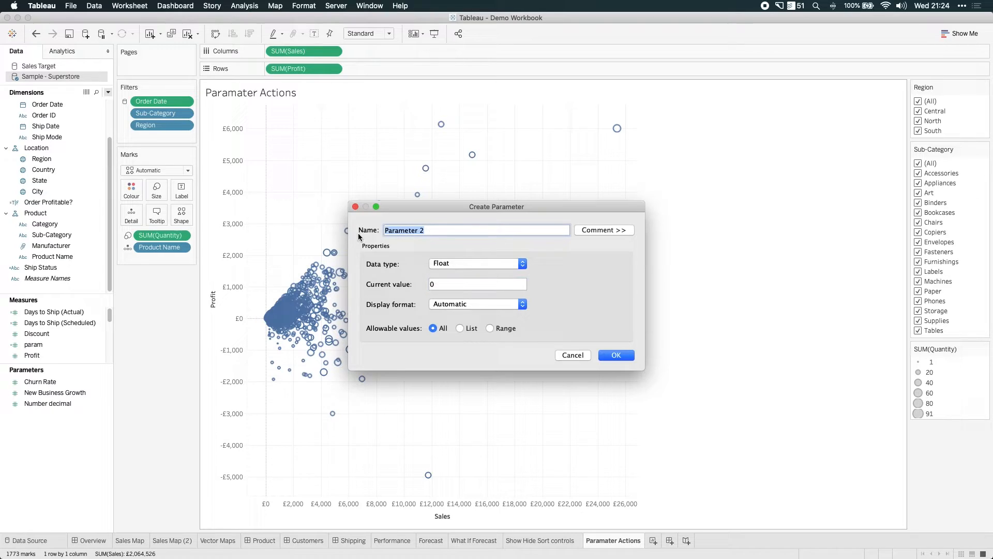
pyautogui.write('Profit')
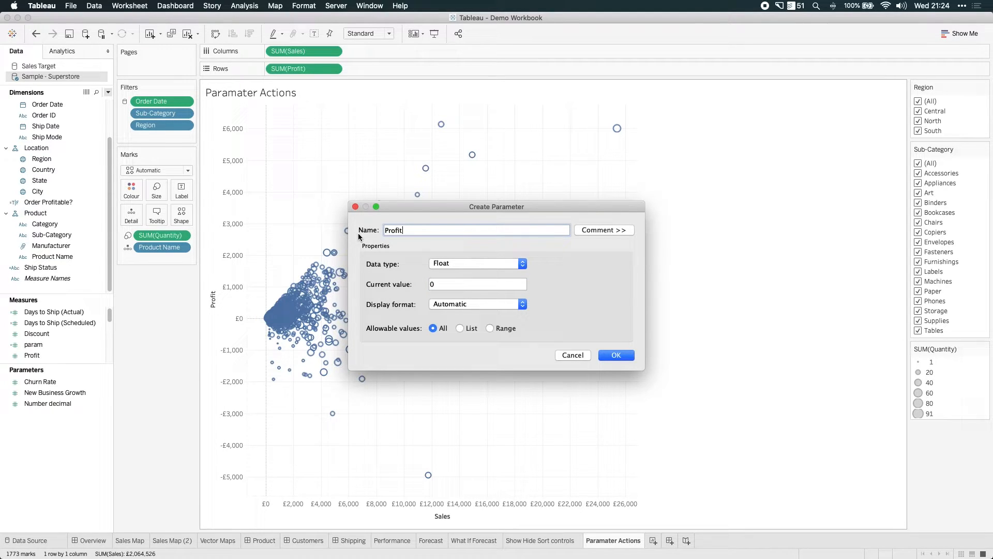
pyautogui.write('param')
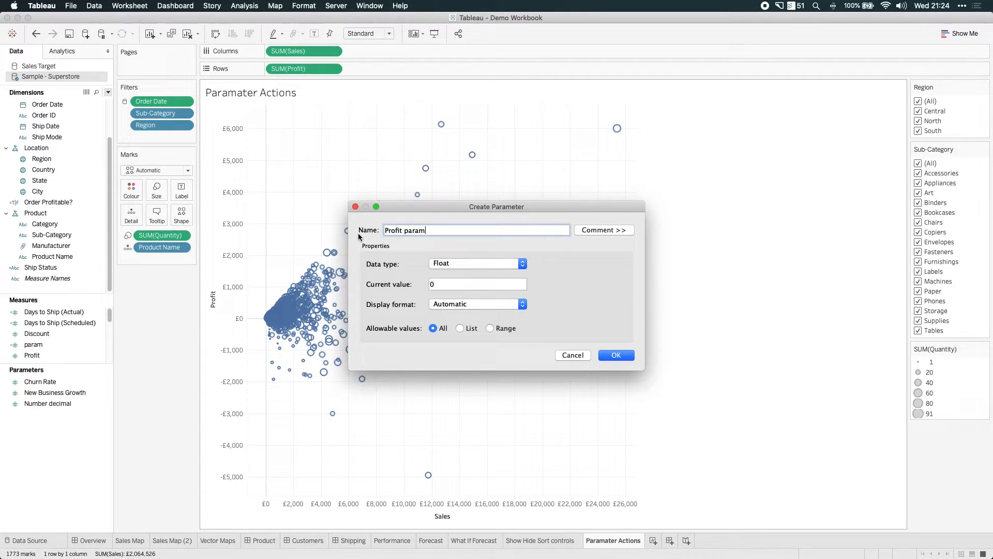
pyautogui.click(614, 355)
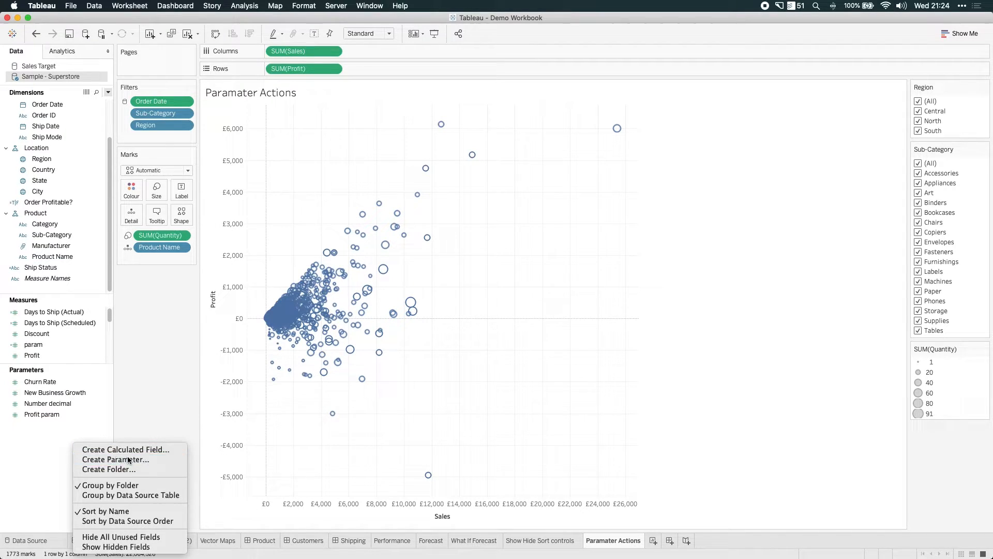
# Step: Start a second parameter named Sales Param
pyautogui.click(115, 459)
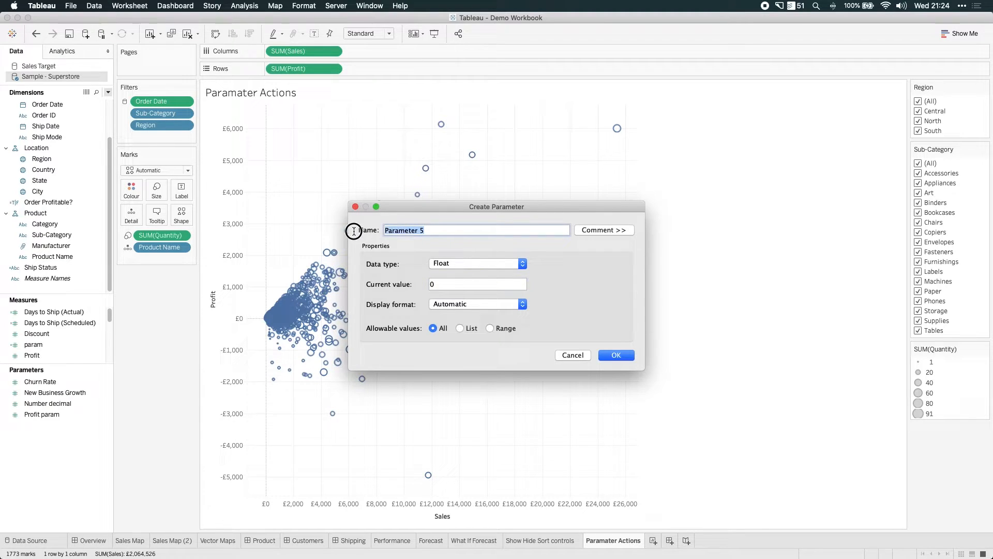
pyautogui.write('Sale')
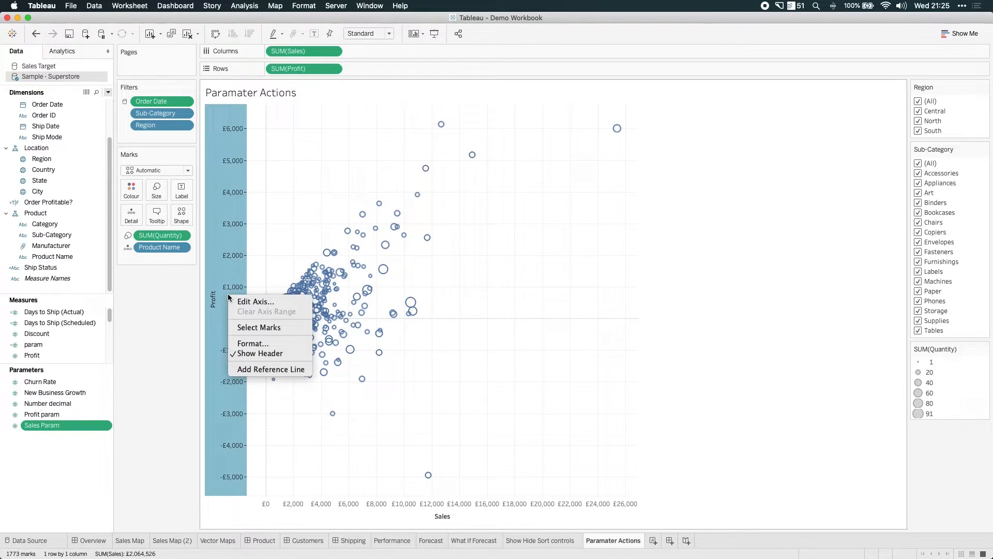
pyautogui.moveTo(270, 369)
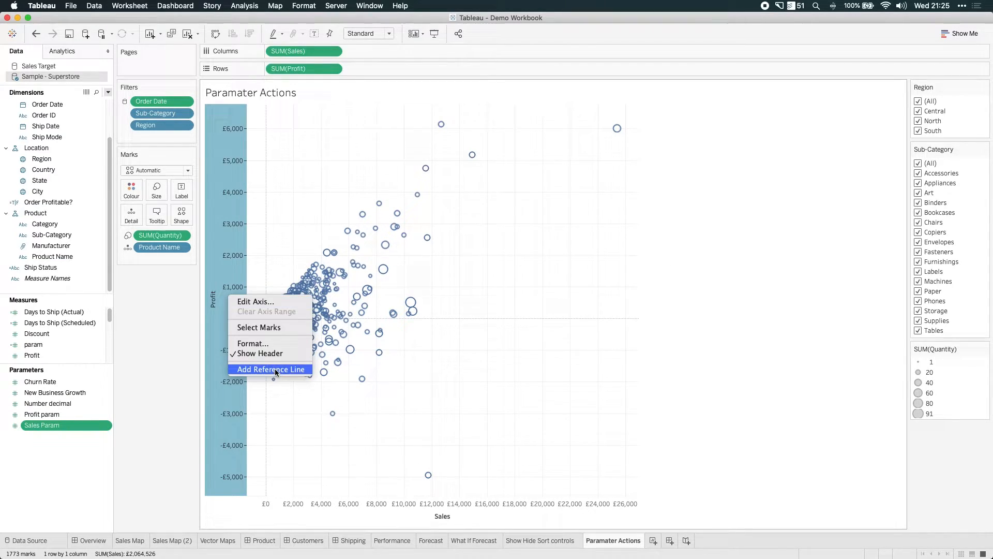
# Step: Add a reference line on the Profit axis valued by Profit param and confirm it
pyautogui.click(269, 370)
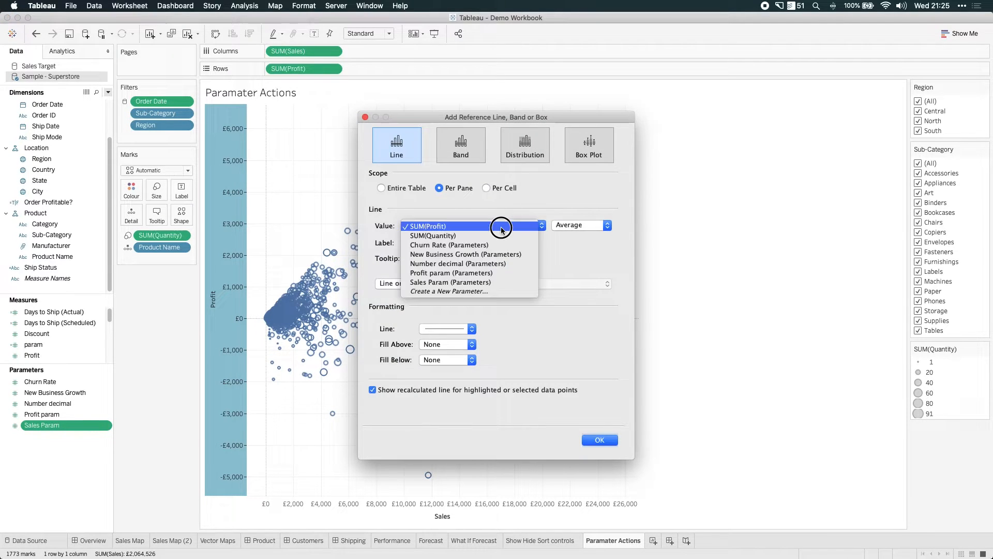
pyautogui.moveTo(450, 272)
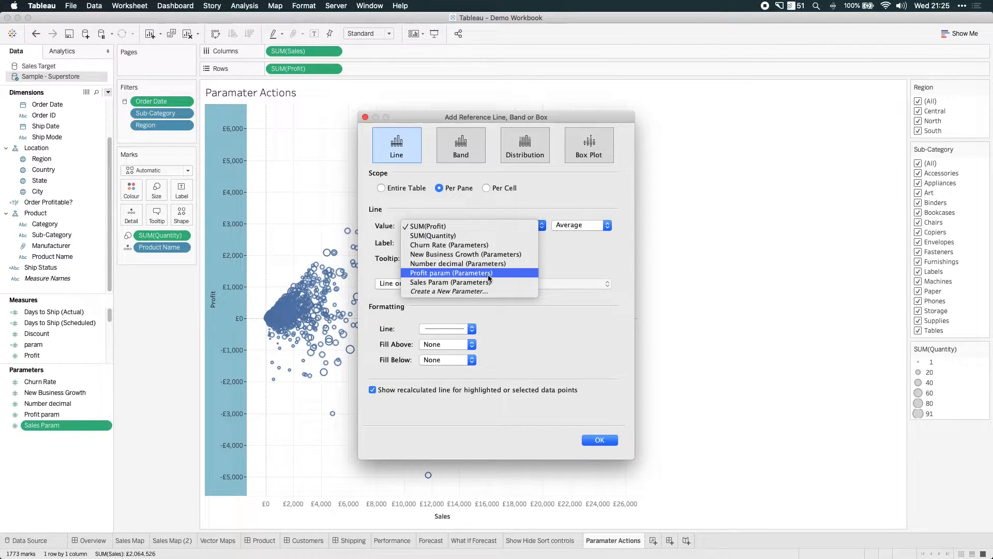
pyautogui.click(451, 272)
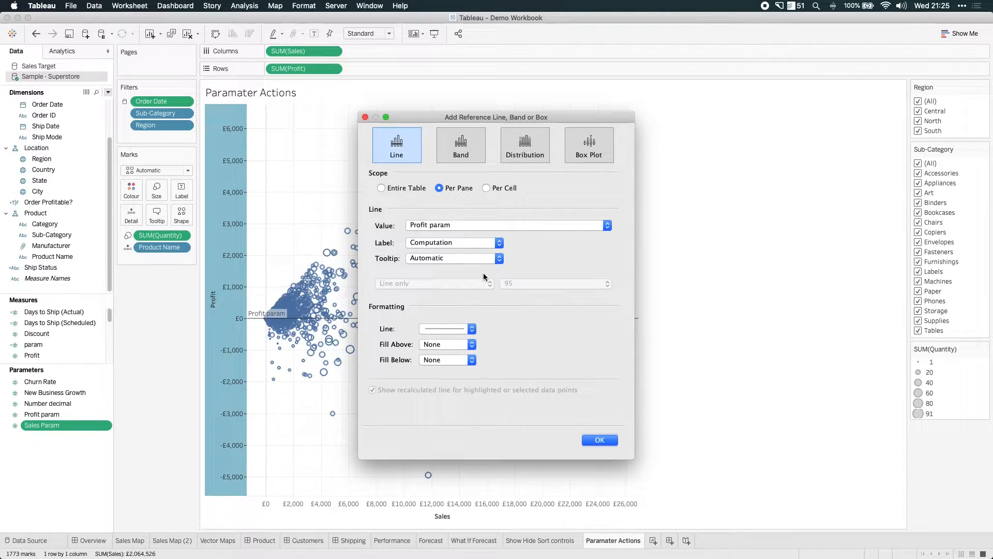
pyautogui.moveTo(251, 323)
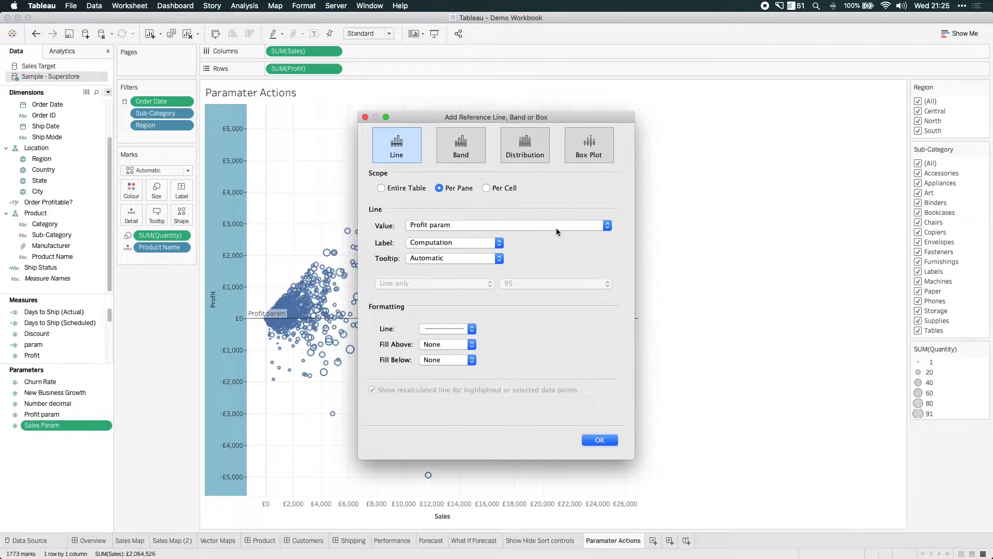
pyautogui.moveTo(557, 230)
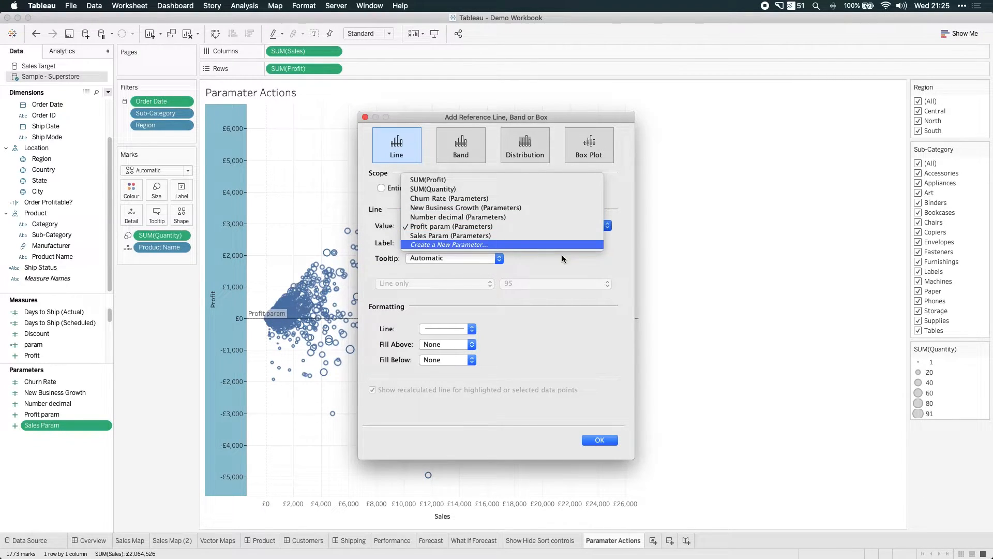
pyautogui.click(451, 226)
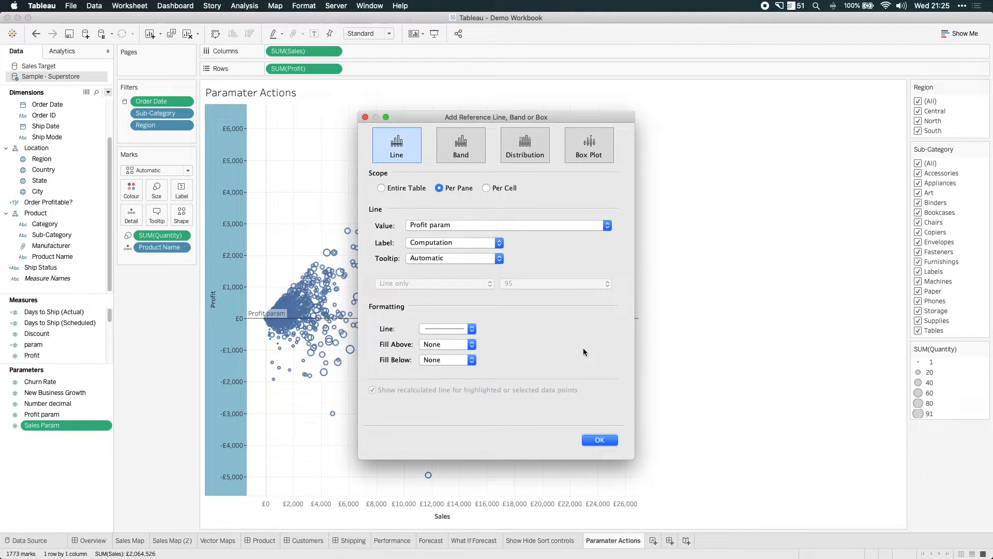
pyautogui.moveTo(599, 439)
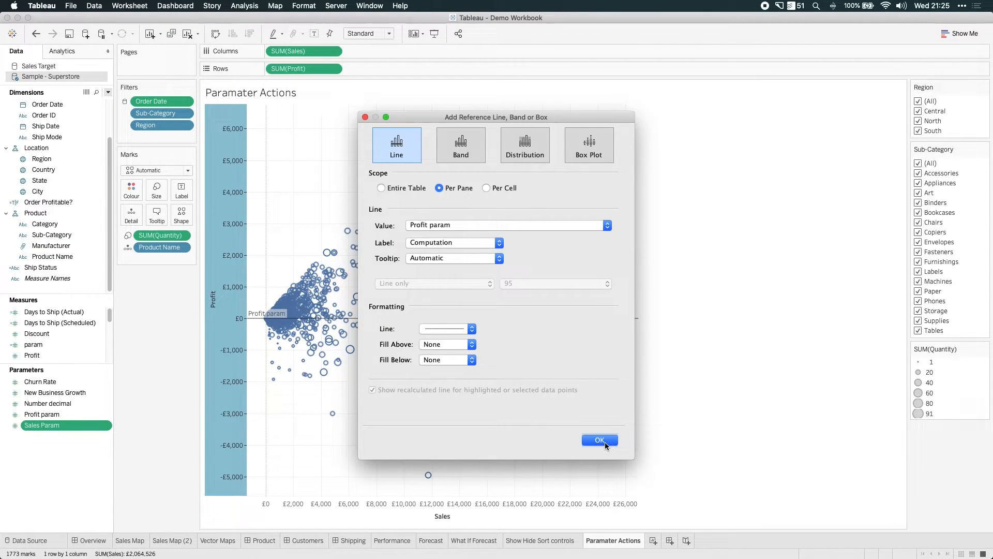
pyautogui.click(599, 441)
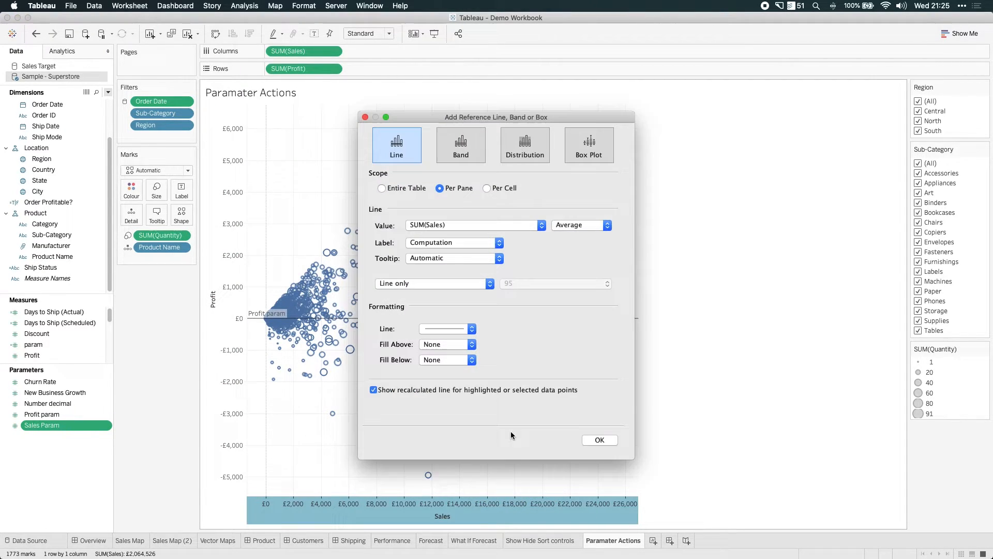
# Step: Base the sales-axis reference line on Sales Param and pick its line style
pyautogui.click(475, 225)
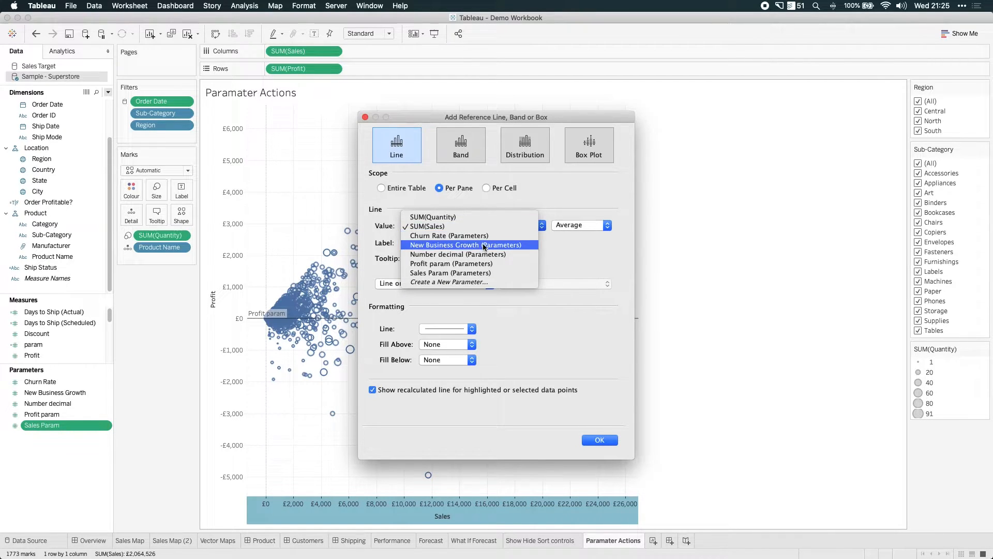
pyautogui.click(450, 272)
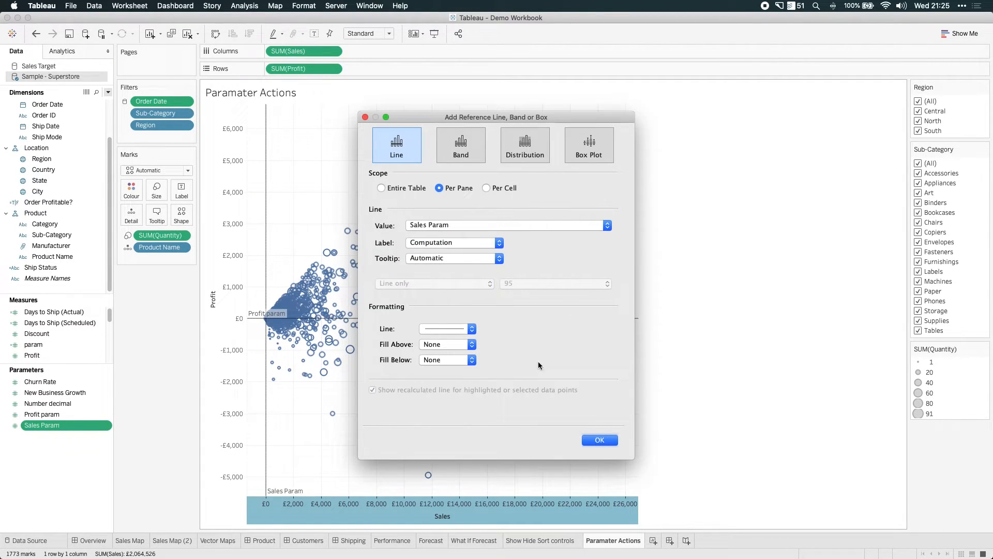
pyautogui.click(472, 327)
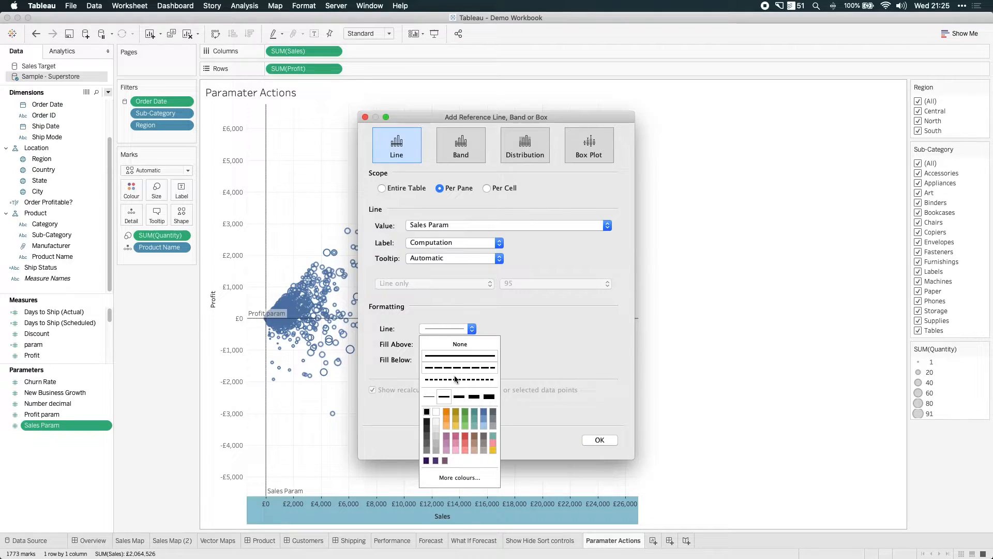
pyautogui.click(599, 440)
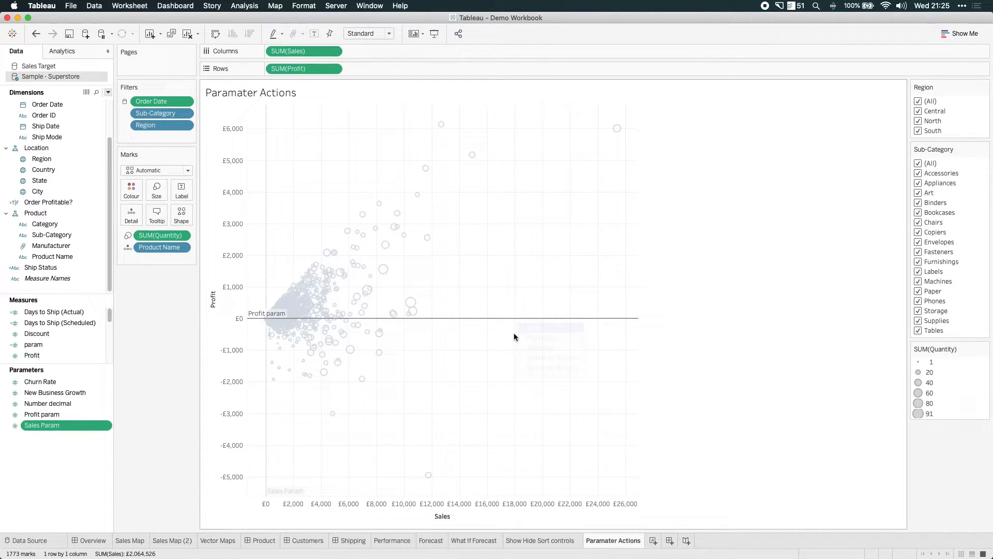
# Step: Pick a matching line style for the Profit param line and bring up the parameter's show-control option
pyautogui.click(472, 328)
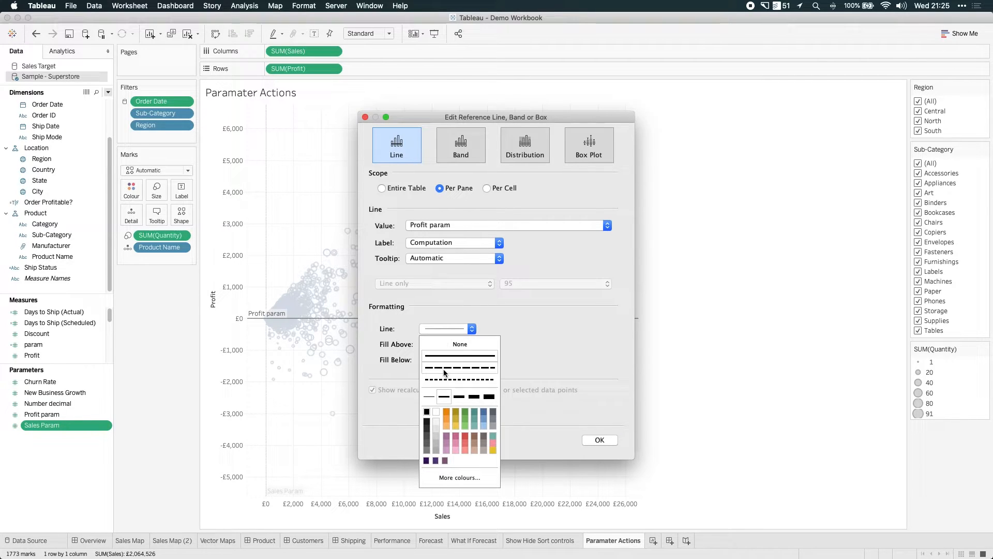
pyautogui.click(598, 440)
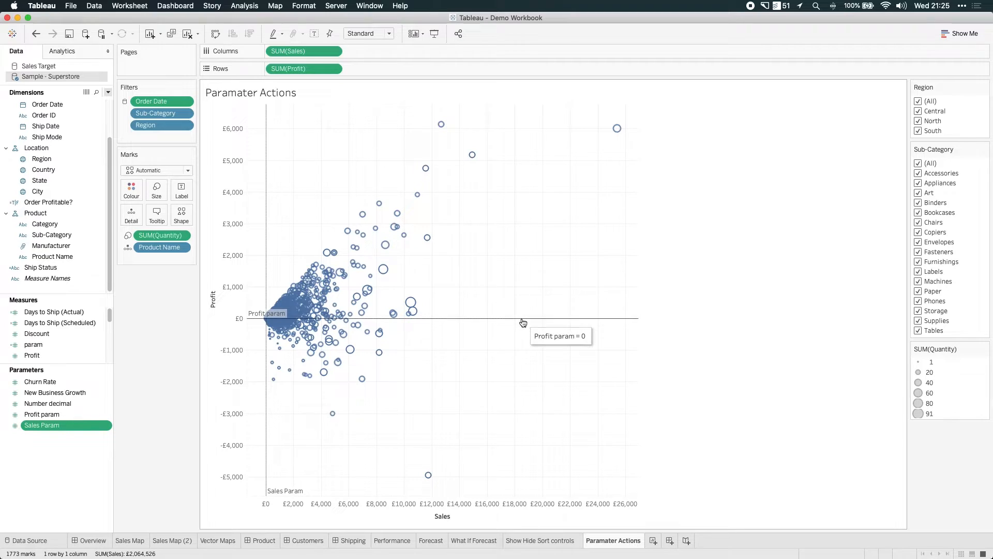
pyautogui.rightClick(41, 425)
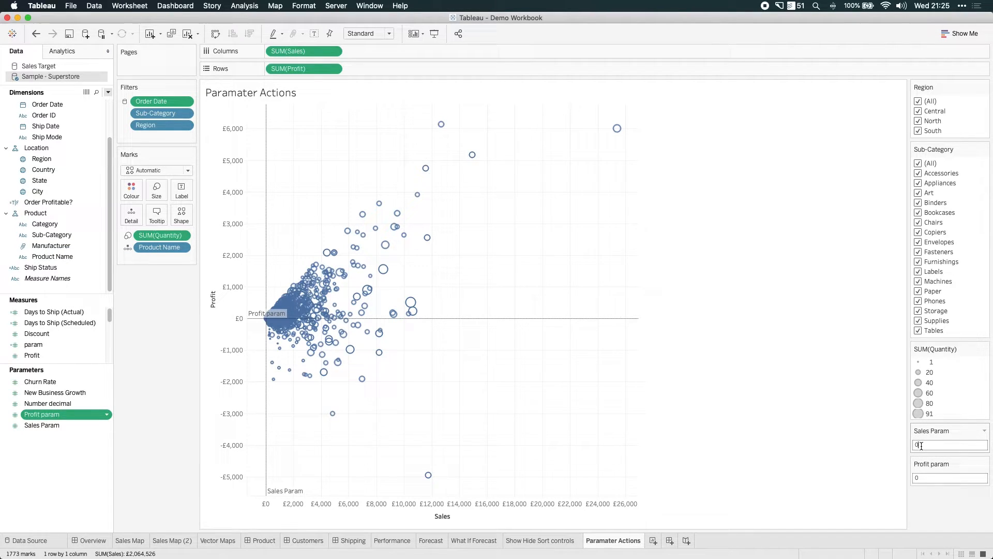
# Step: Test the sales line by setting Sales Param to 10,000, then return it to 0
pyautogui.write('10000')
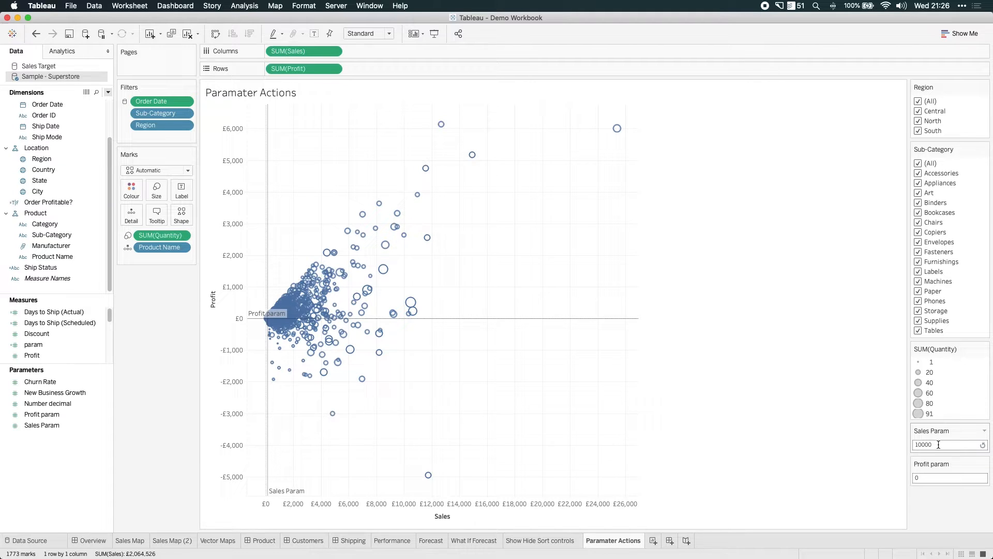
pyautogui.write('10.000')
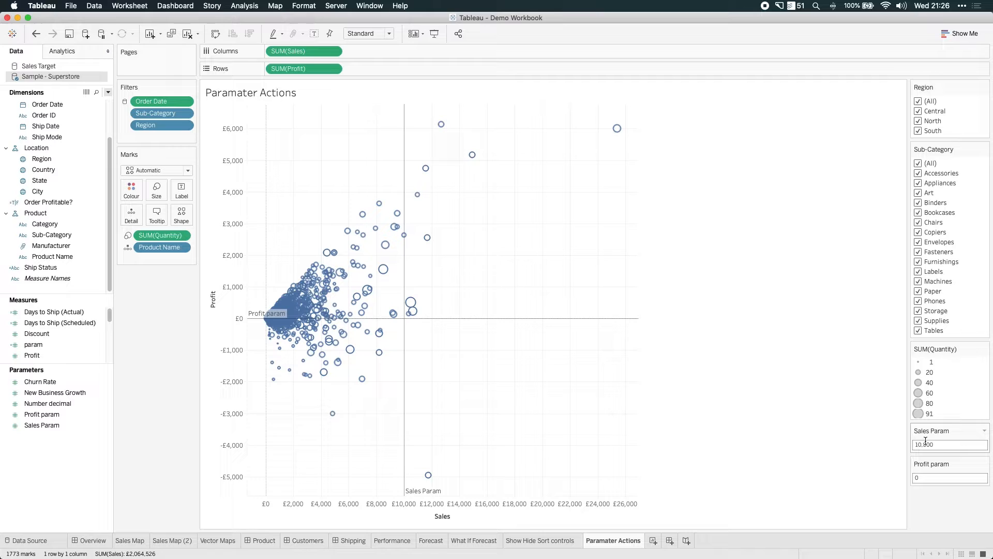
pyautogui.write('0')
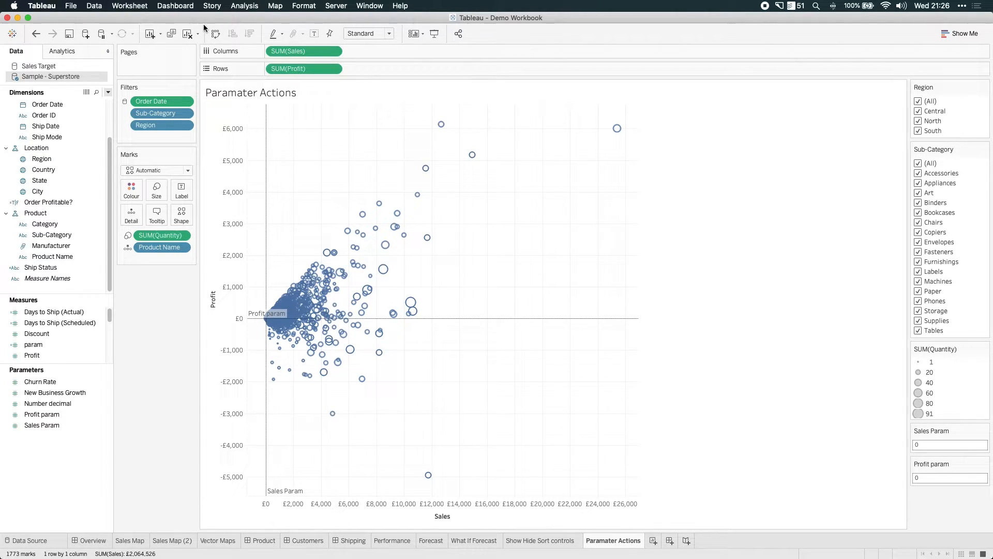
pyautogui.click(130, 6)
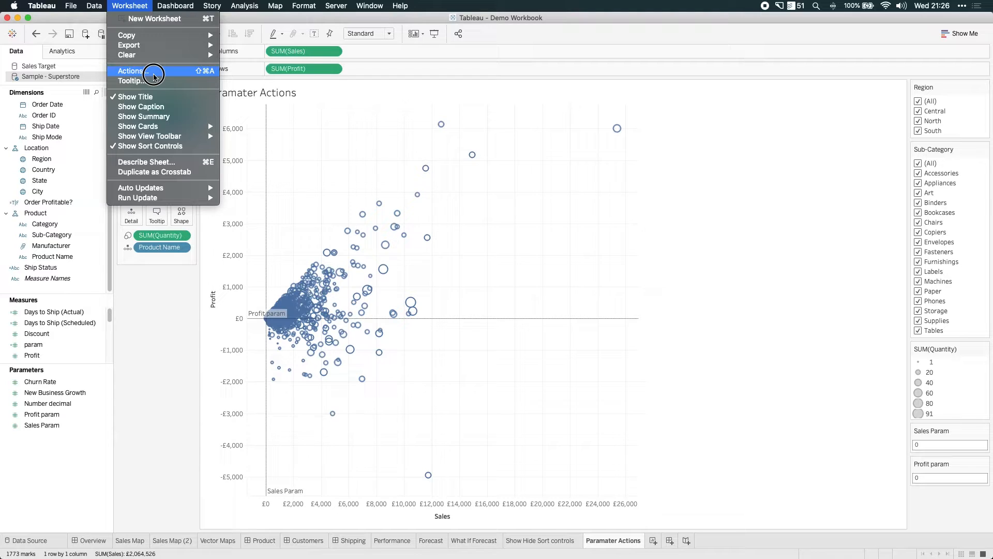
# Step: Delete the sheet's old Parameter1 action and start adding a new one
pyautogui.click(131, 70)
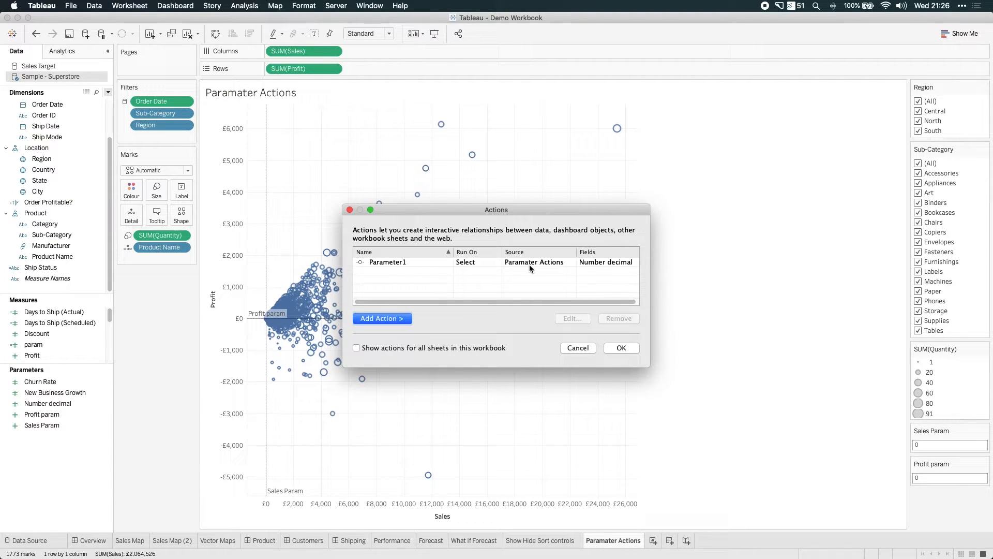
pyautogui.click(386, 262)
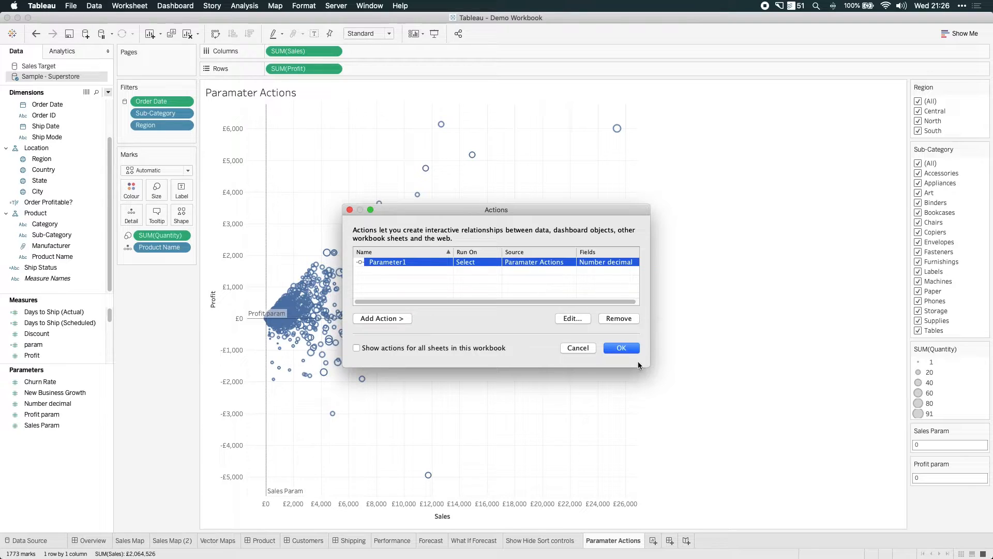
pyautogui.click(618, 317)
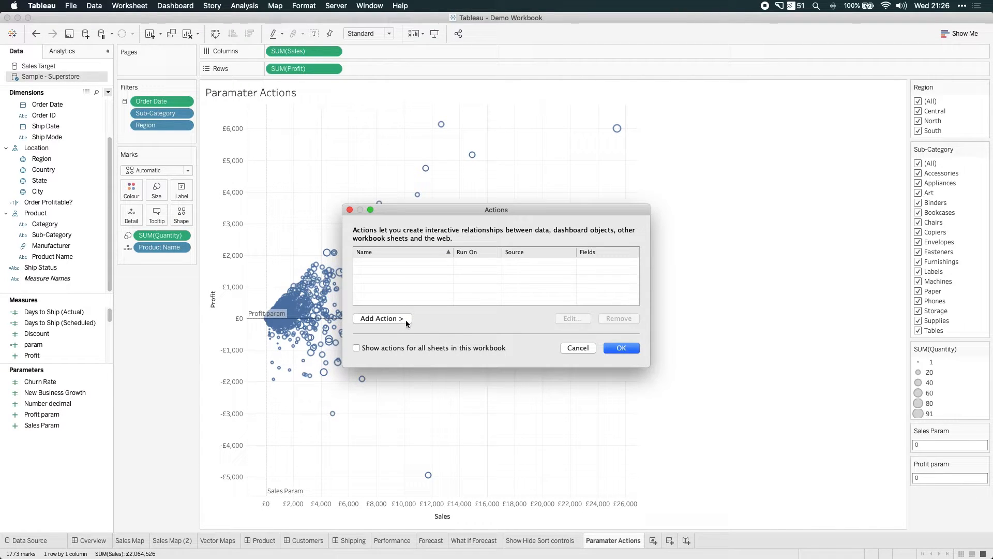
pyautogui.click(379, 317)
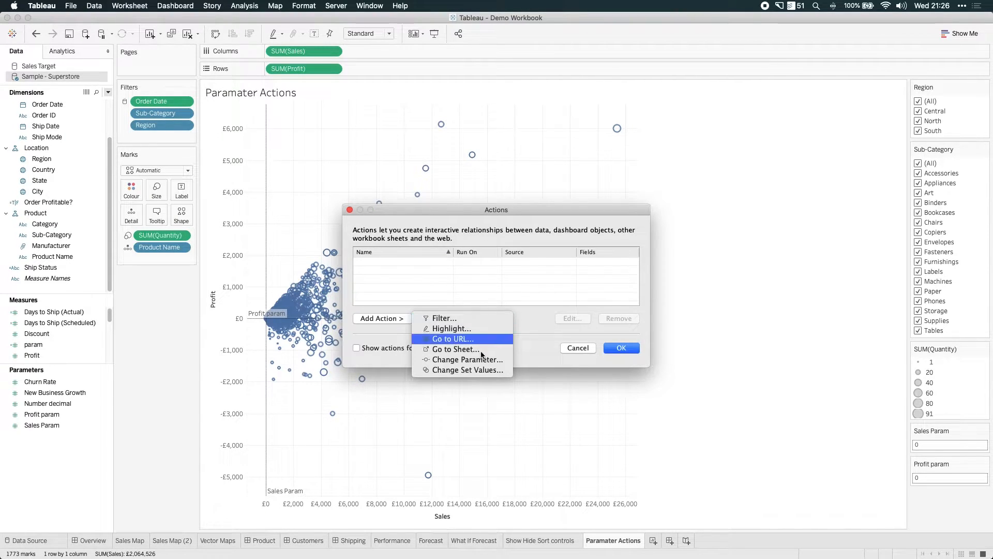
pyautogui.moveTo(462, 358)
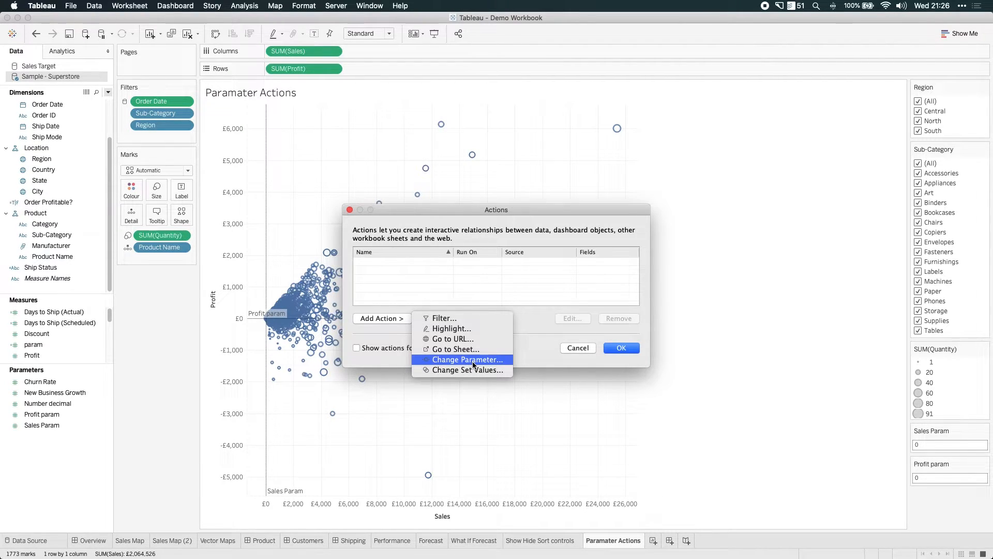
# Step: Create a Change Parameter action named Profit targeting Profit param with SUM(Profit) as the value
pyautogui.click(467, 359)
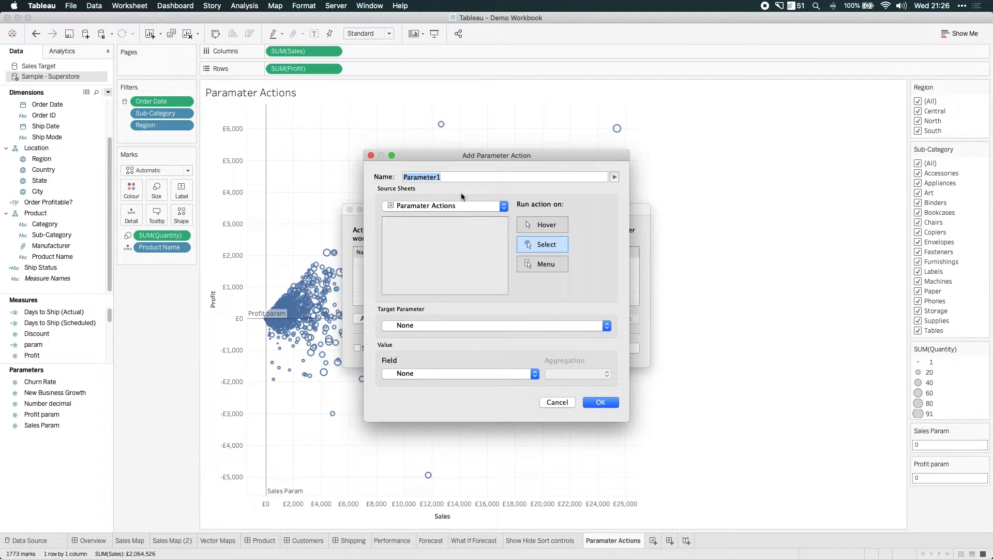
pyautogui.write('Profit p')
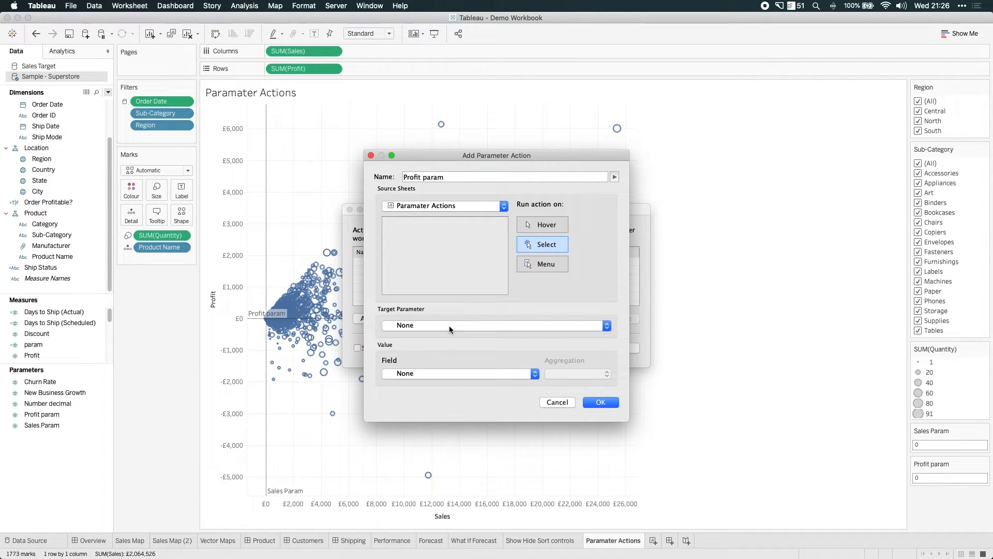
pyautogui.click(495, 324)
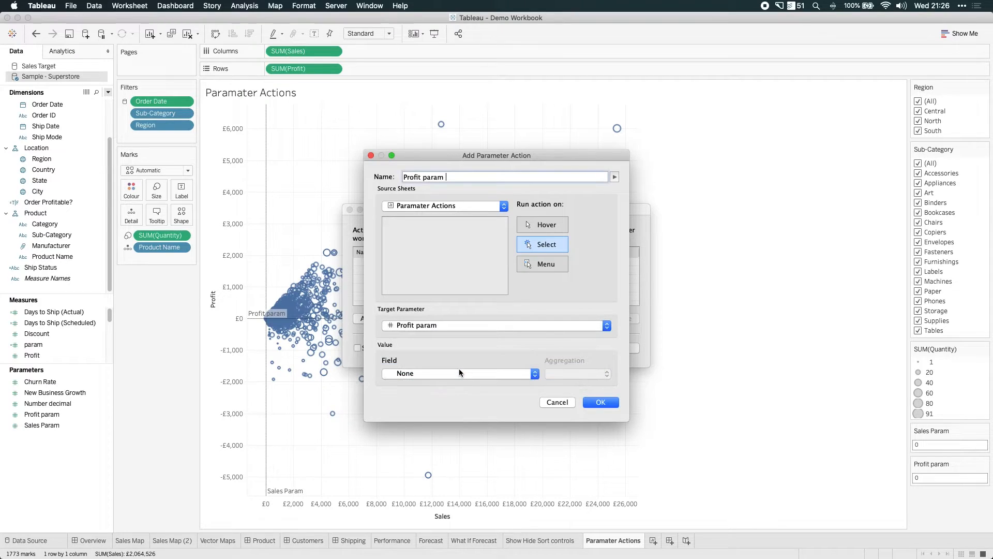
pyautogui.moveTo(450, 332)
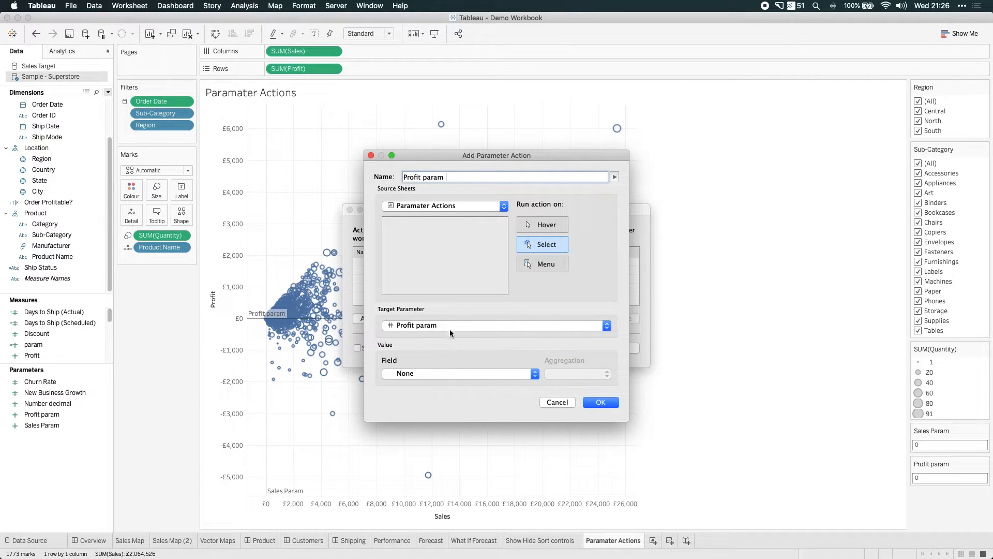
pyautogui.moveTo(432, 349)
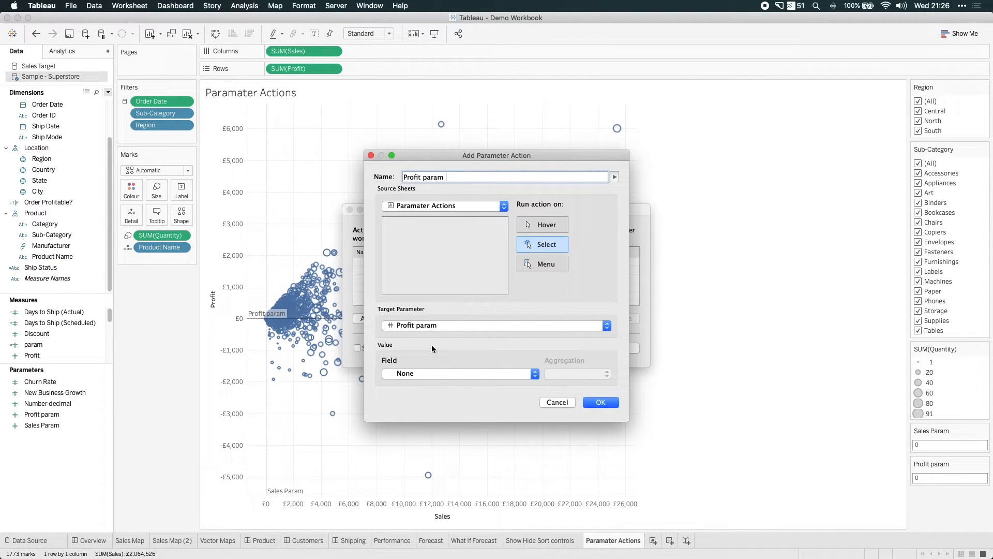
pyautogui.click(457, 374)
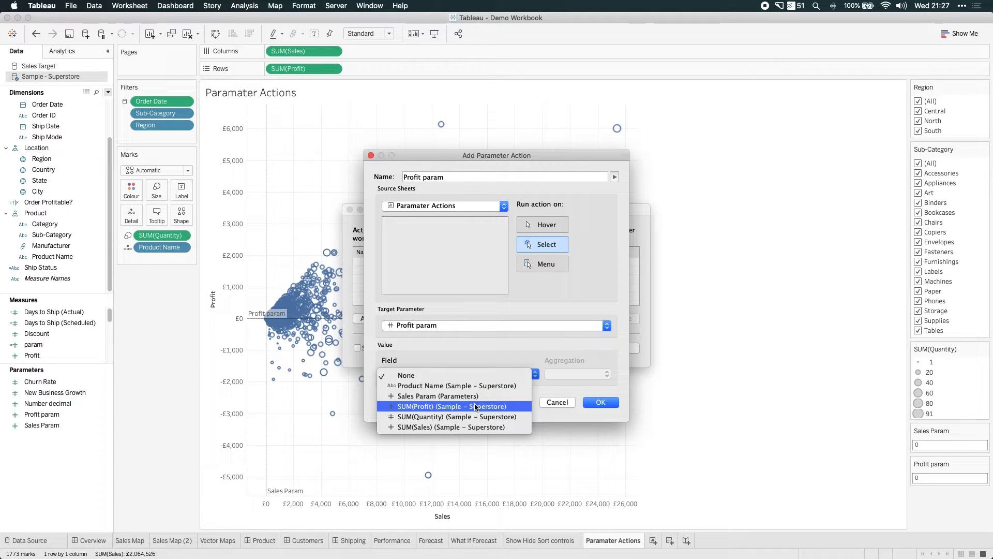
pyautogui.click(452, 406)
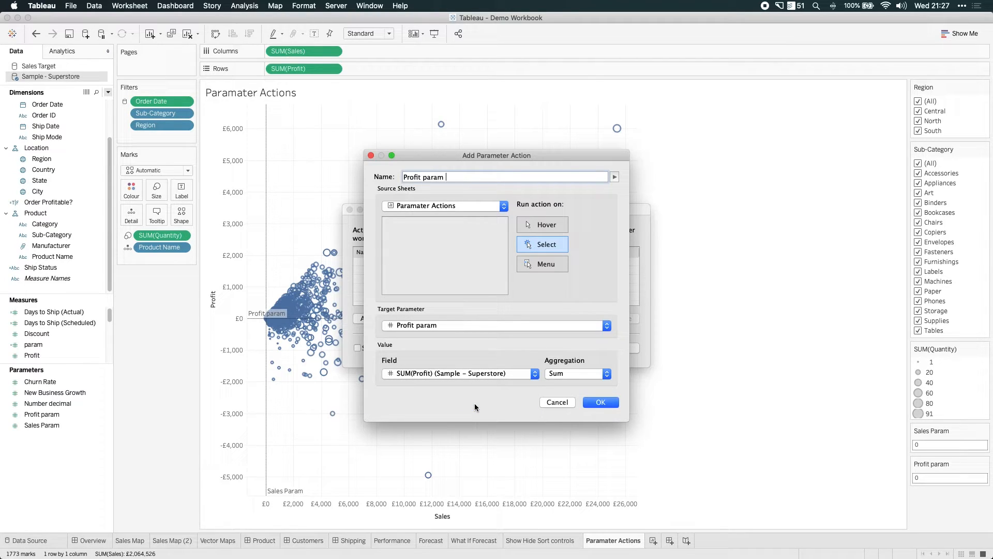
# Step: Use Average aggregation, confirm the action, and select the highest-profit marks to test the line
pyautogui.click(605, 373)
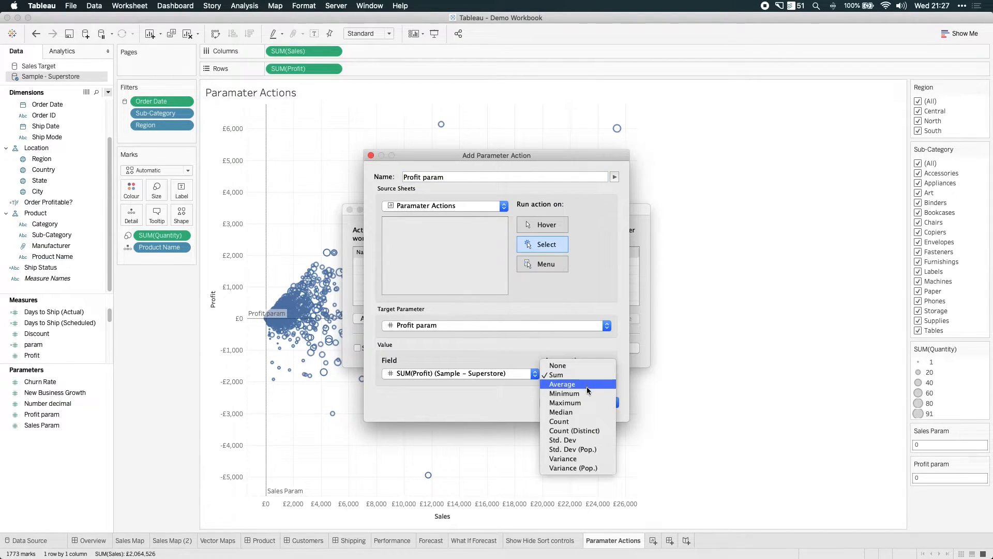
pyautogui.moveTo(588, 385)
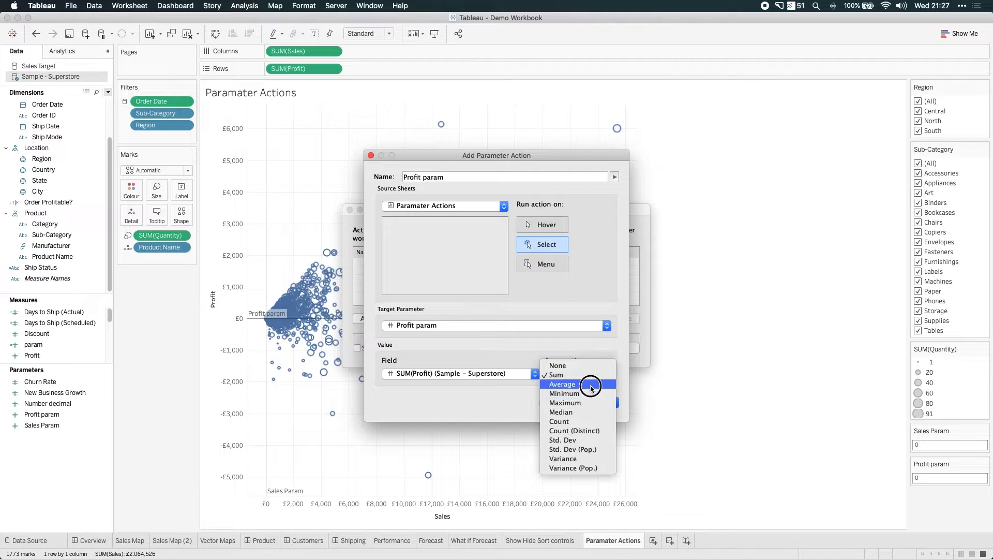
pyautogui.click(562, 384)
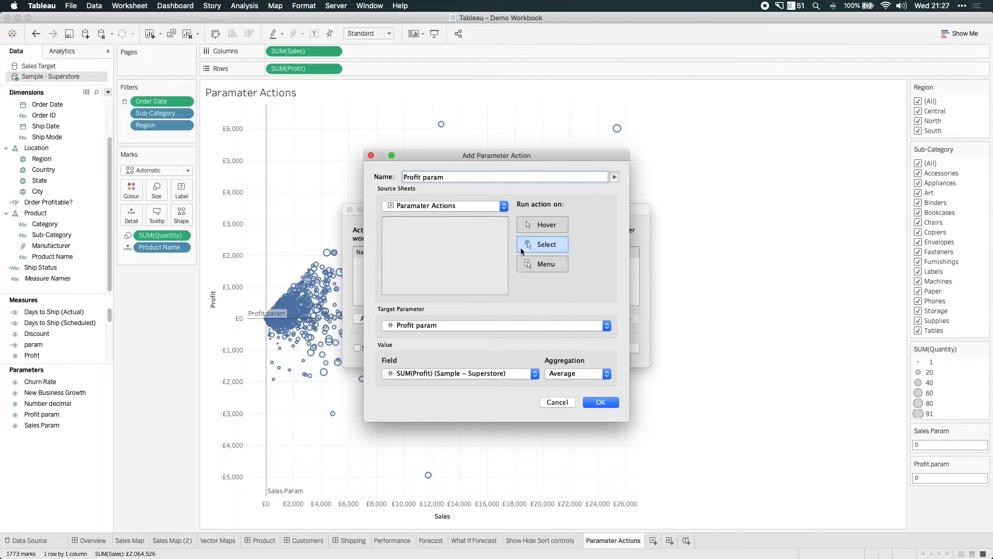
pyautogui.click(600, 402)
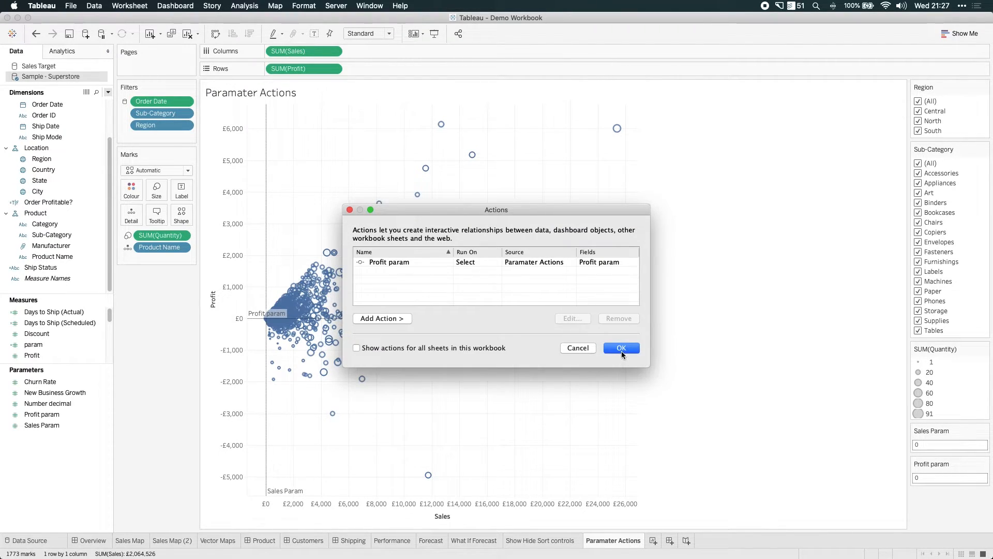
pyautogui.click(620, 347)
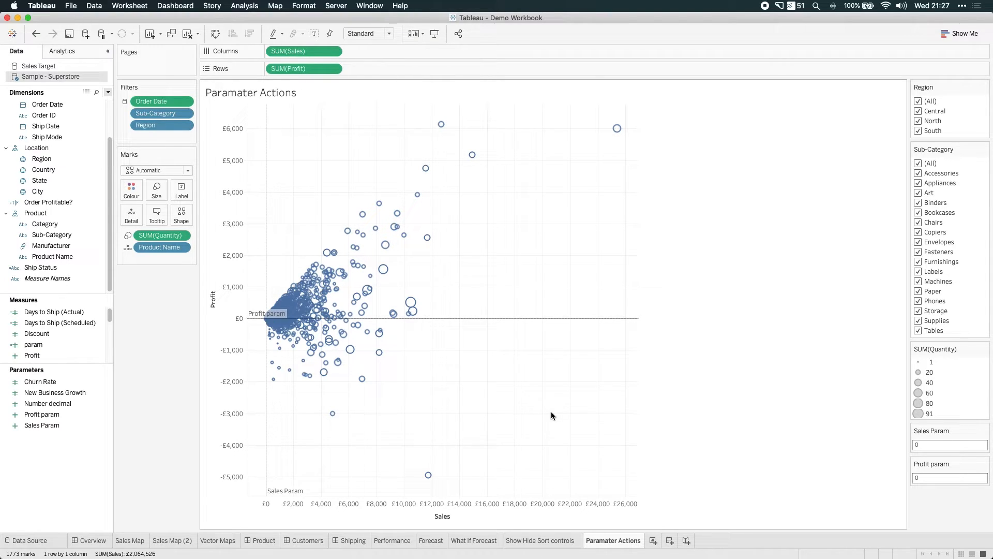
pyautogui.moveTo(493, 259)
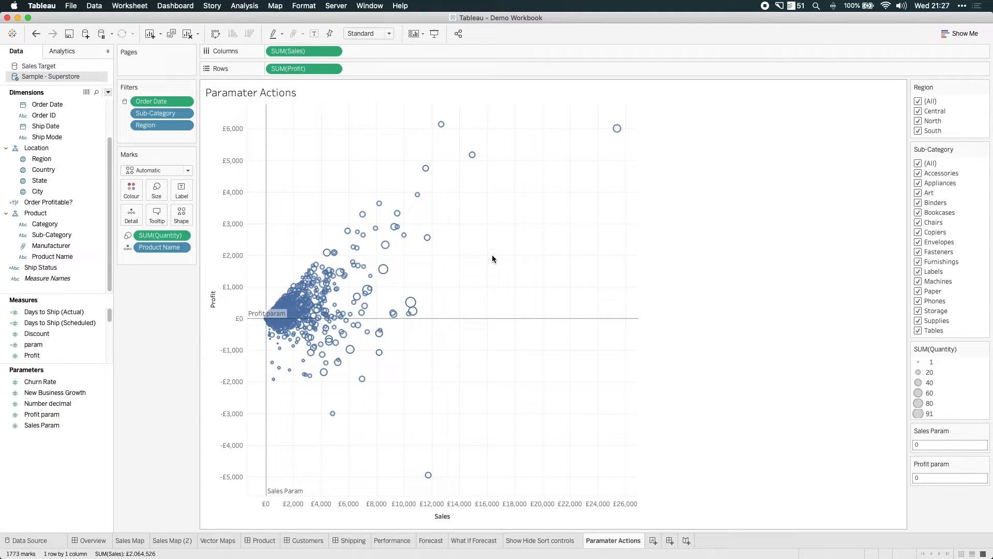
pyautogui.moveTo(397, 115); pyautogui.dragTo(498, 171)
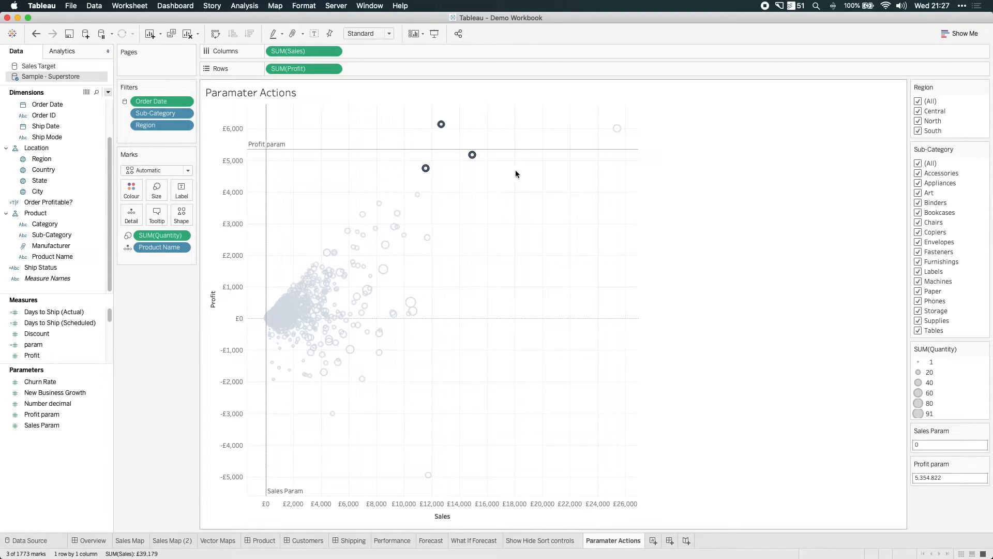
pyautogui.moveTo(518, 157)
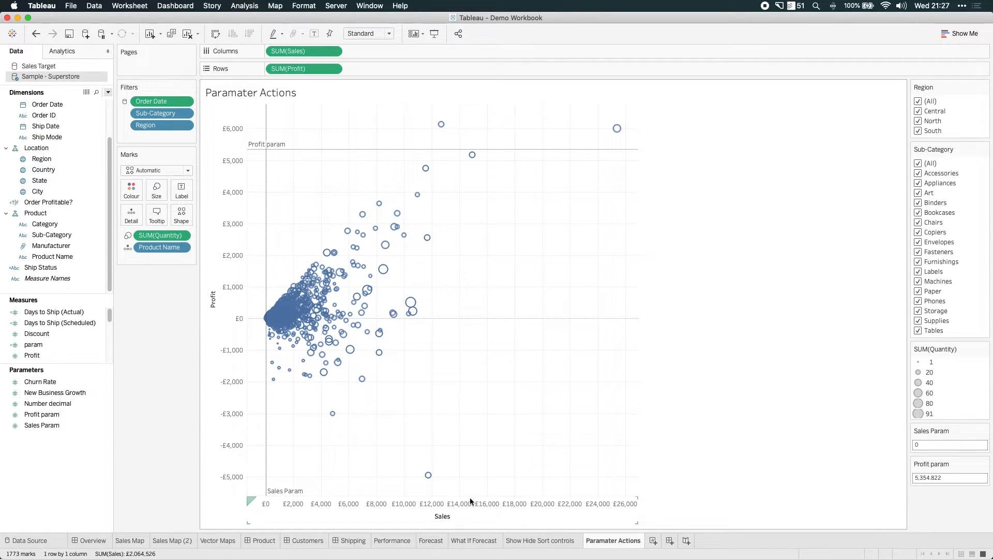
# Step: Add another Change Parameter action named Sales Param targeting Sales Param
pyautogui.click(130, 6)
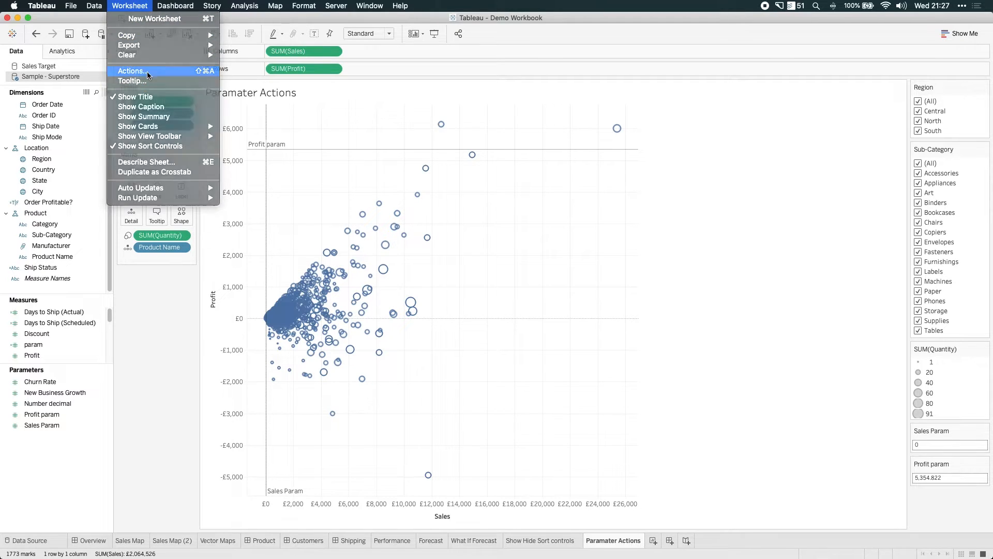
pyautogui.click(132, 70)
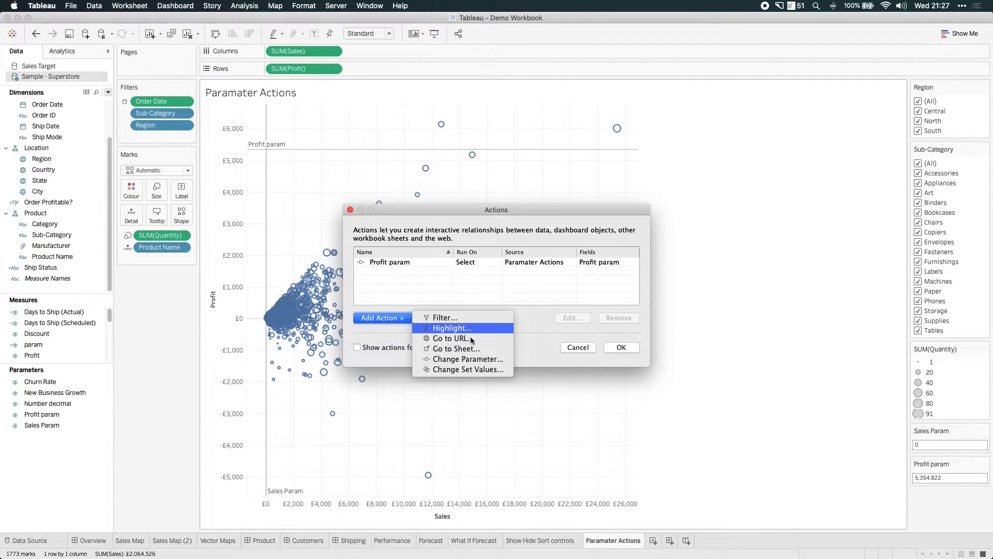
pyautogui.click(468, 359)
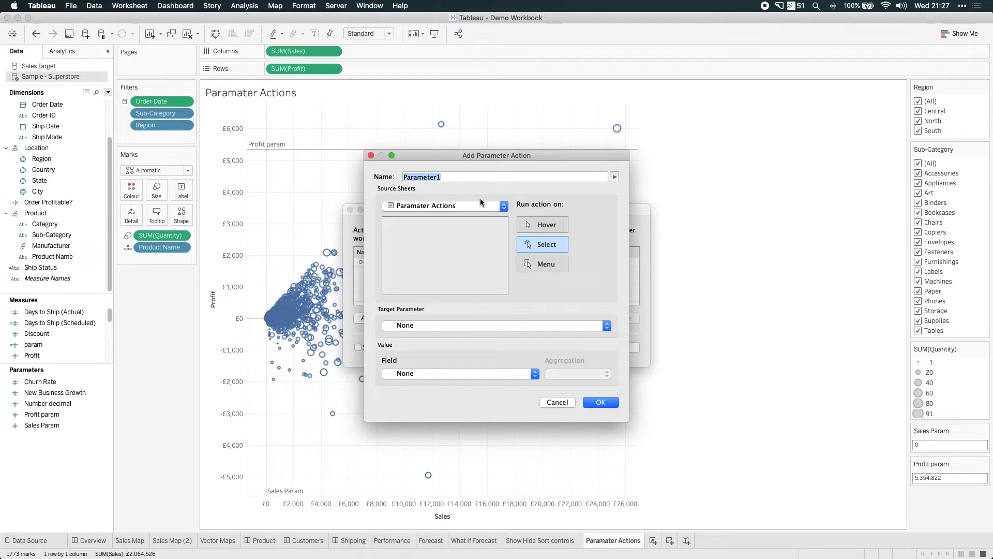
pyautogui.write('Sales')
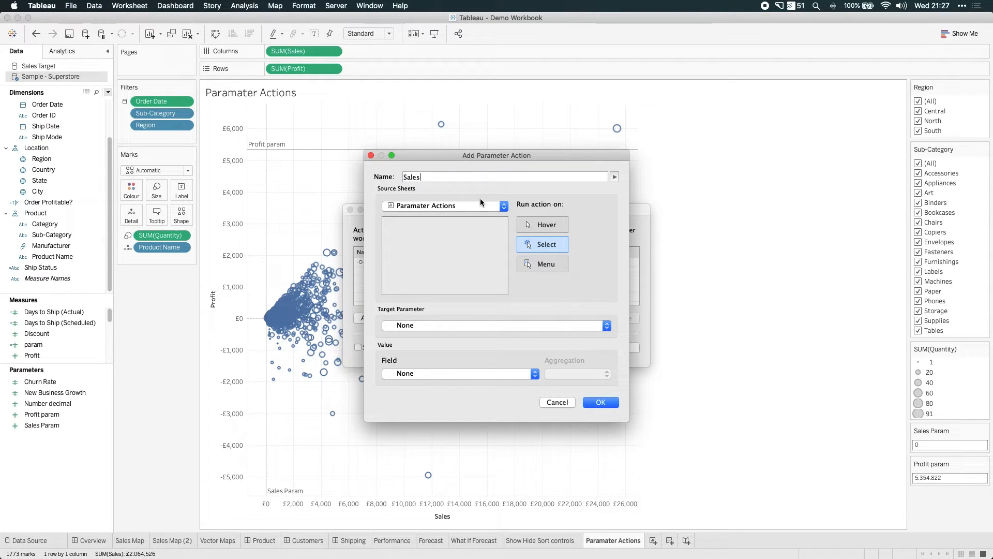
pyautogui.write('Param')
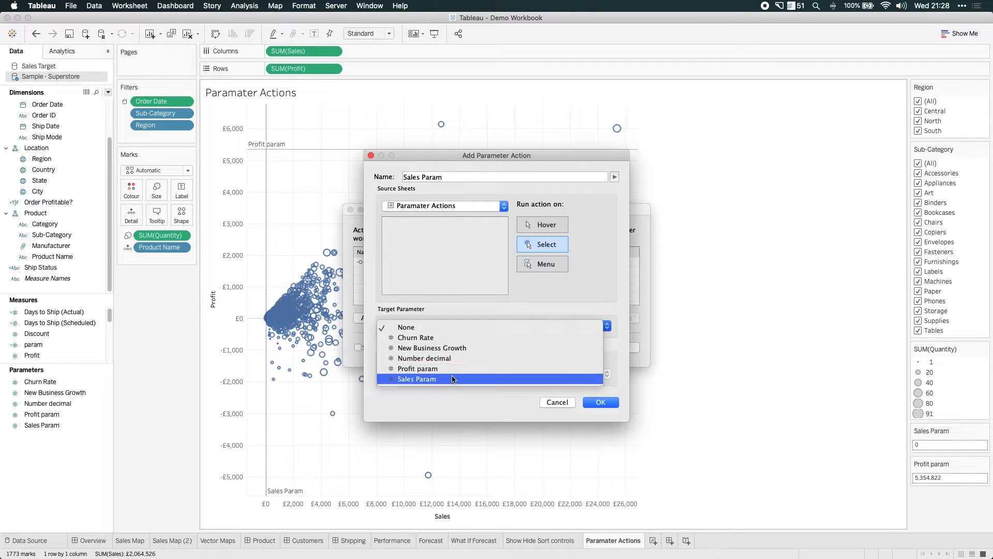
pyautogui.click(416, 378)
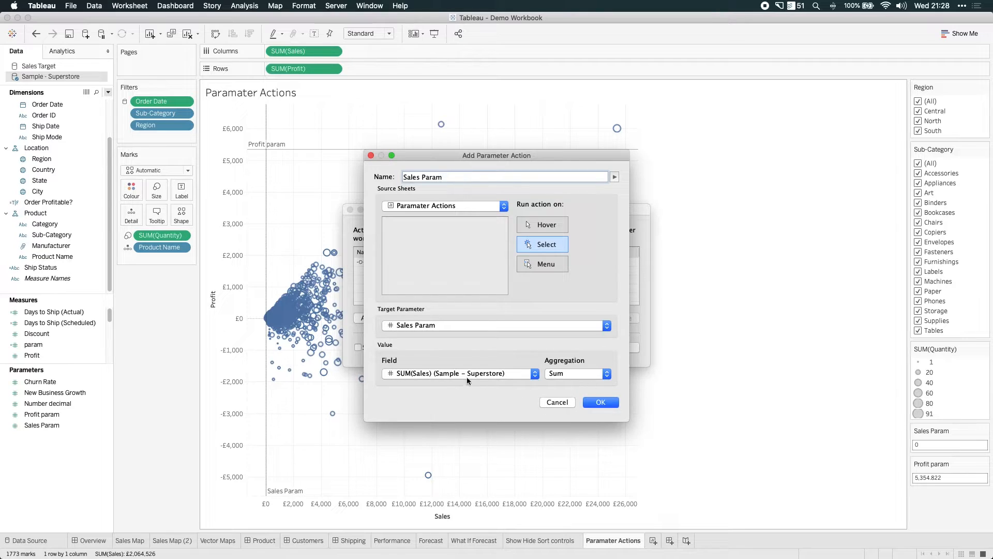
# Step: Set its aggregation to Average and confirm the Sales Param action
pyautogui.click(605, 374)
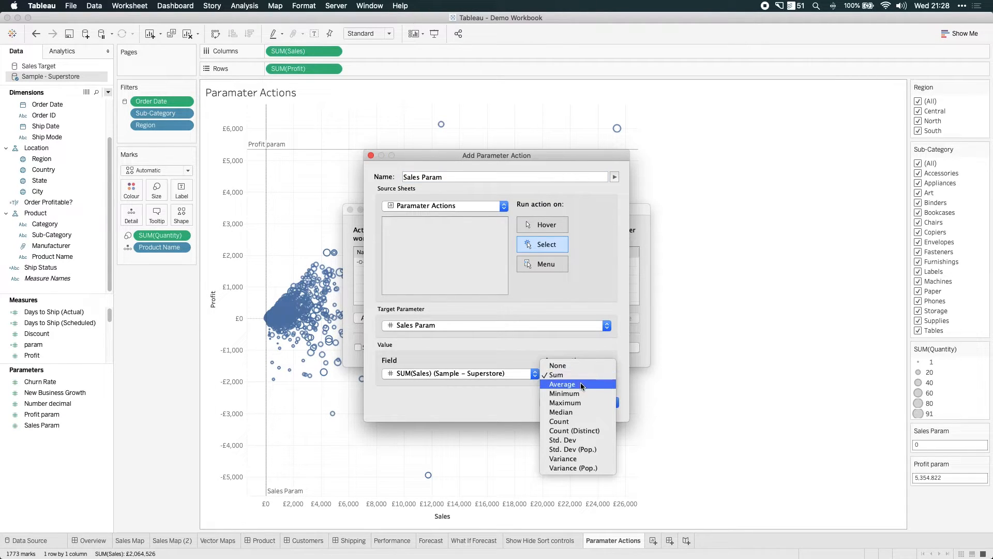
pyautogui.click(561, 384)
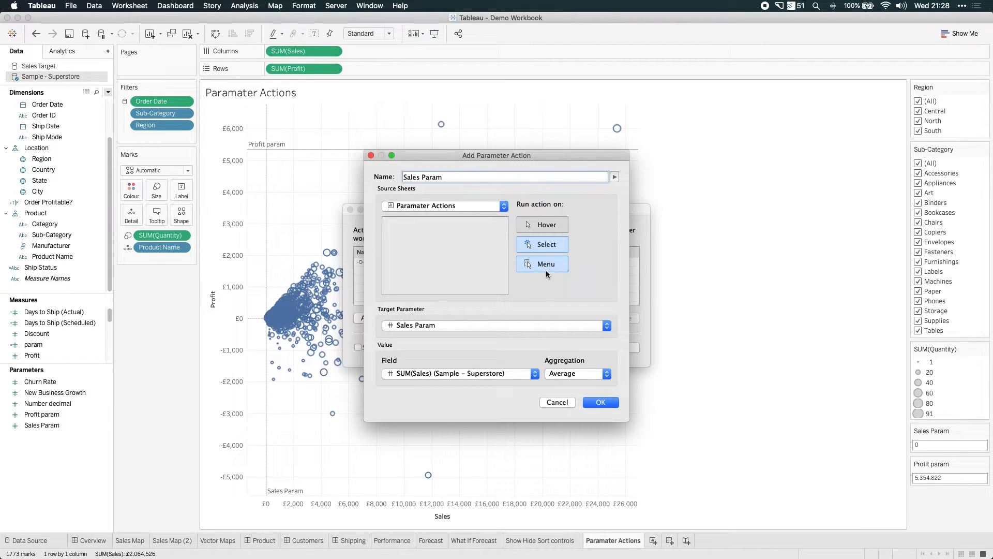
pyautogui.moveTo(575, 289)
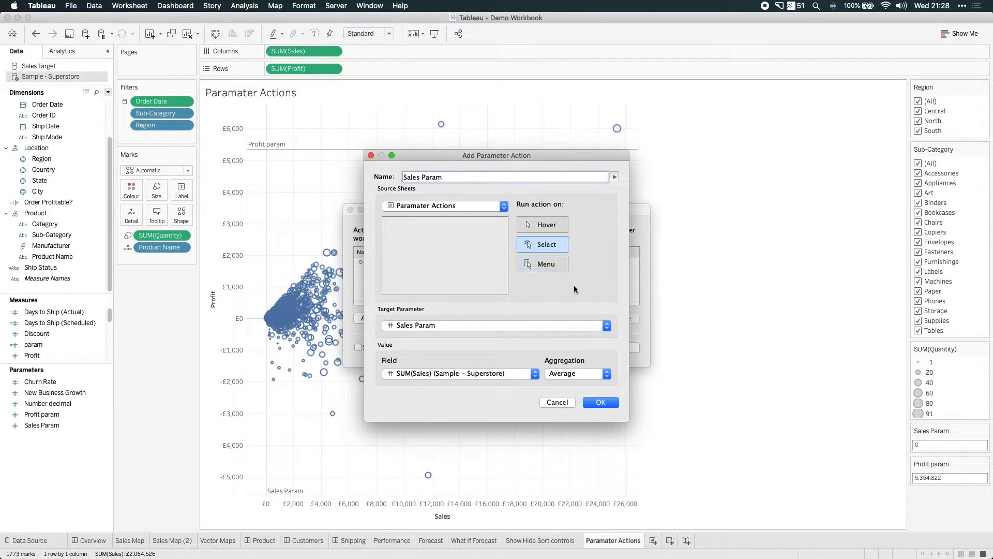
pyautogui.click(600, 401)
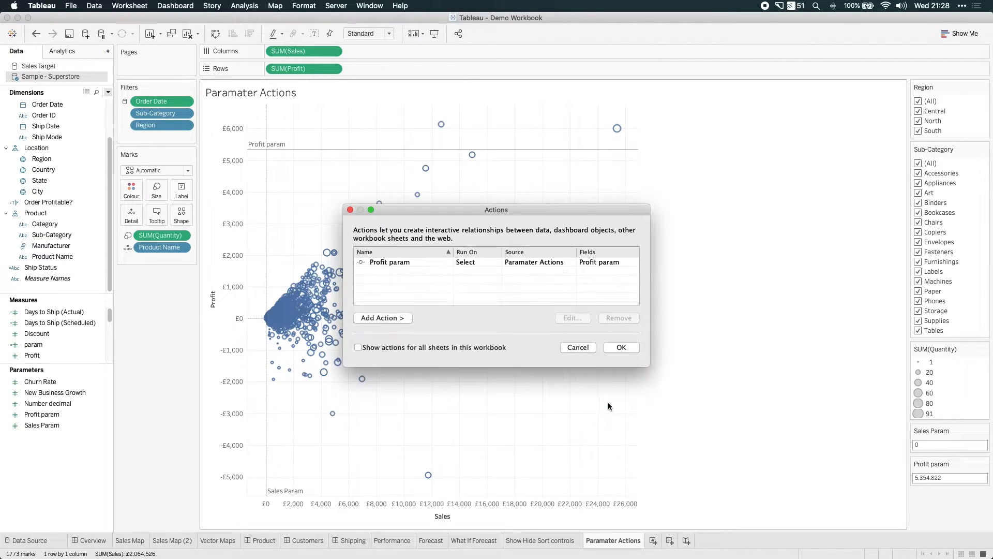
pyautogui.click(382, 318)
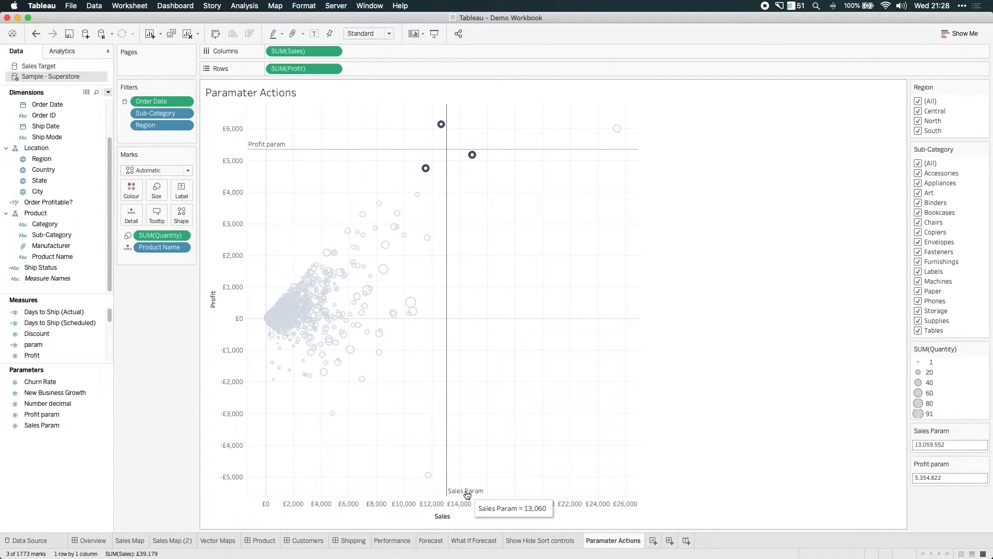
pyautogui.moveTo(646, 288)
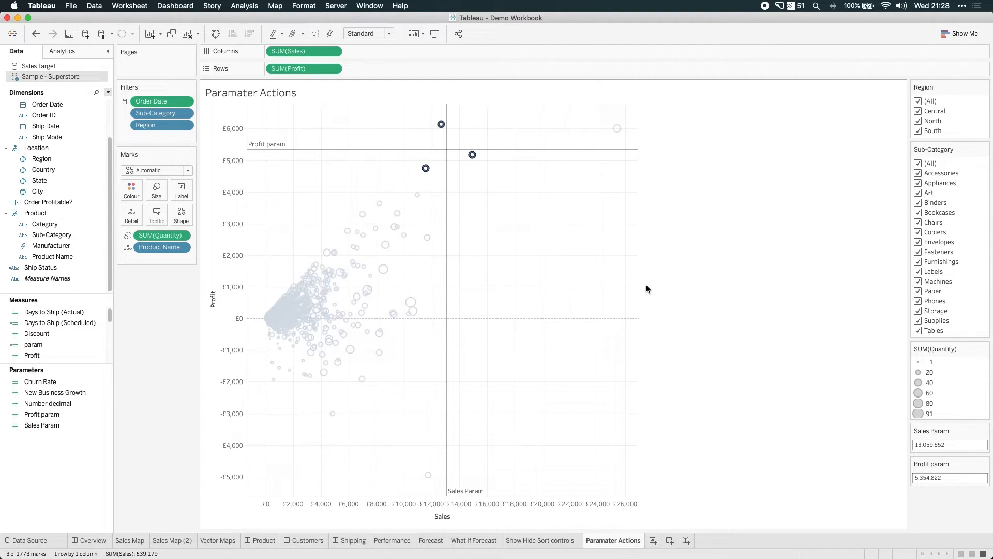
pyautogui.moveTo(552, 256)
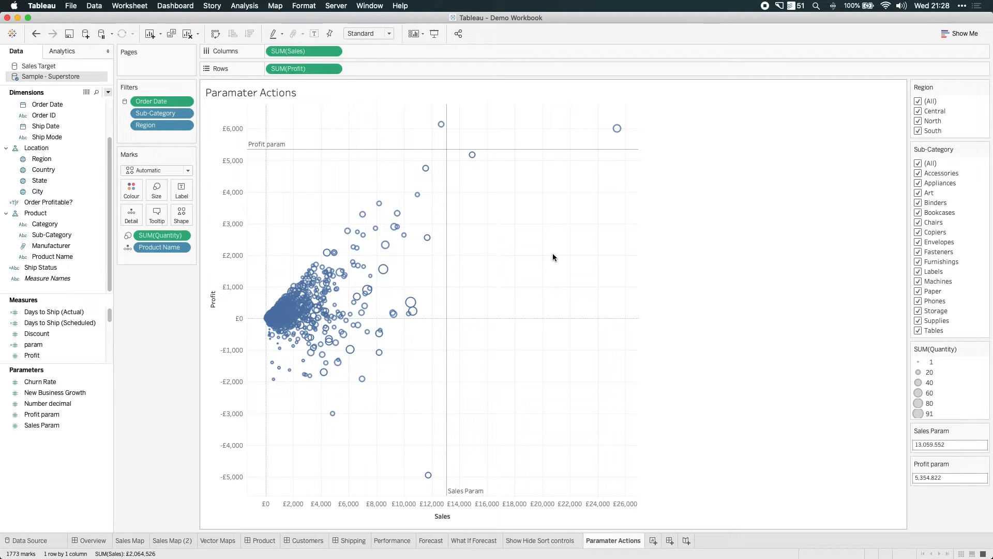
pyautogui.moveTo(610, 248)
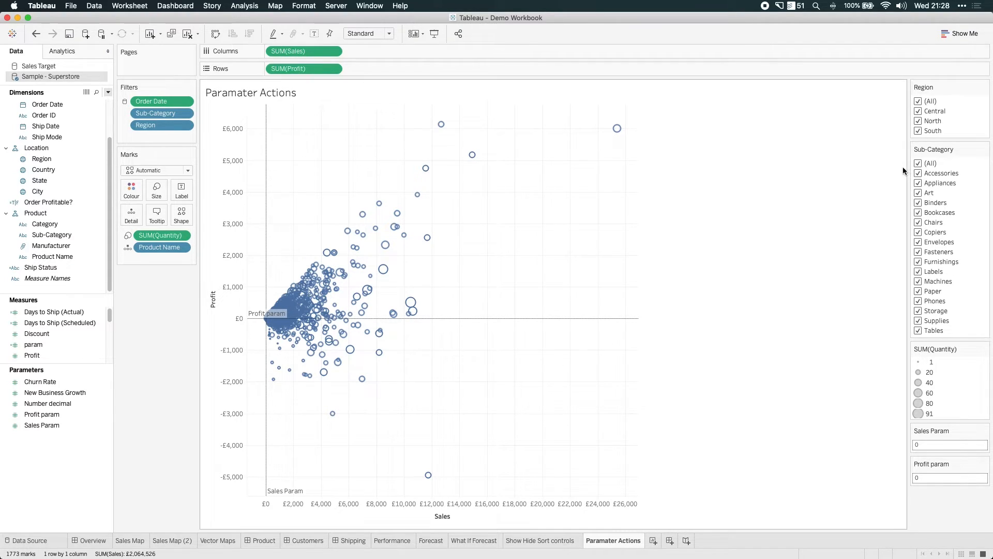
# Step: Filter the scatter's Sub-Category to Binders only
pyautogui.click(918, 163)
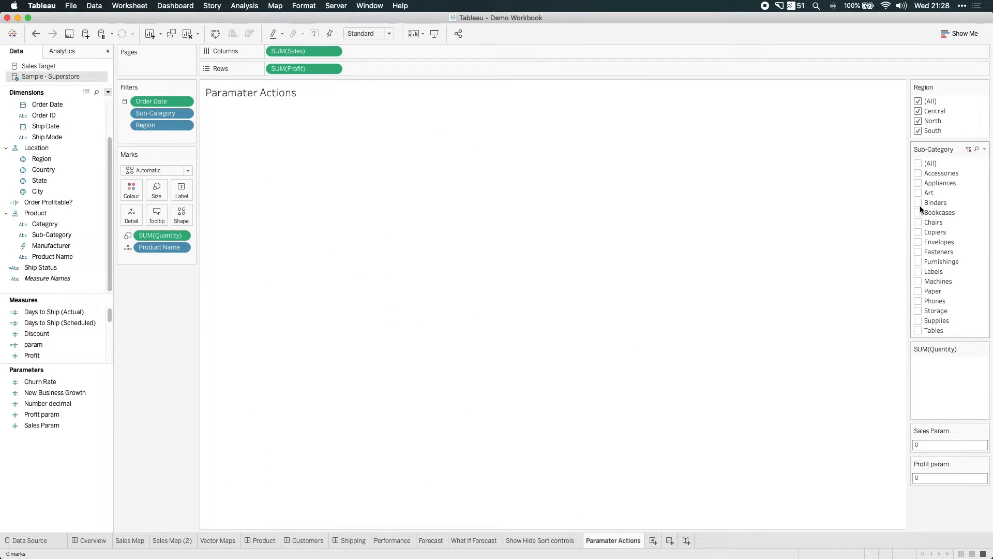
pyautogui.click(918, 203)
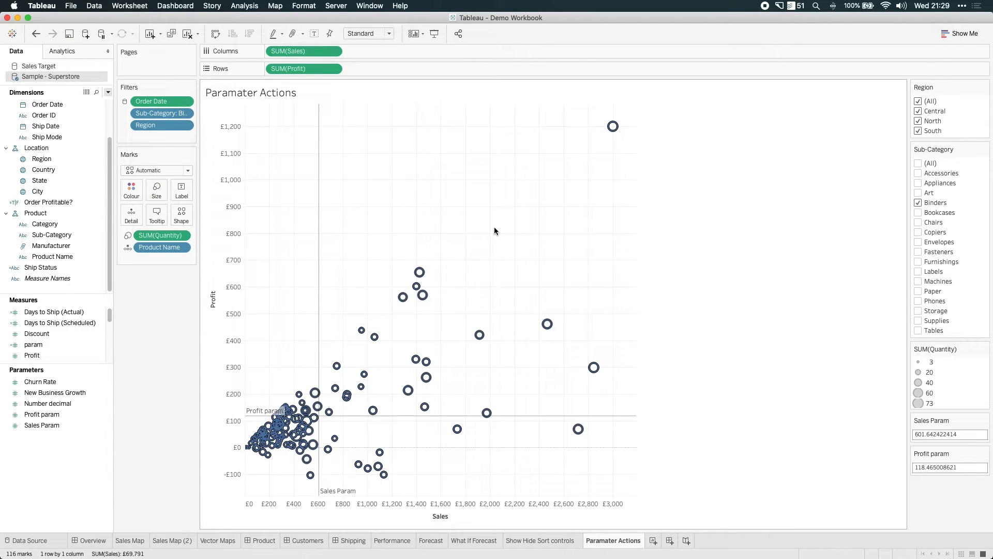
pyautogui.moveTo(566, 495)
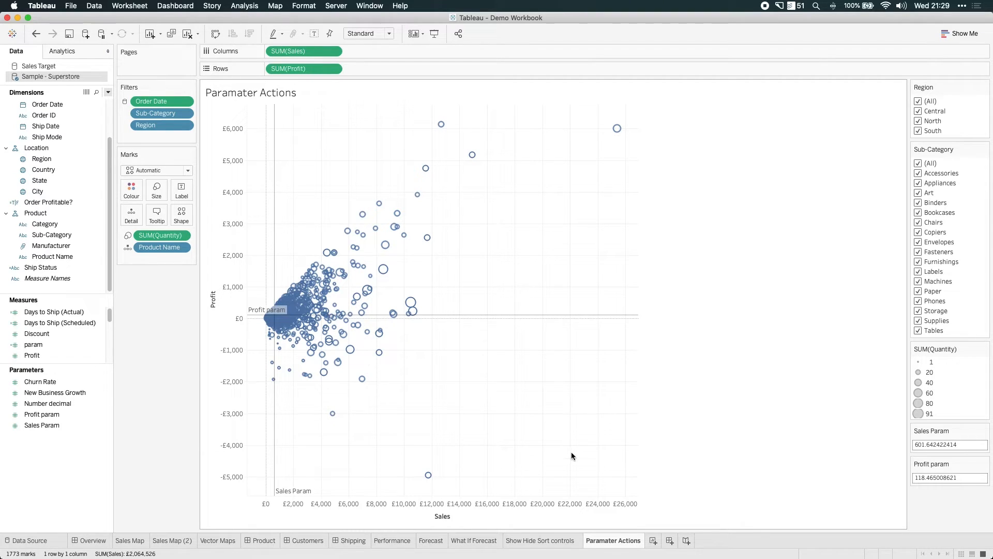
pyautogui.moveTo(742, 534)
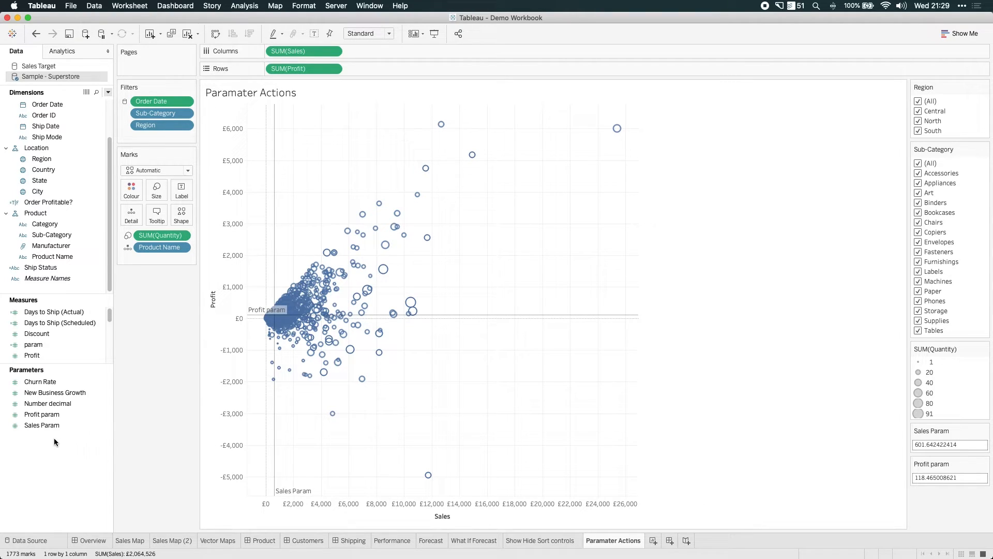
# Step: Create a calculated field with formula SUM([Sales])>[Sales Param]
pyautogui.rightClick(55, 442)
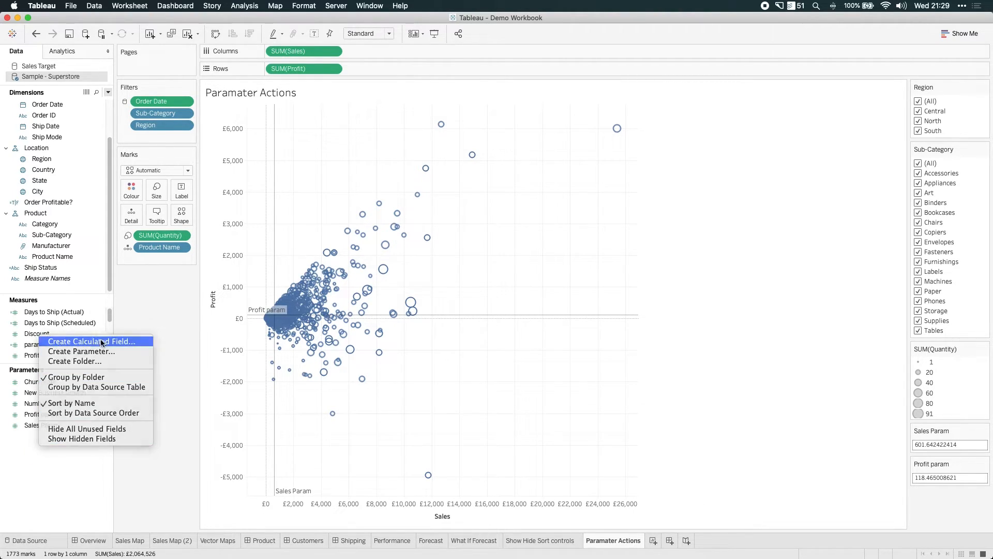
pyautogui.click(91, 340)
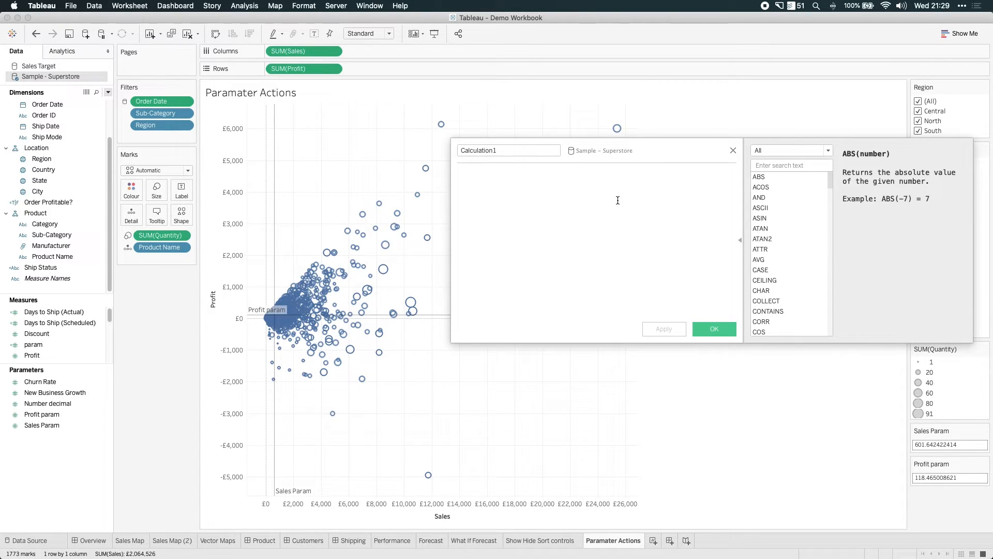
pyautogui.write('SUM')
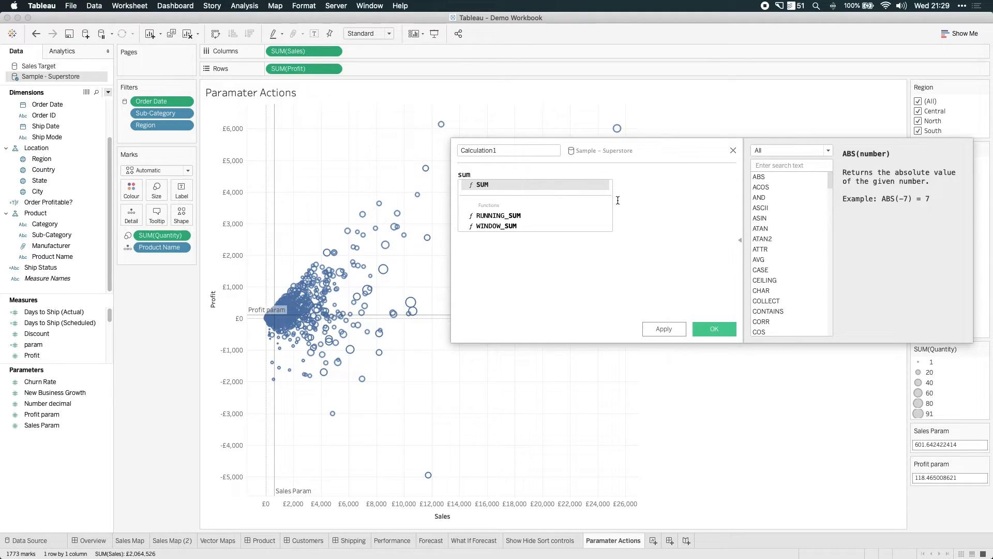
pyautogui.write('(sal')
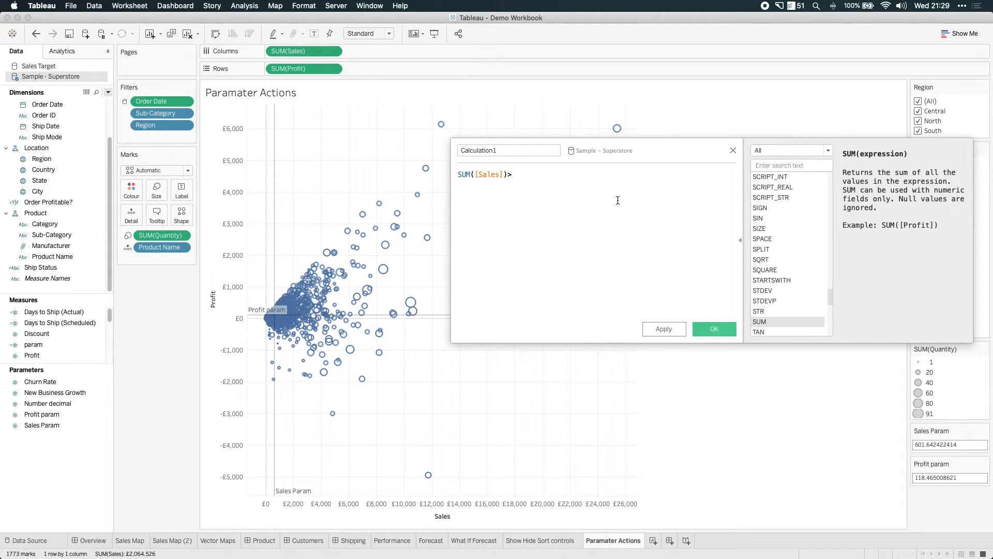
pyautogui.write('pa')
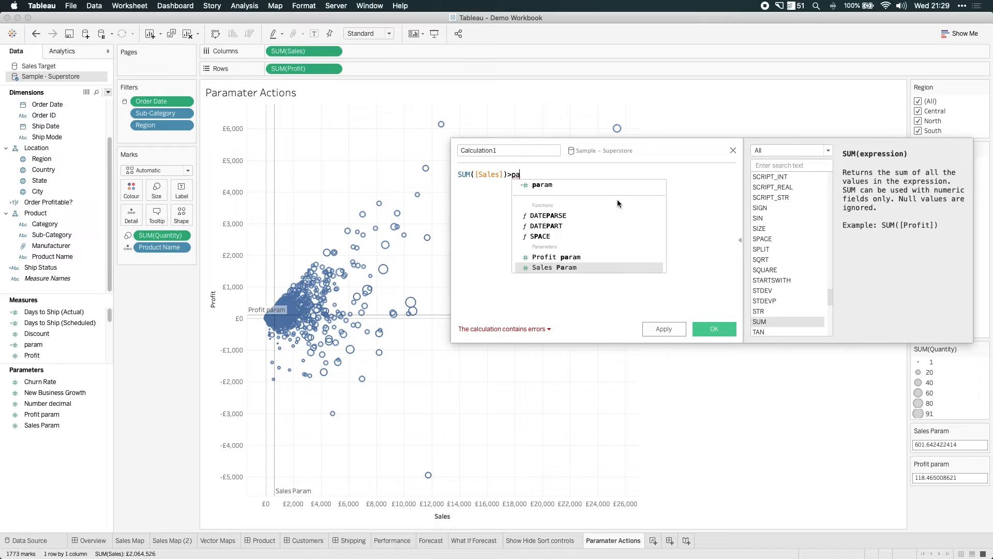
# Step: Name the calculation colour check and apply it
pyautogui.click(553, 267)
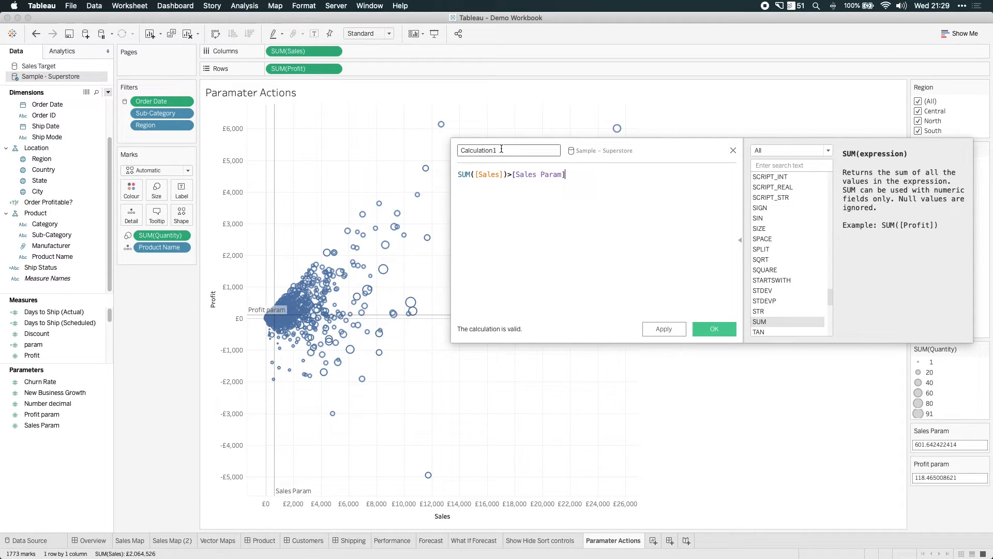
pyautogui.write('colour check')
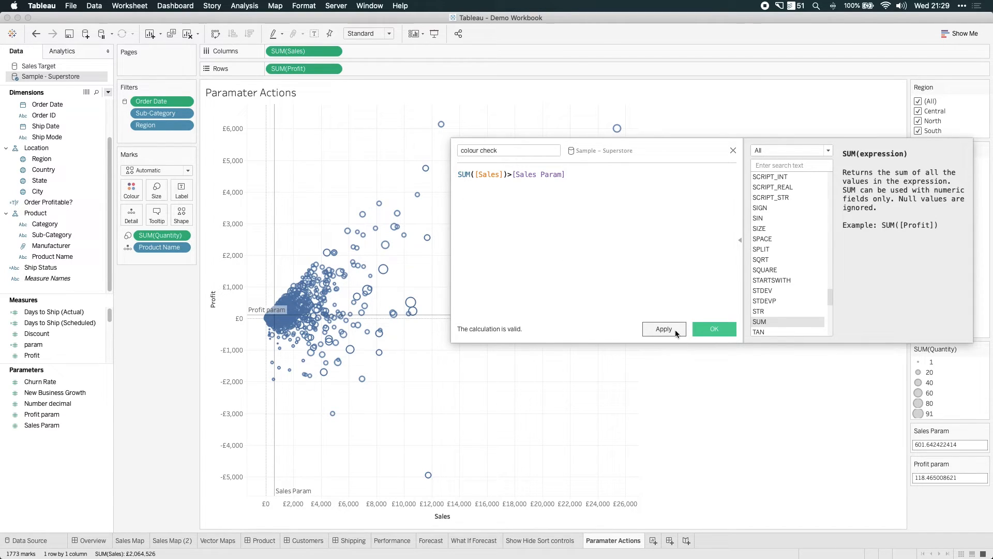
pyautogui.click(713, 328)
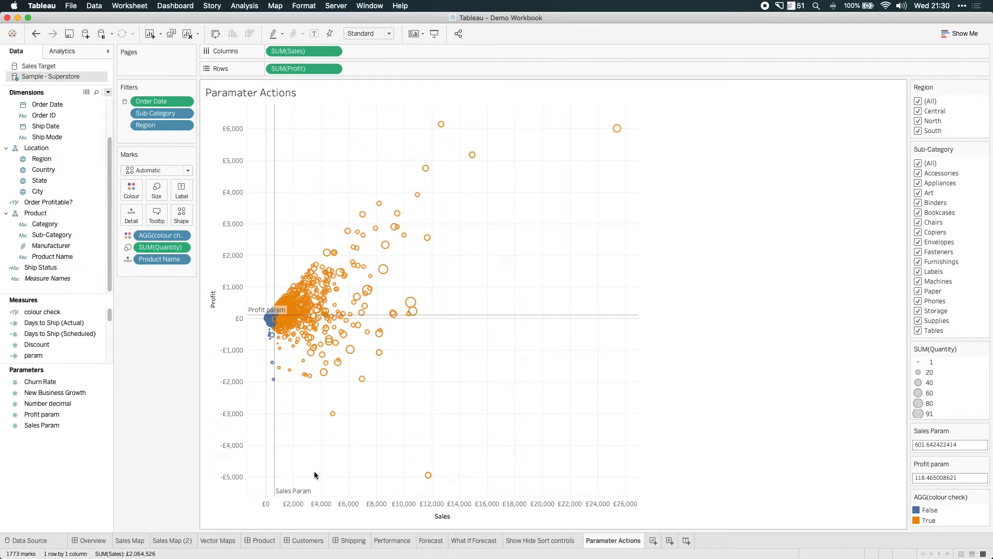
pyautogui.moveTo(448, 466)
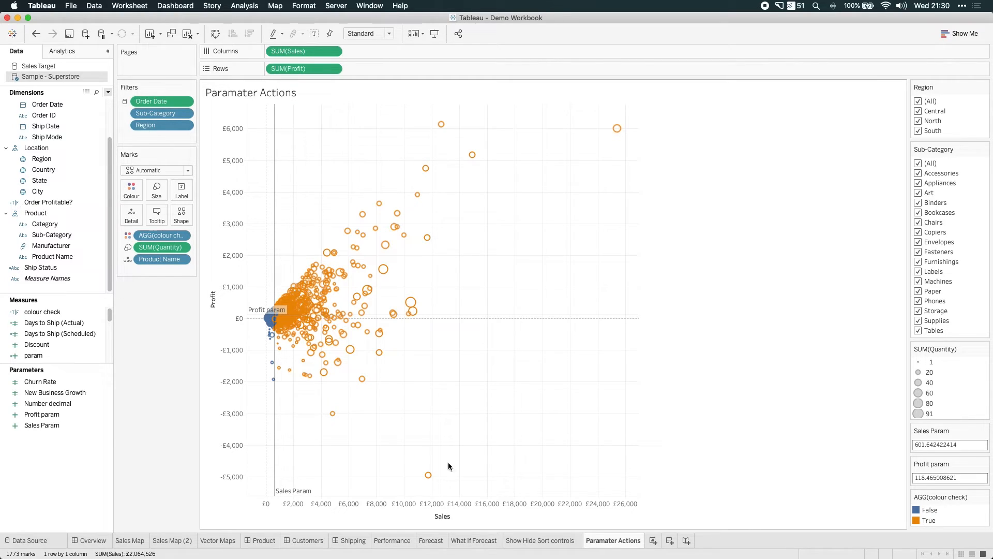
# Step: Edit the colour check palette so False marks are red and True marks grey
pyautogui.click(929, 510)
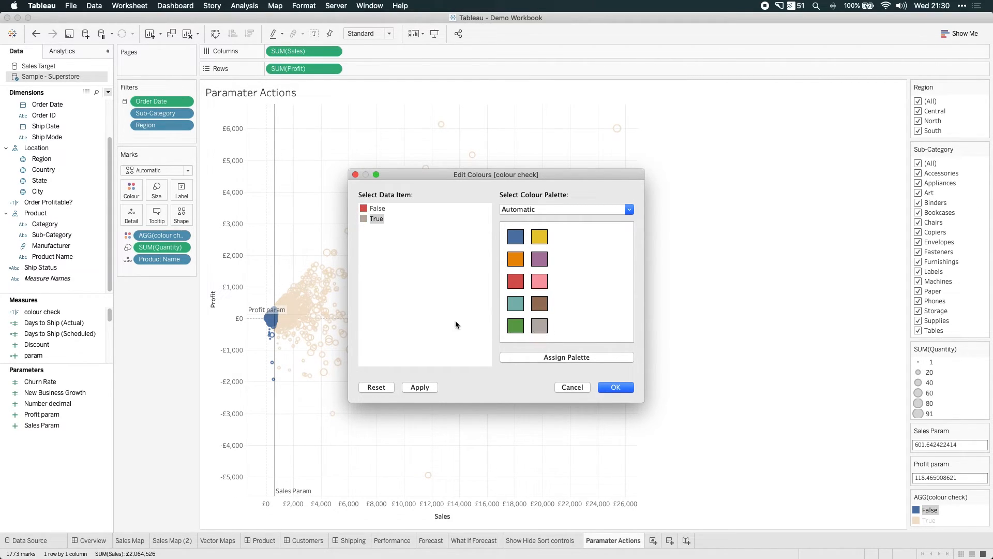
pyautogui.click(614, 387)
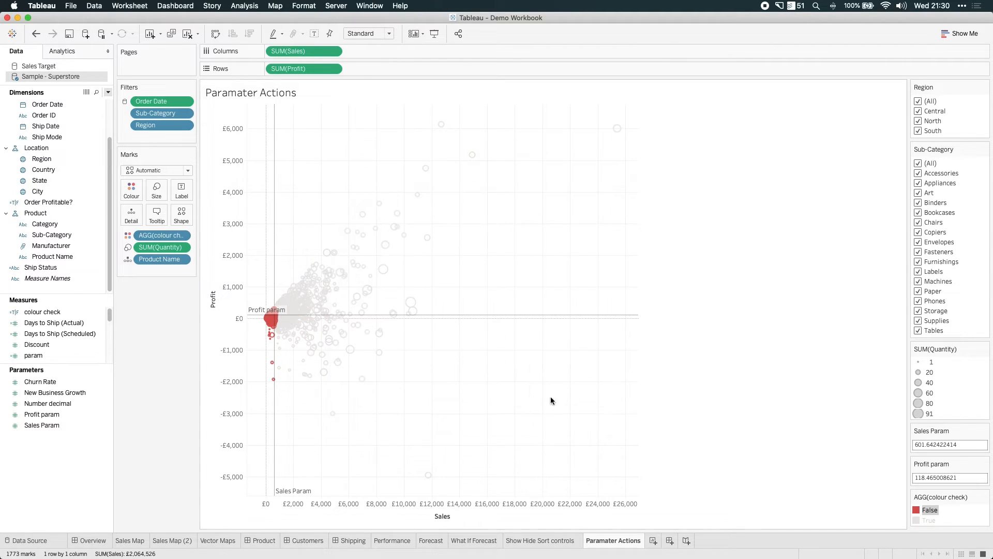
pyautogui.moveTo(427, 237)
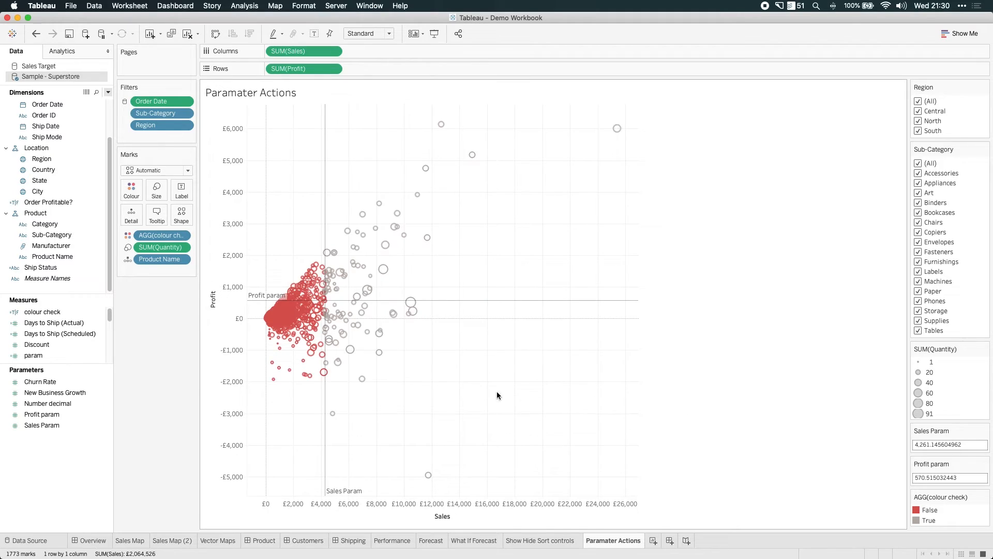
pyautogui.moveTo(563, 423)
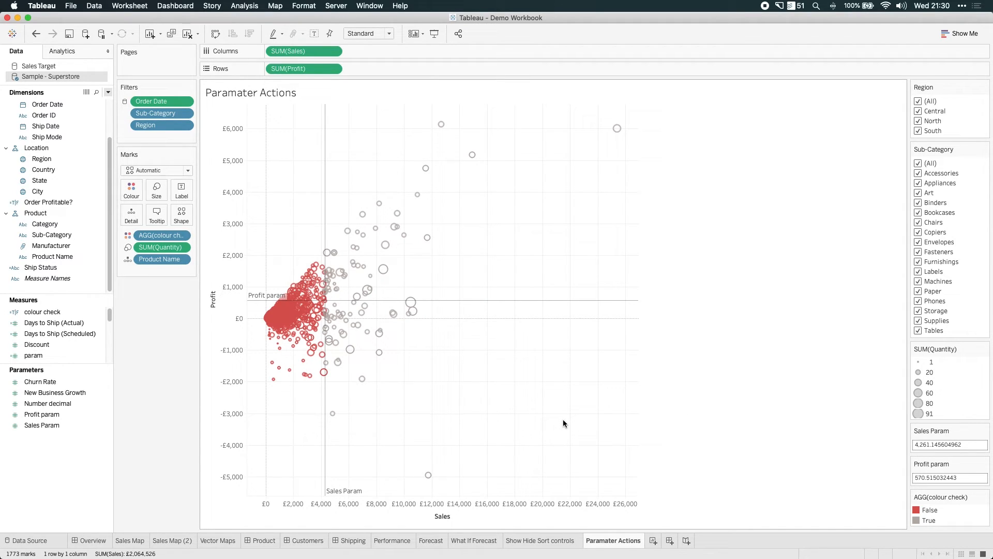
pyautogui.moveTo(534, 416)
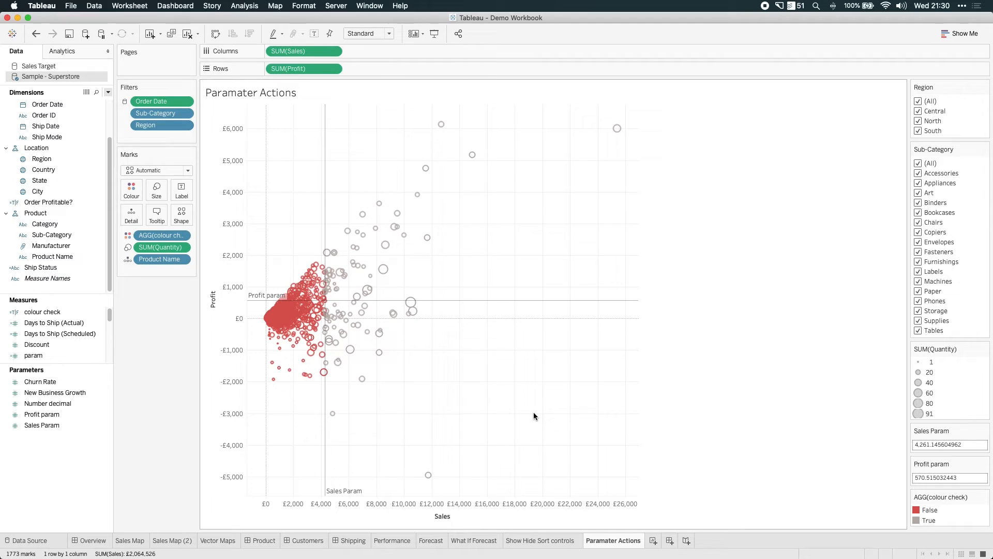
pyautogui.moveTo(673, 236)
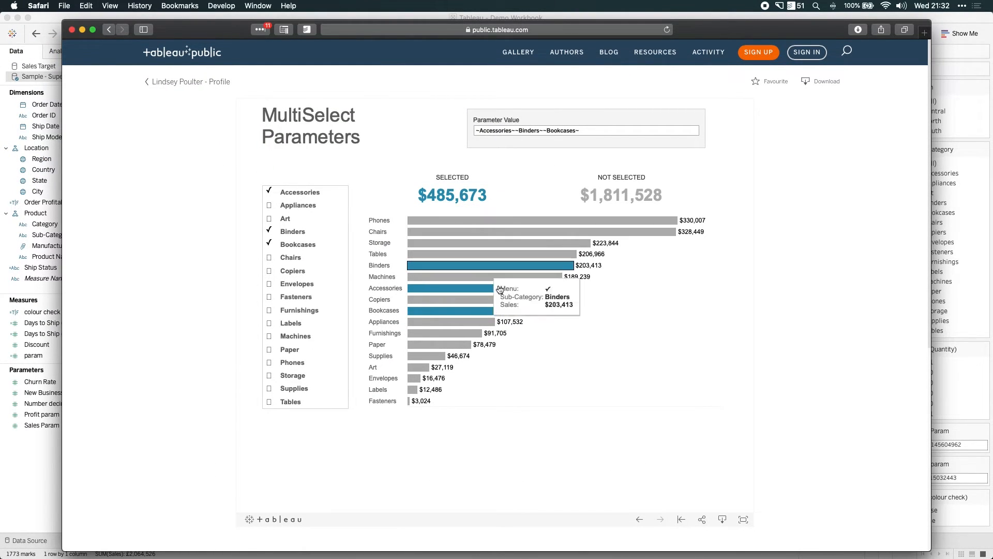
pyautogui.moveTo(666, 351)
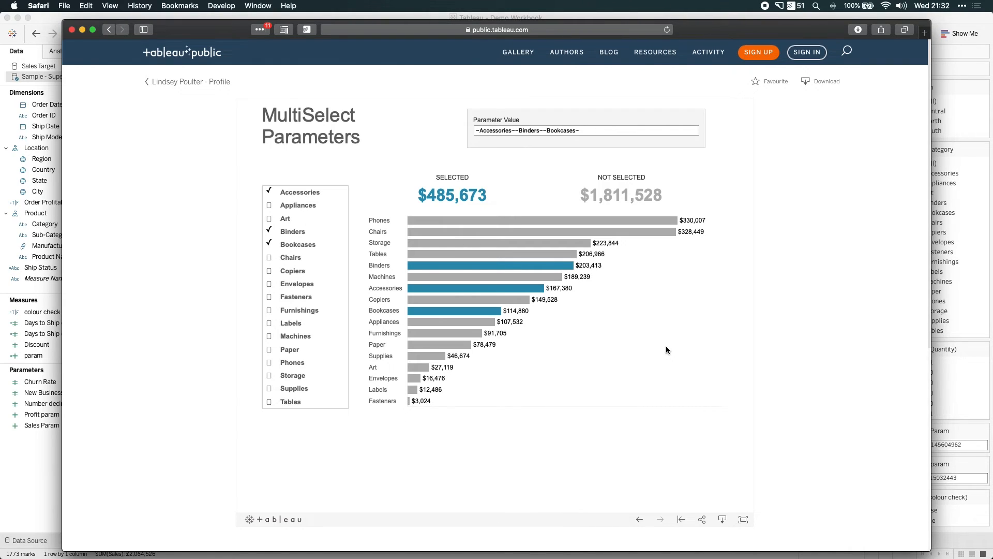
pyautogui.moveTo(529, 327)
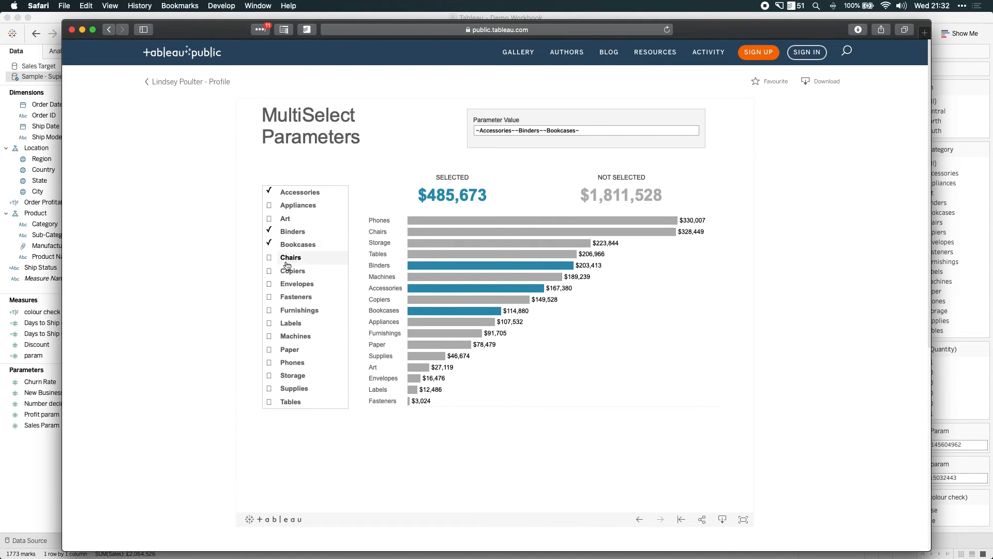
# Step: Tick Chairs, Copiers and Furnishings in the Tableau Public MultiSelect checkbox list
pyautogui.click(269, 258)
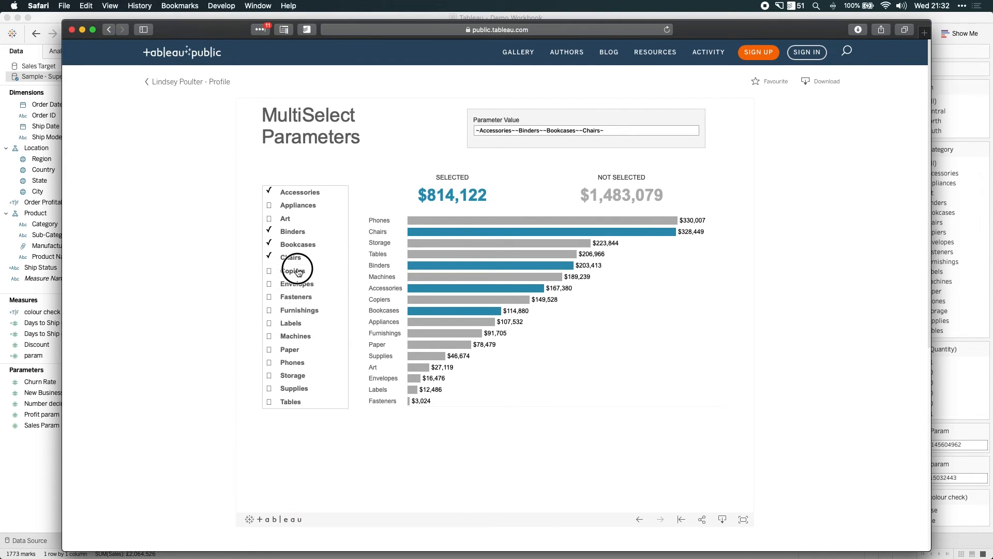
pyautogui.click(269, 270)
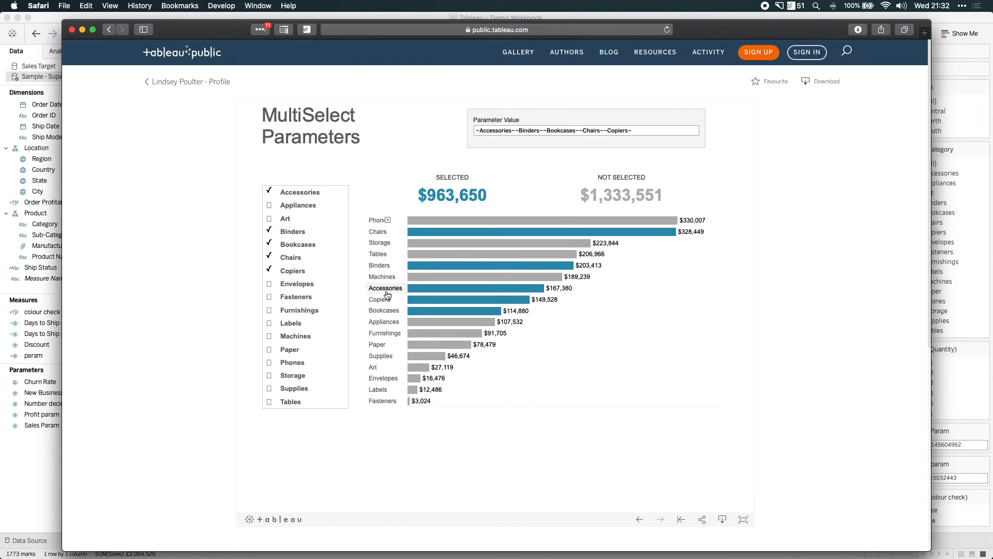
pyautogui.moveTo(605, 202)
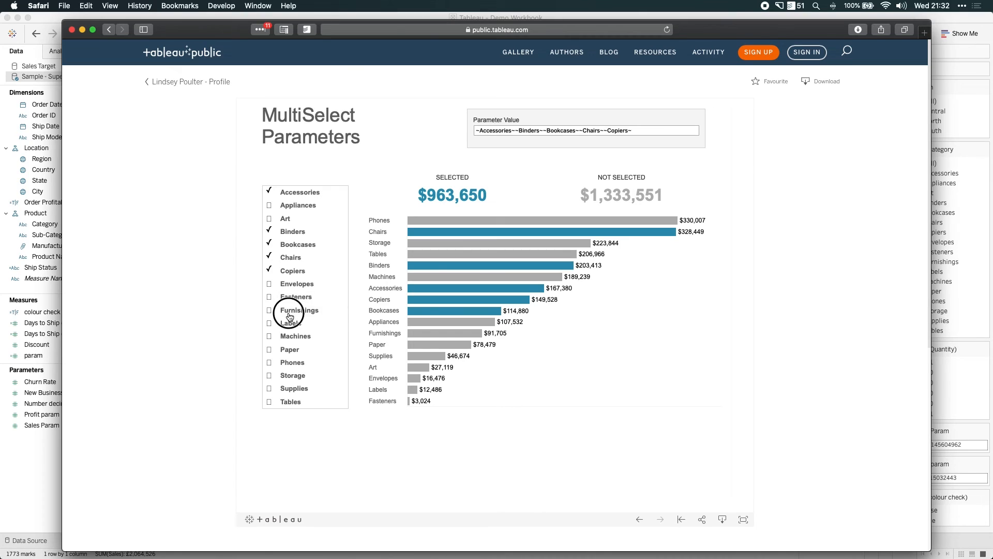
pyautogui.click(269, 309)
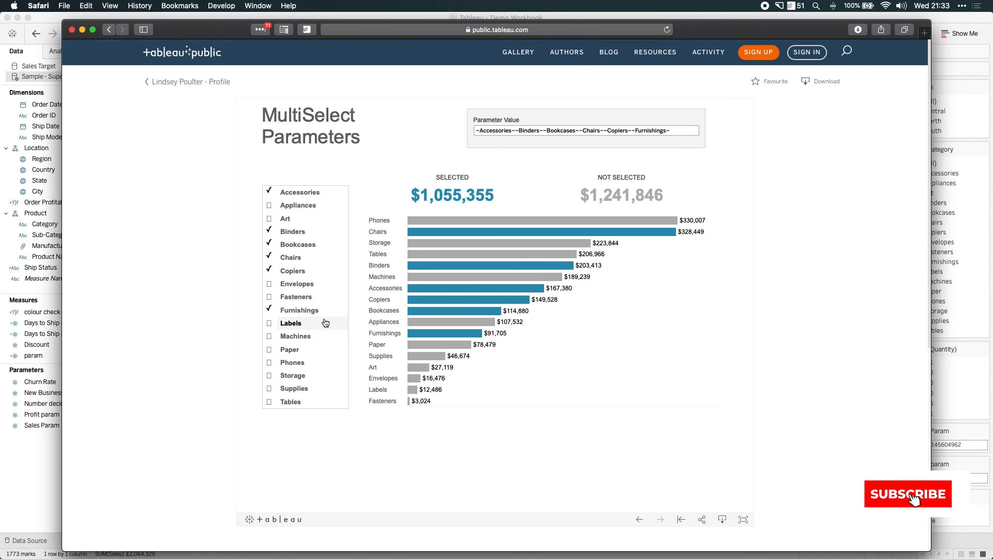
pyautogui.click(908, 493)
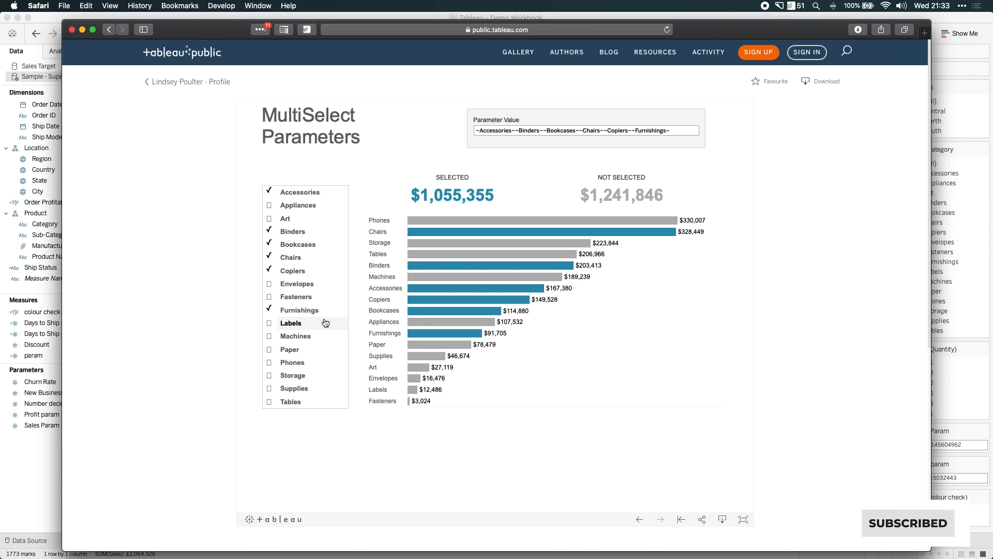